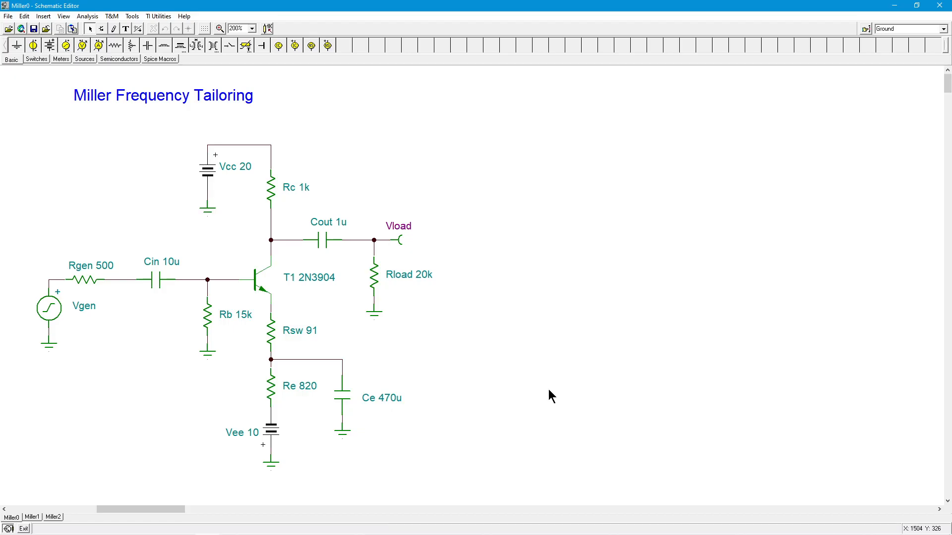
pyautogui.moveTo(286, 426)
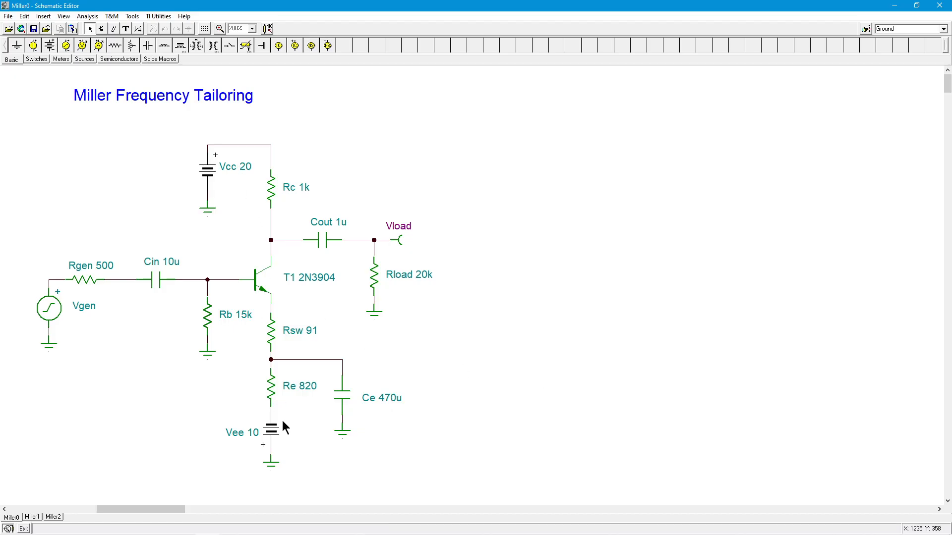
pyautogui.moveTo(403, 340)
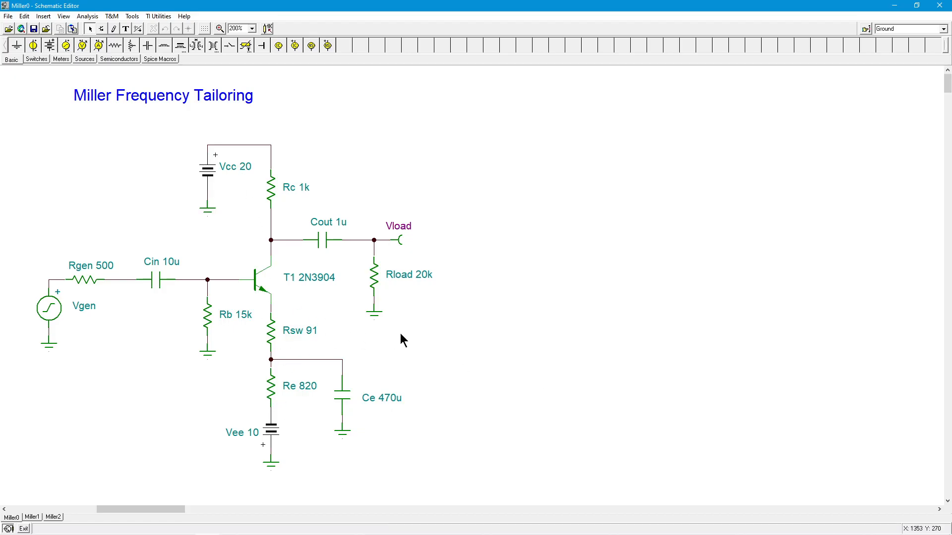
pyautogui.moveTo(405, 340)
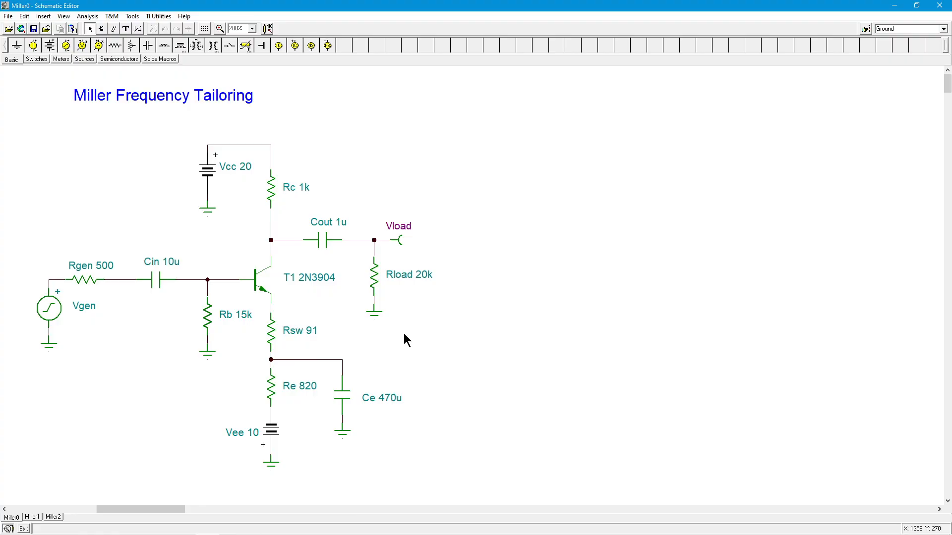
pyautogui.moveTo(249, 425)
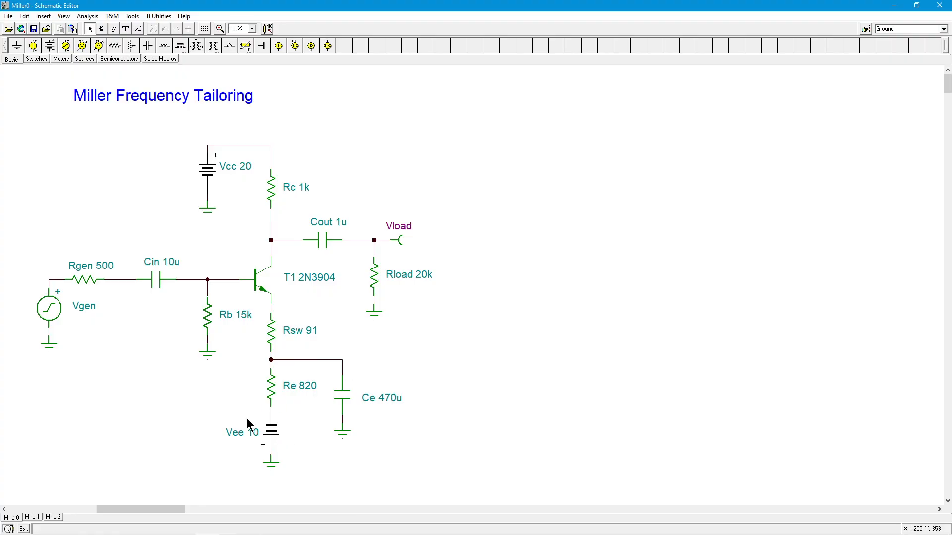
pyautogui.moveTo(261, 314)
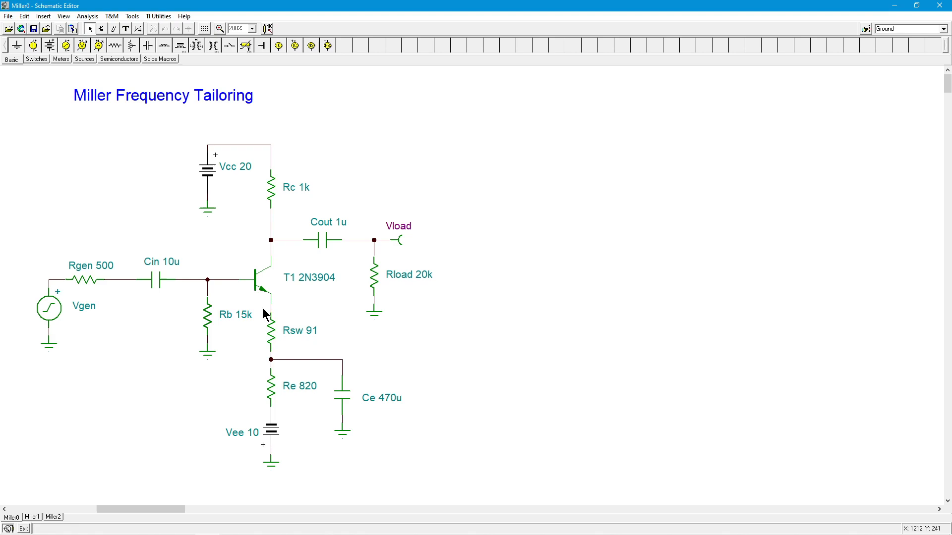
pyautogui.moveTo(225, 328)
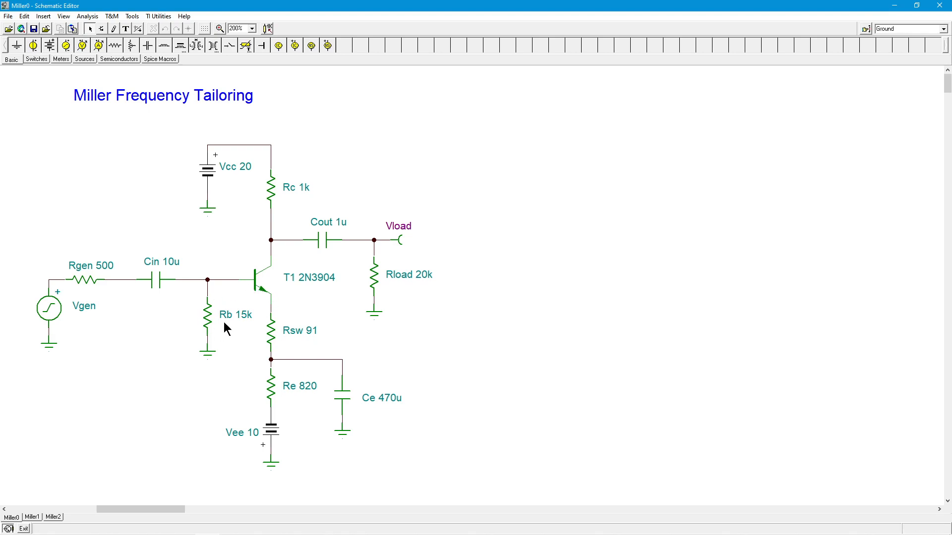
pyautogui.moveTo(293, 312)
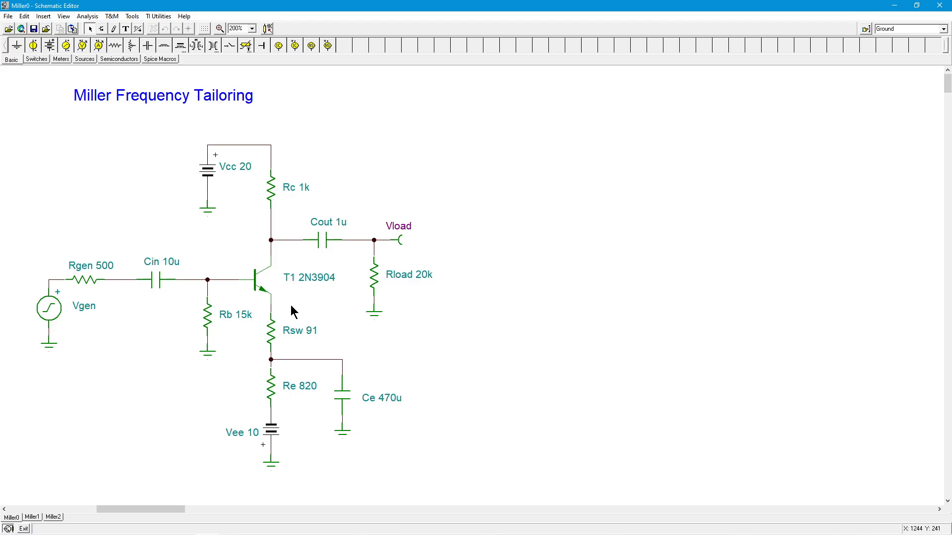
pyautogui.moveTo(331, 406)
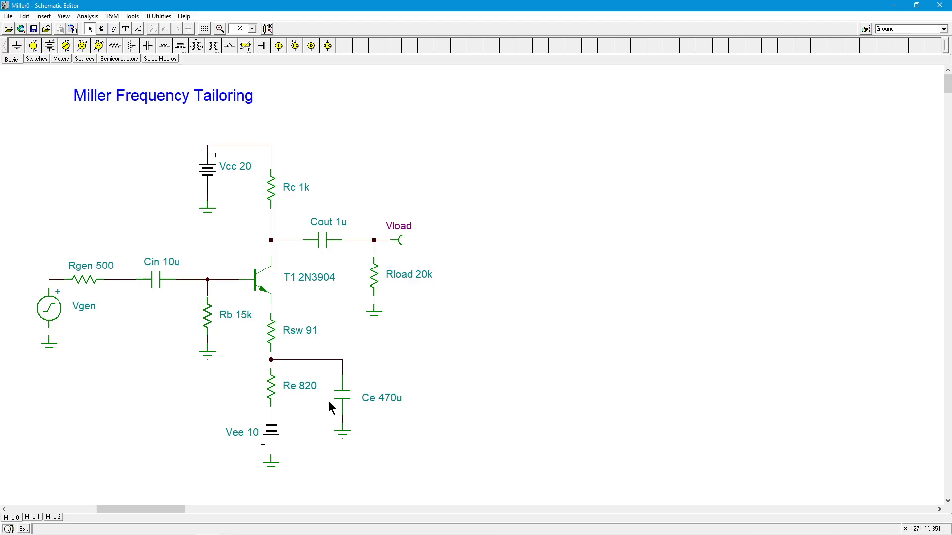
pyautogui.moveTo(338, 325)
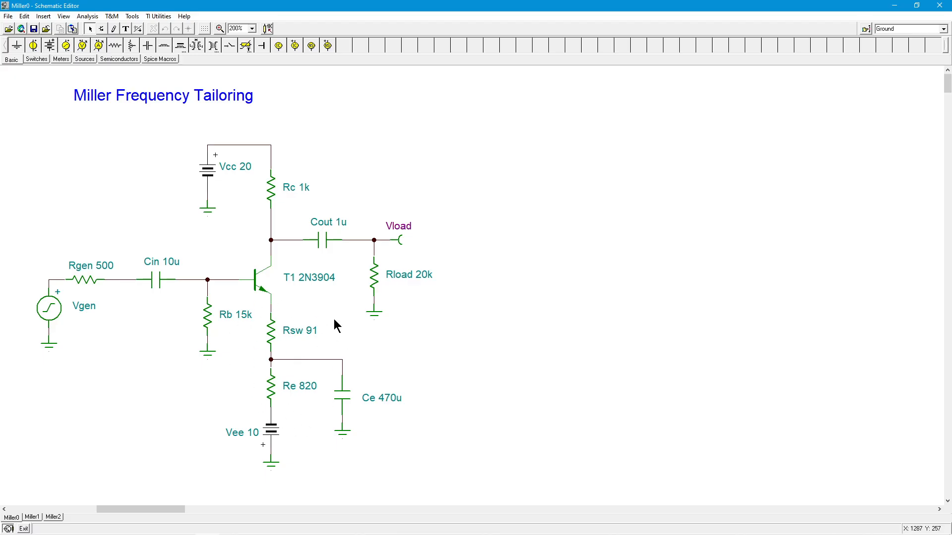
pyautogui.moveTo(282, 401)
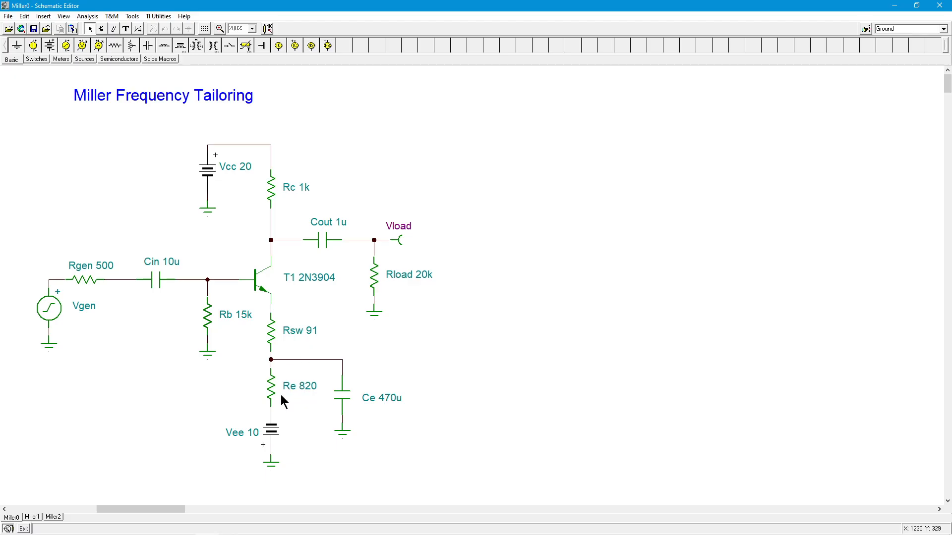
pyautogui.moveTo(310, 405)
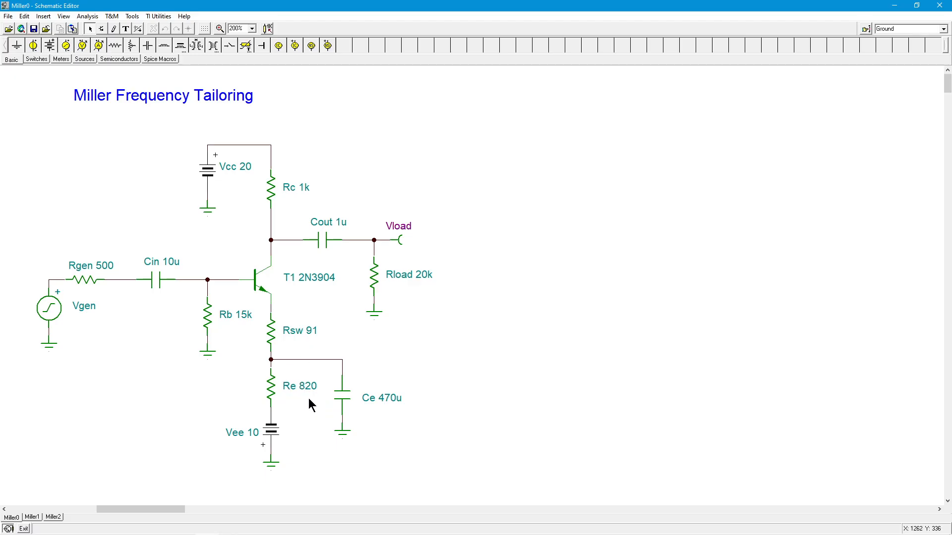
pyautogui.moveTo(308, 402)
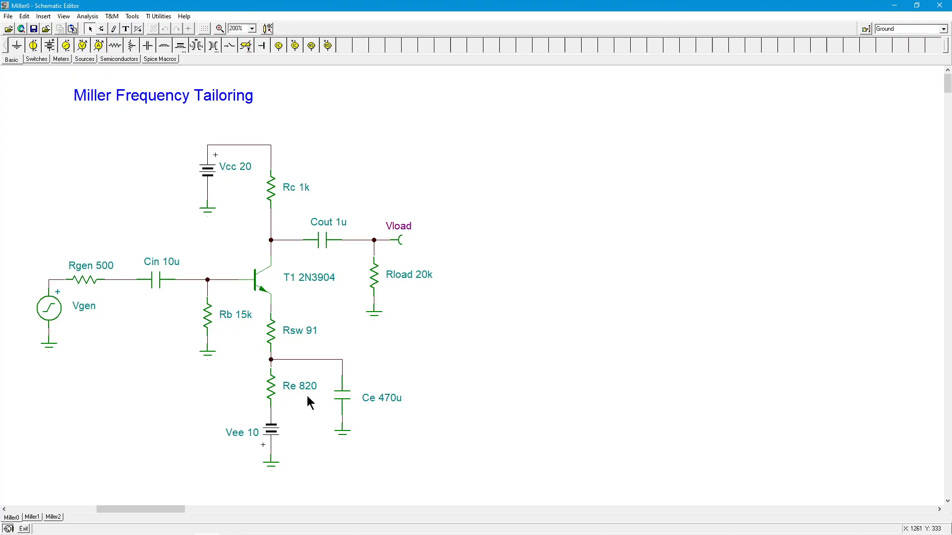
pyautogui.moveTo(309, 396)
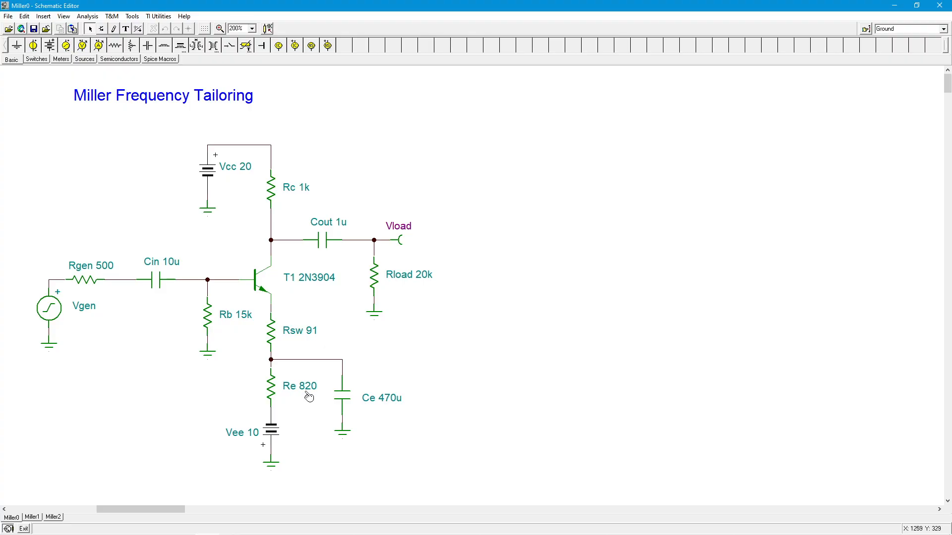
pyautogui.moveTo(322, 387)
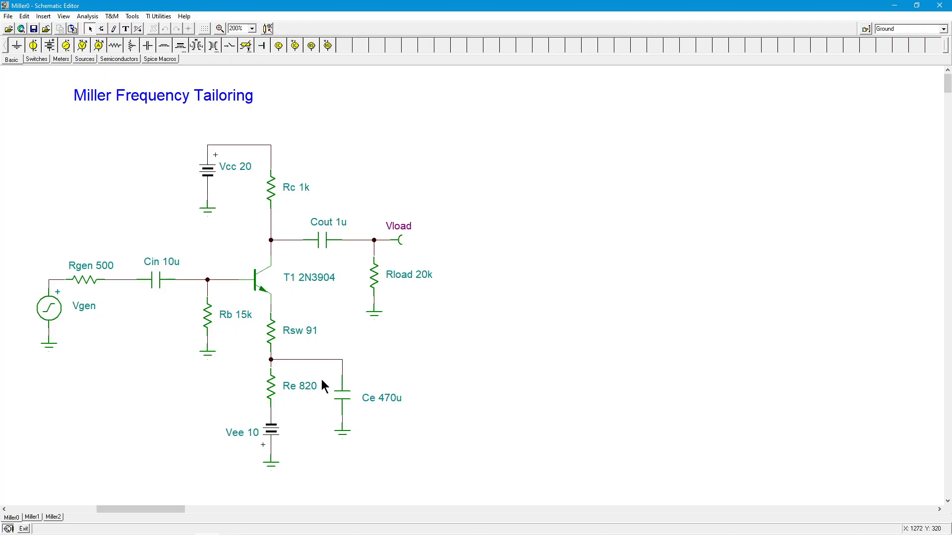
pyautogui.moveTo(305, 354)
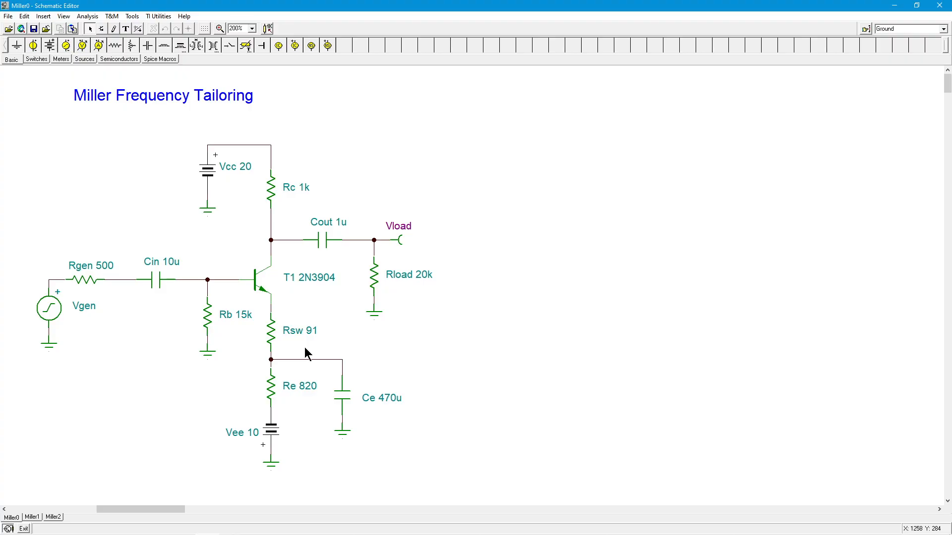
pyautogui.moveTo(307, 345)
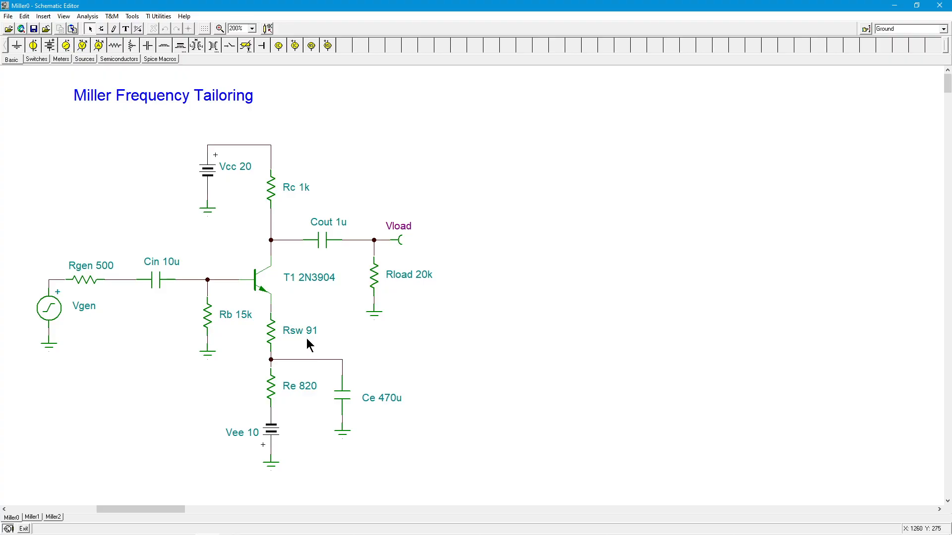
pyautogui.moveTo(377, 277)
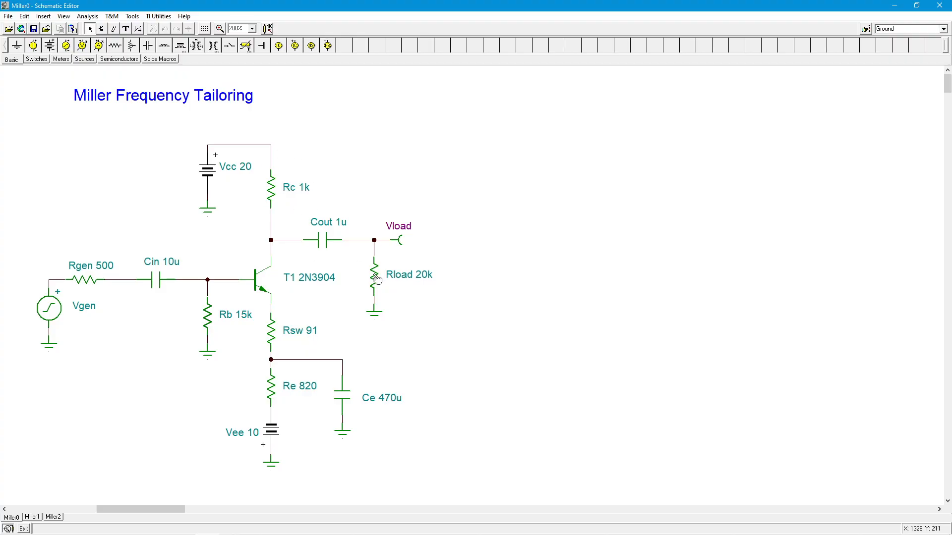
pyautogui.moveTo(438, 309)
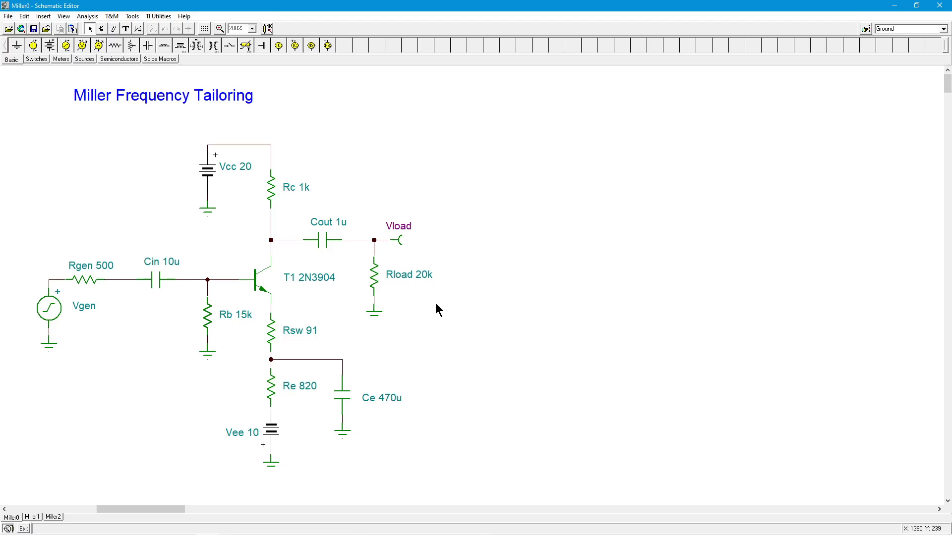
pyautogui.moveTo(422, 295)
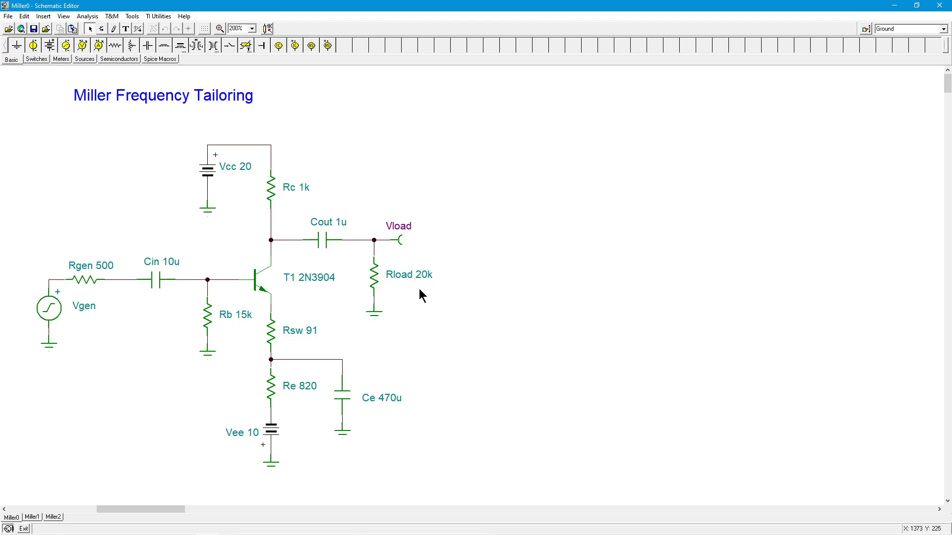
pyautogui.moveTo(303, 328)
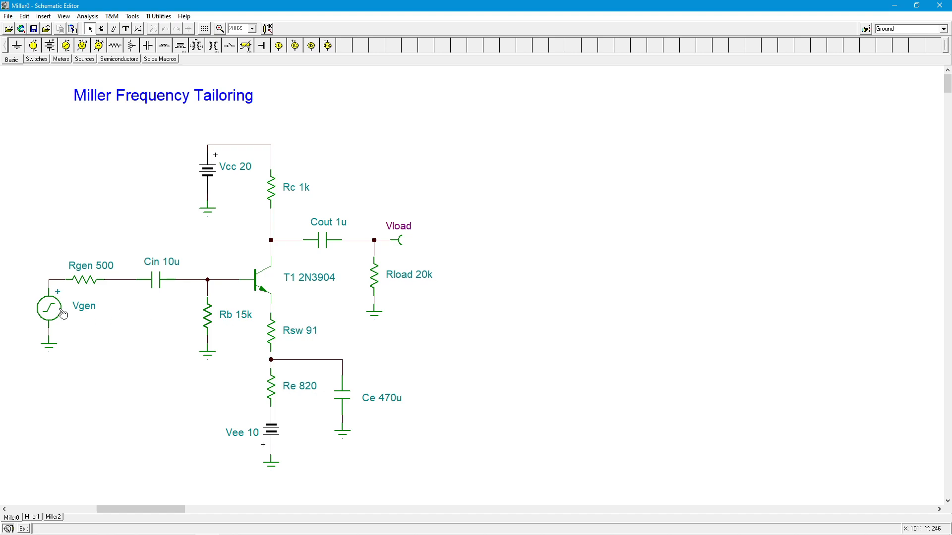
pyautogui.moveTo(375, 244)
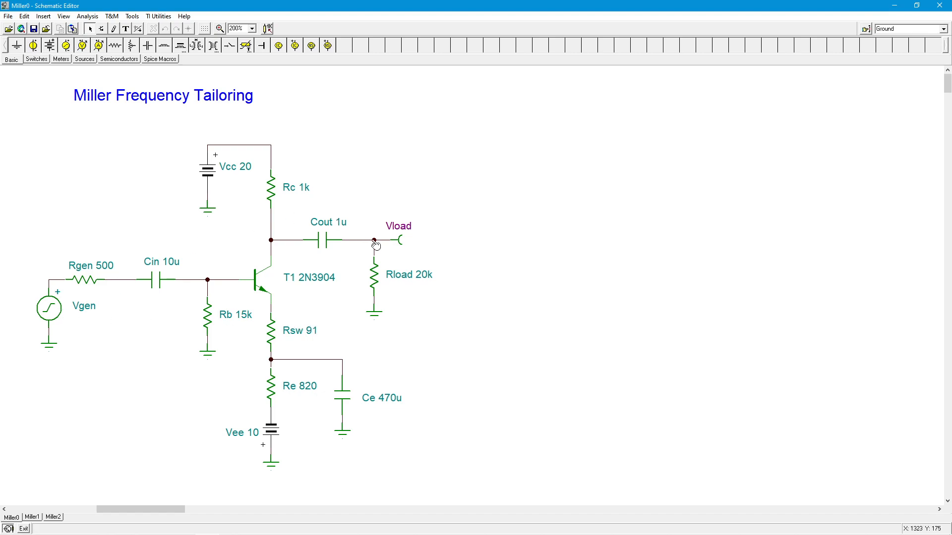
pyautogui.moveTo(420, 247)
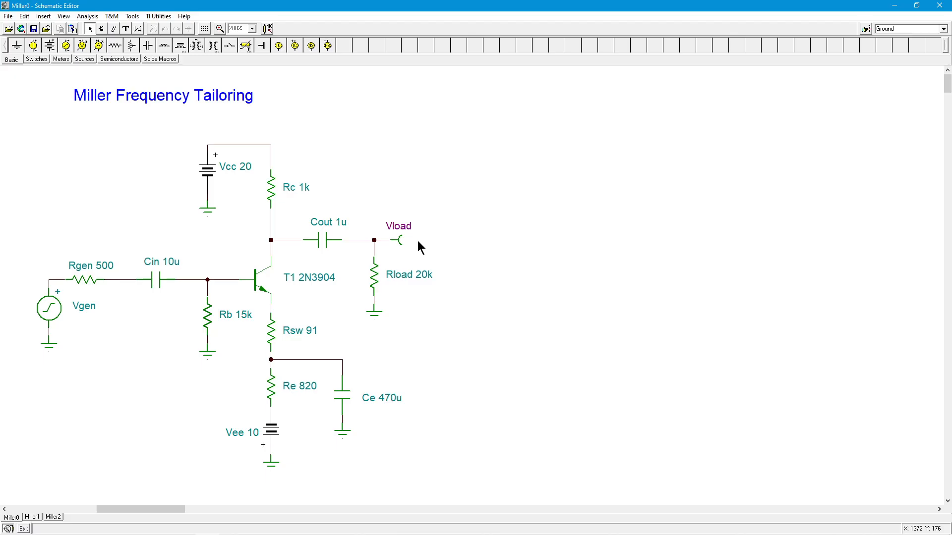
pyautogui.moveTo(220, 249)
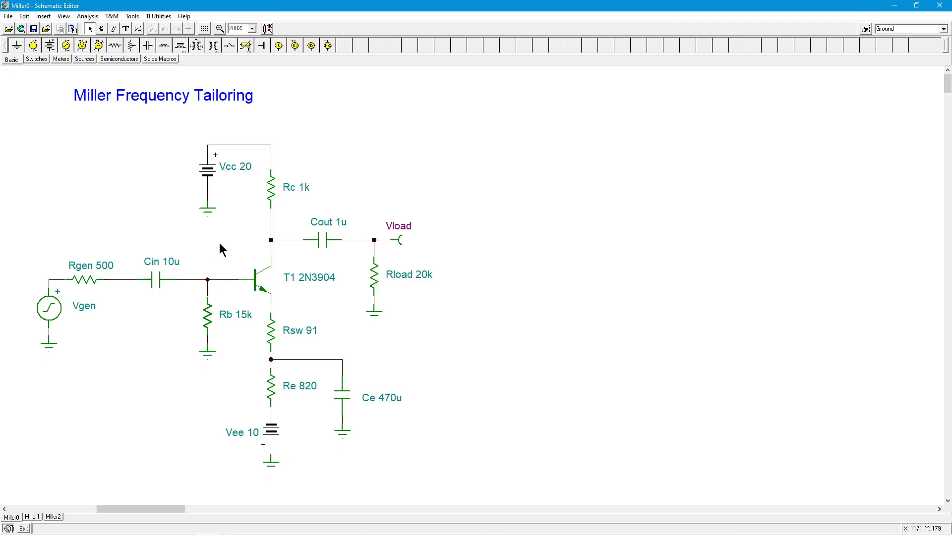
pyautogui.moveTo(236, 263)
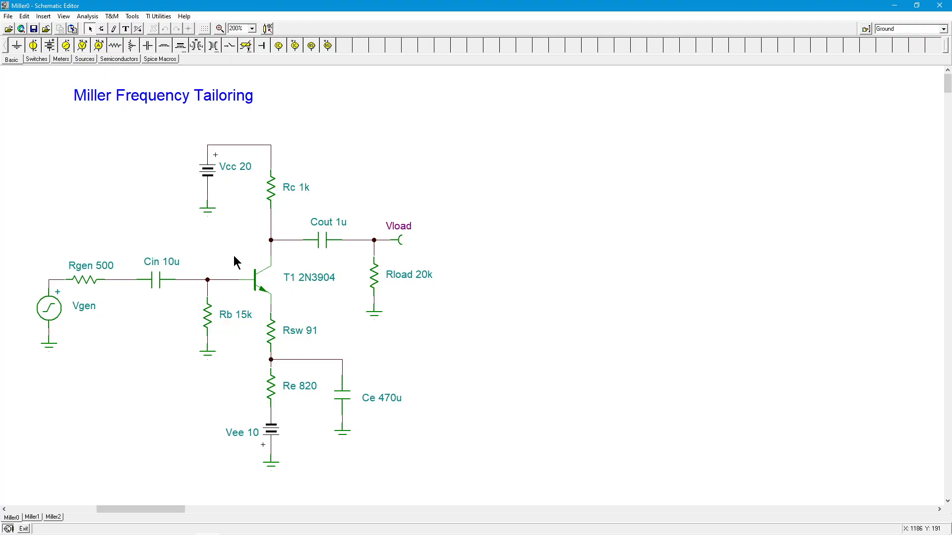
pyautogui.moveTo(251, 242)
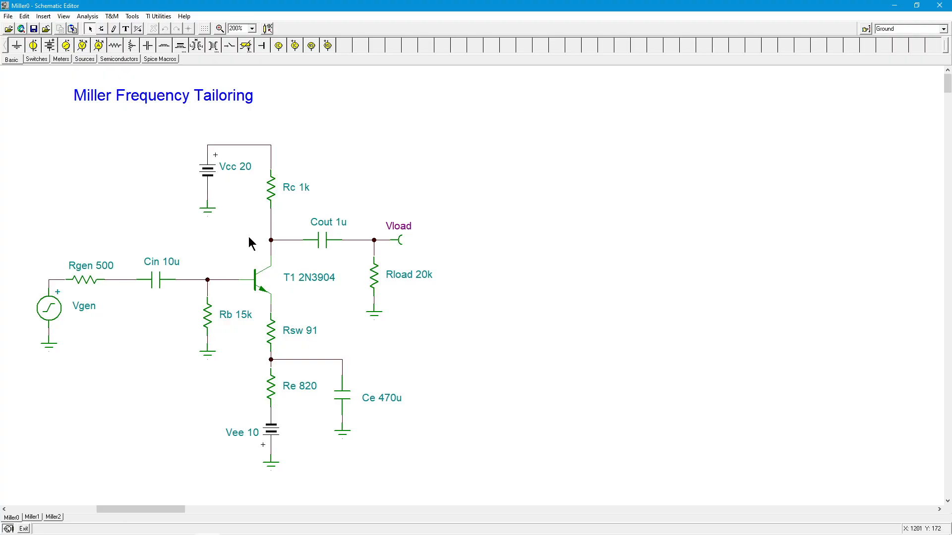
pyautogui.moveTo(226, 263)
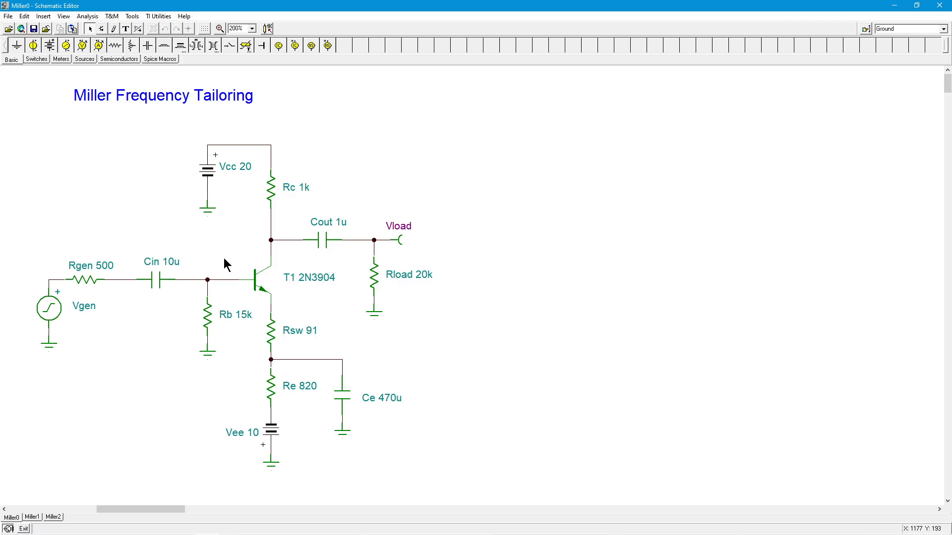
pyautogui.moveTo(254, 243)
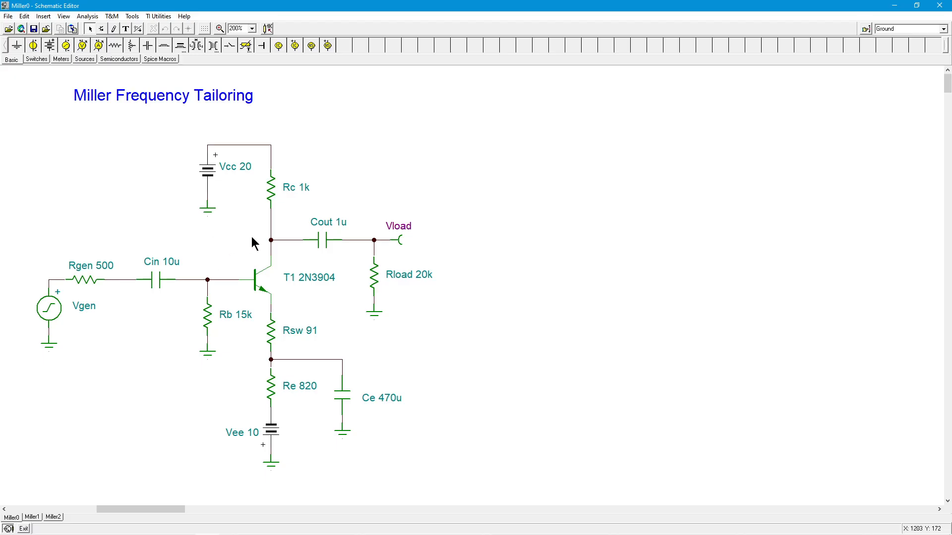
pyautogui.moveTo(503, 282)
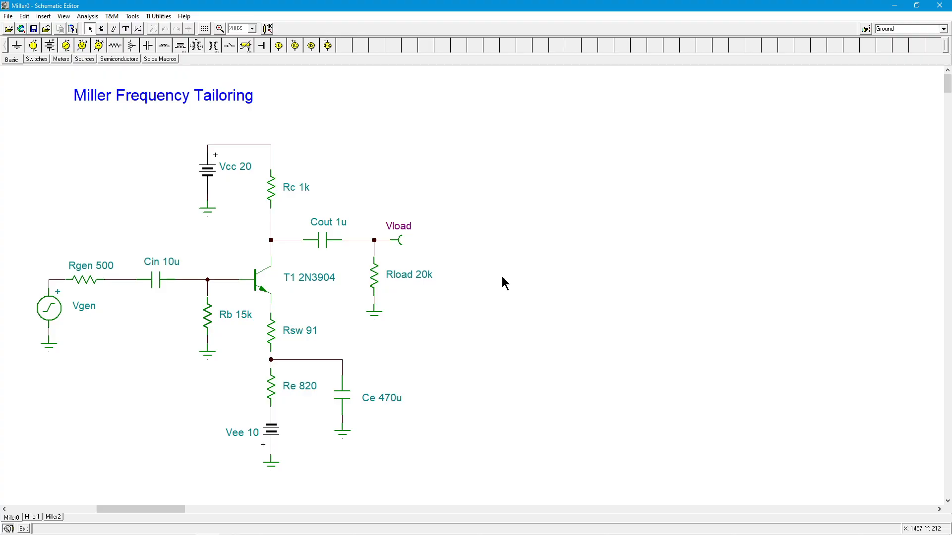
pyautogui.moveTo(218, 149)
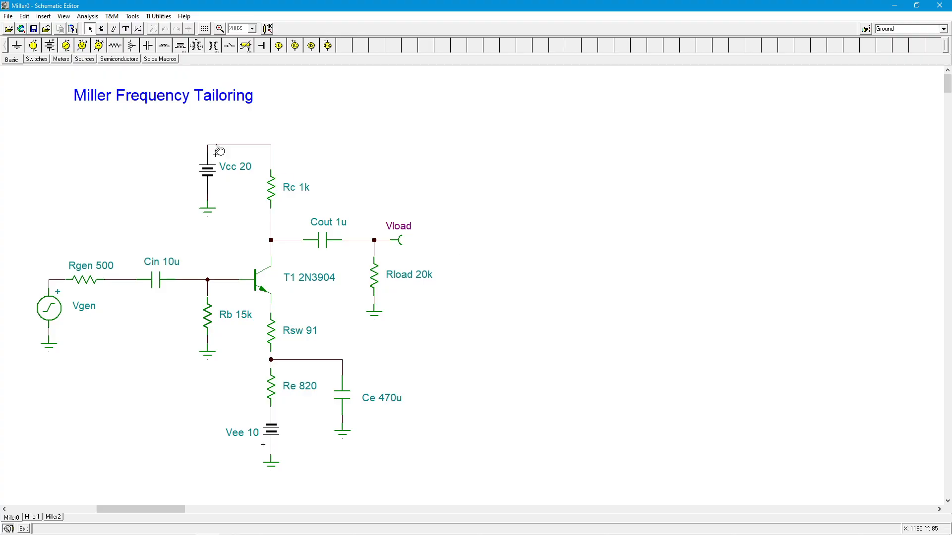
# - Run an AC Transfer Characteristic from 1 Hz to 10MEG, logarithmic, Amplitude, plotting ~19 dB midband gain
pyautogui.click(87, 16)
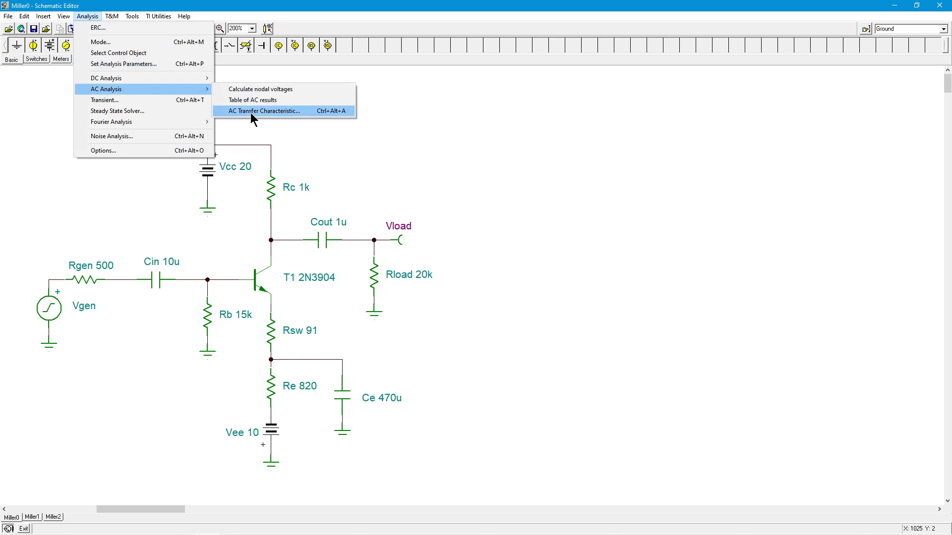
pyautogui.click(263, 111)
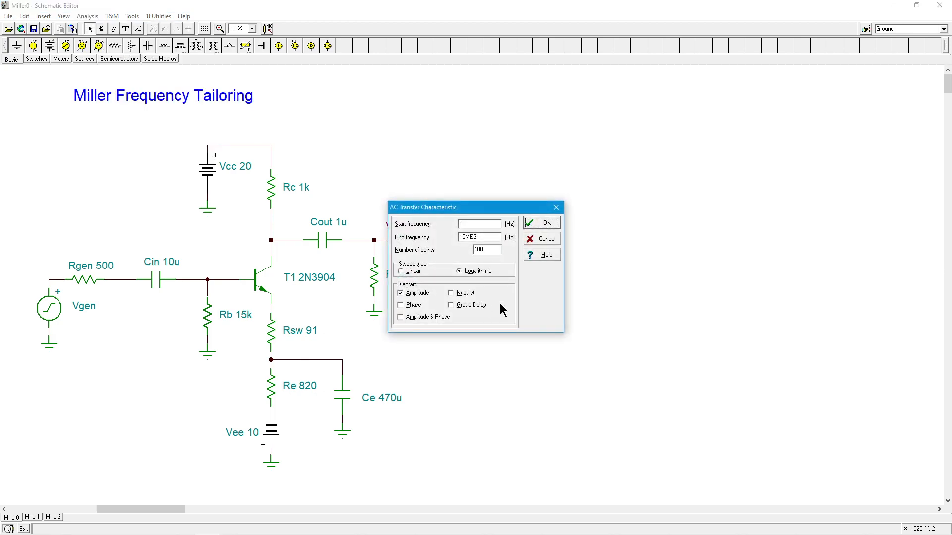
pyautogui.moveTo(490, 239)
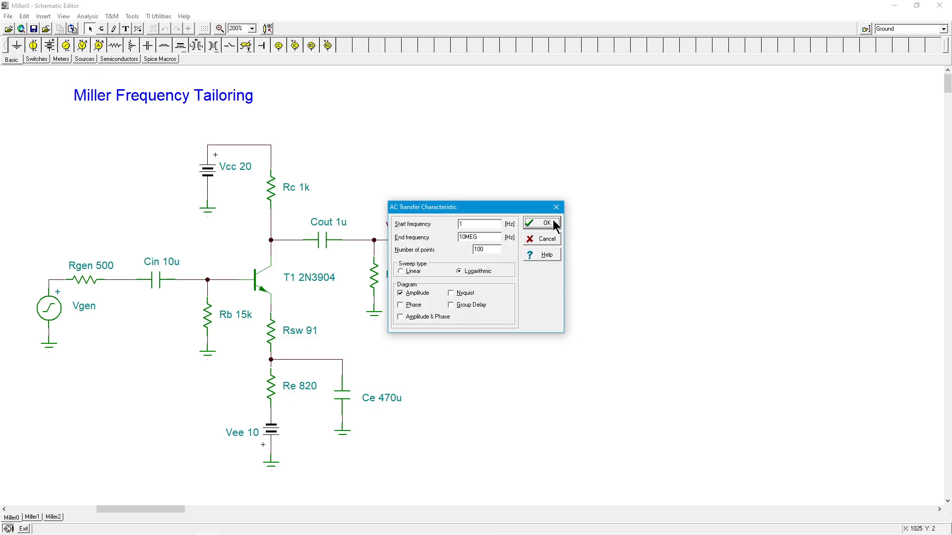
pyautogui.click(540, 223)
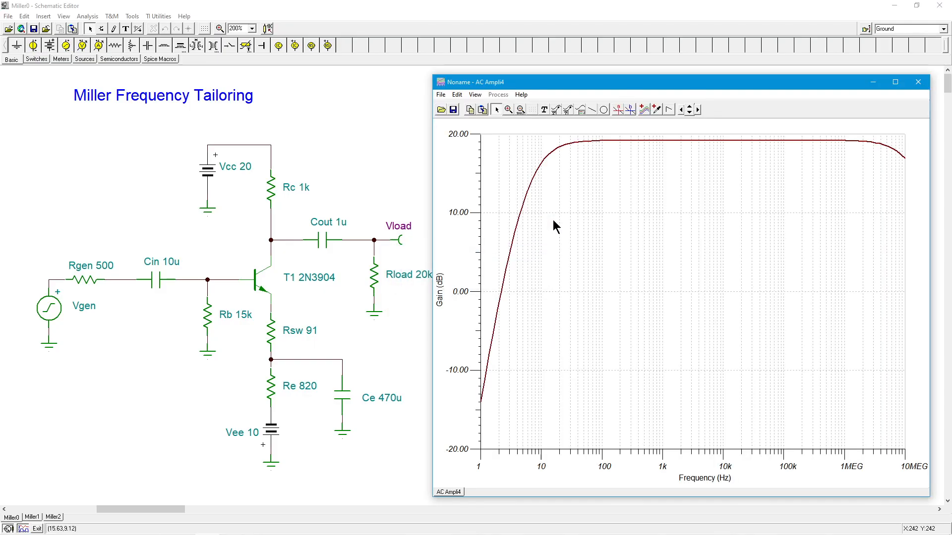
pyautogui.moveTo(666, 132)
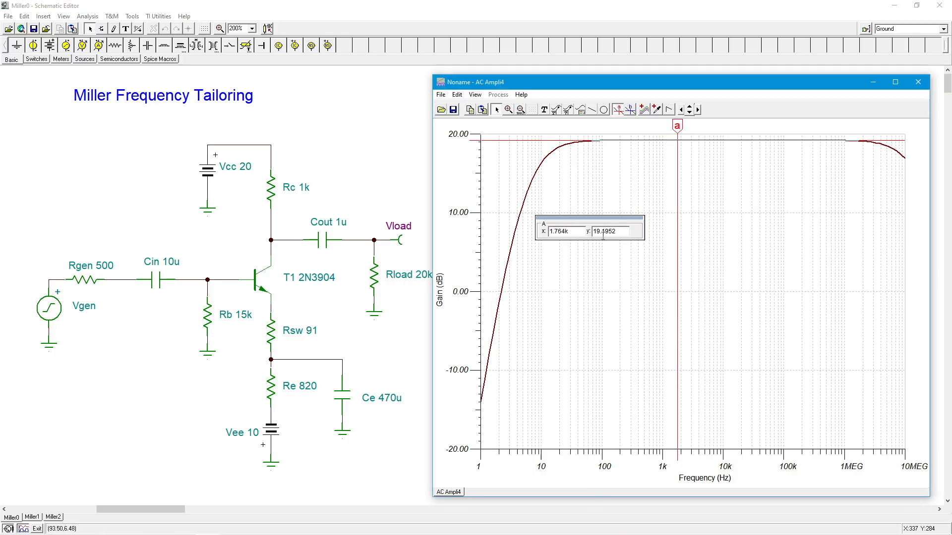
pyautogui.moveTo(610, 251)
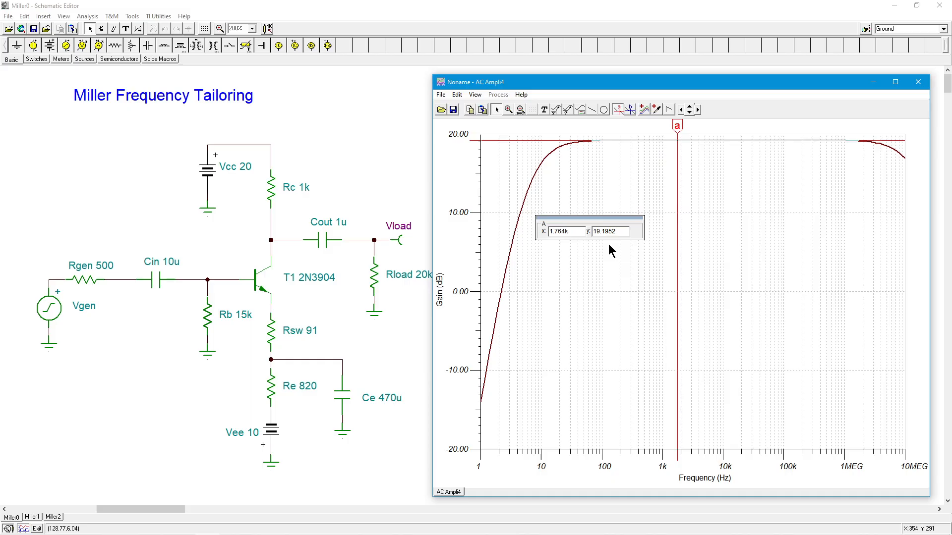
pyautogui.moveTo(139, 280)
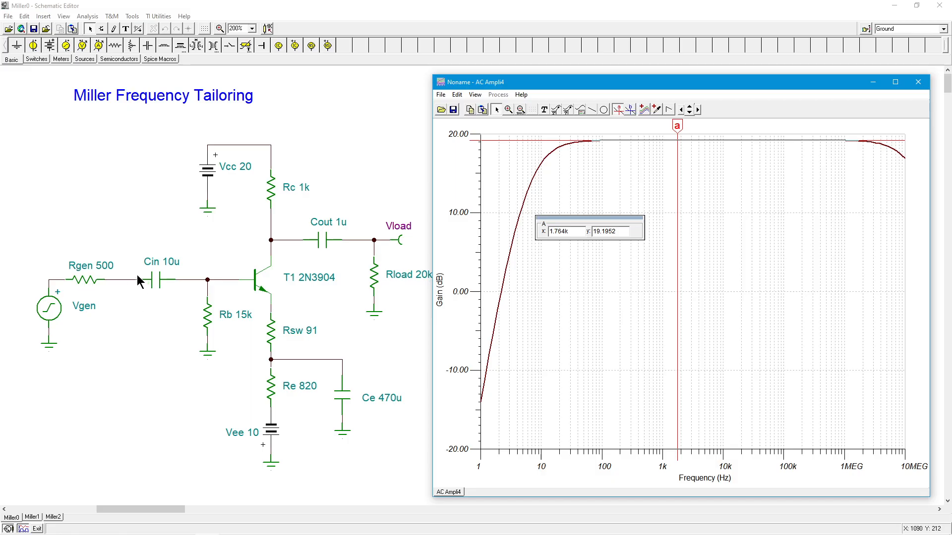
pyautogui.moveTo(167, 321)
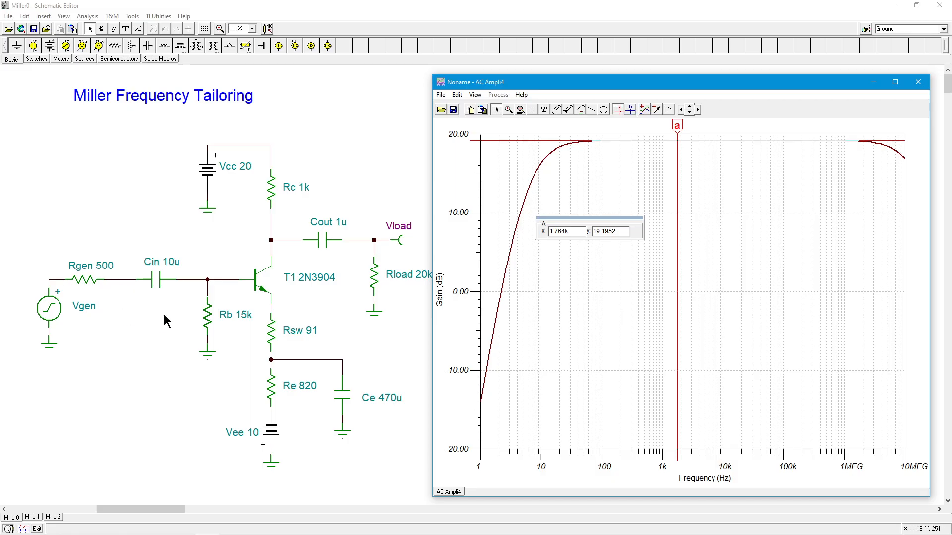
pyautogui.moveTo(109, 238)
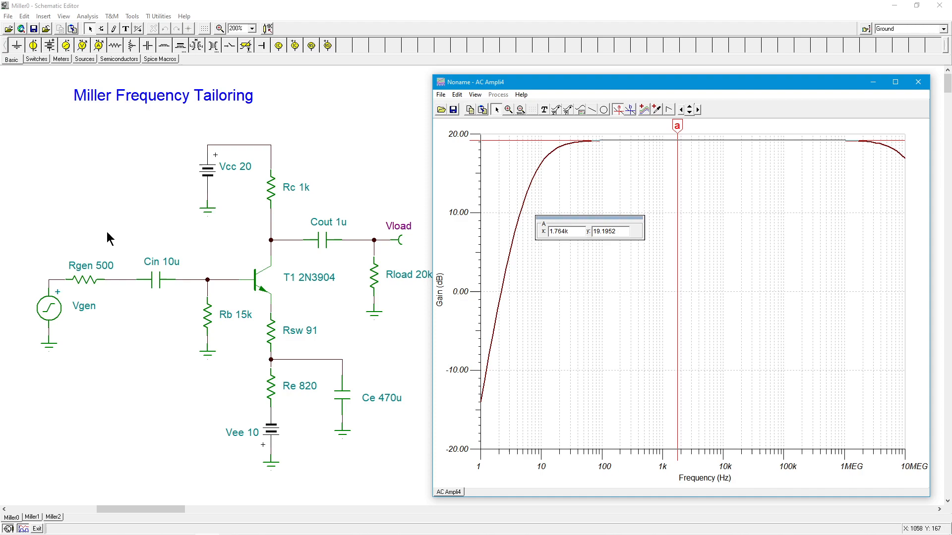
pyautogui.moveTo(110, 276)
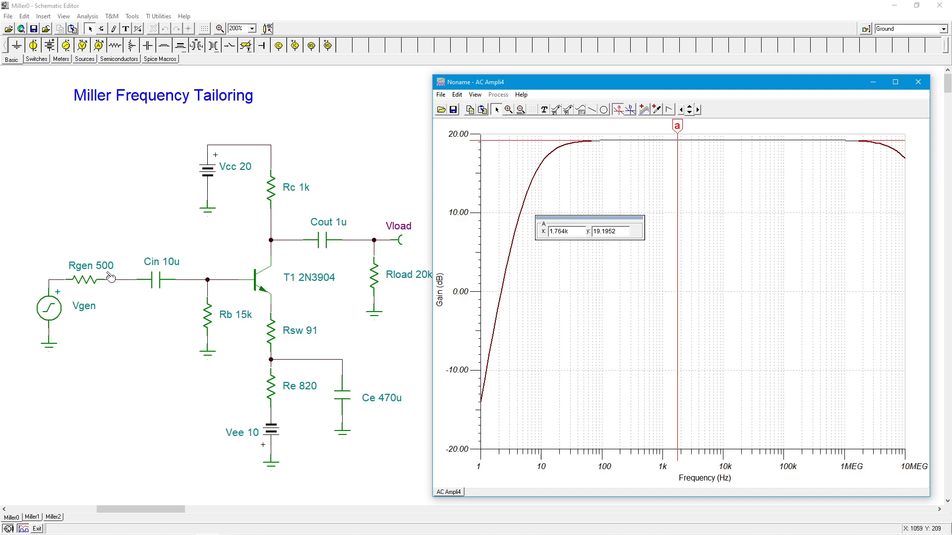
pyautogui.moveTo(88, 274)
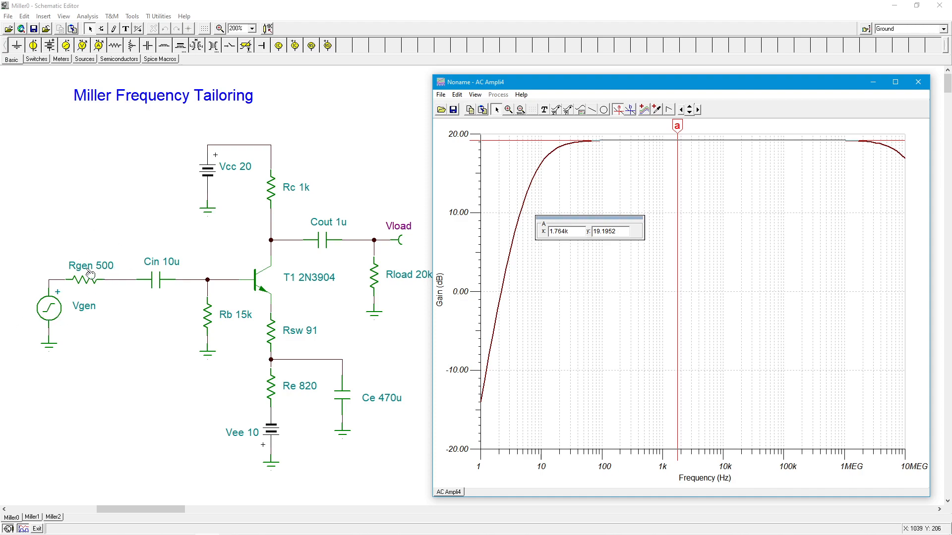
pyautogui.moveTo(105, 277)
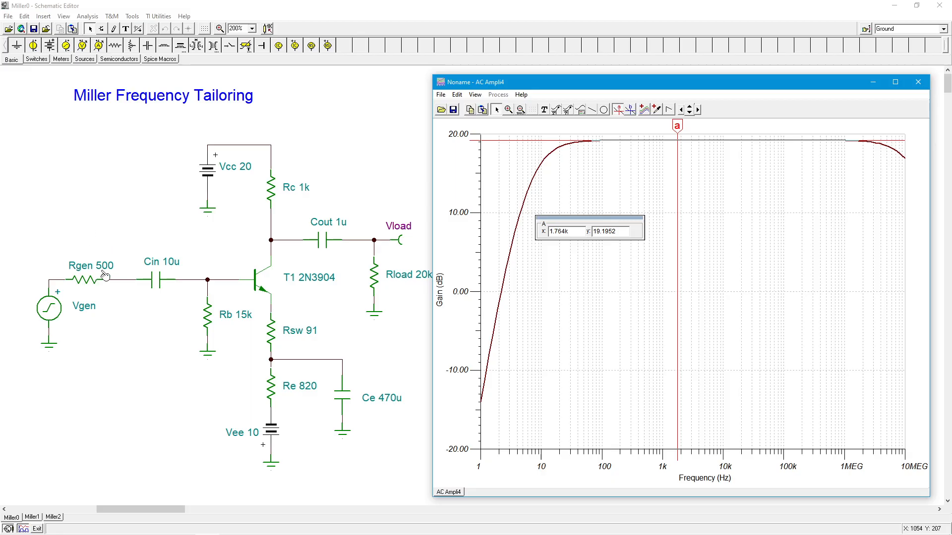
pyautogui.moveTo(219, 342)
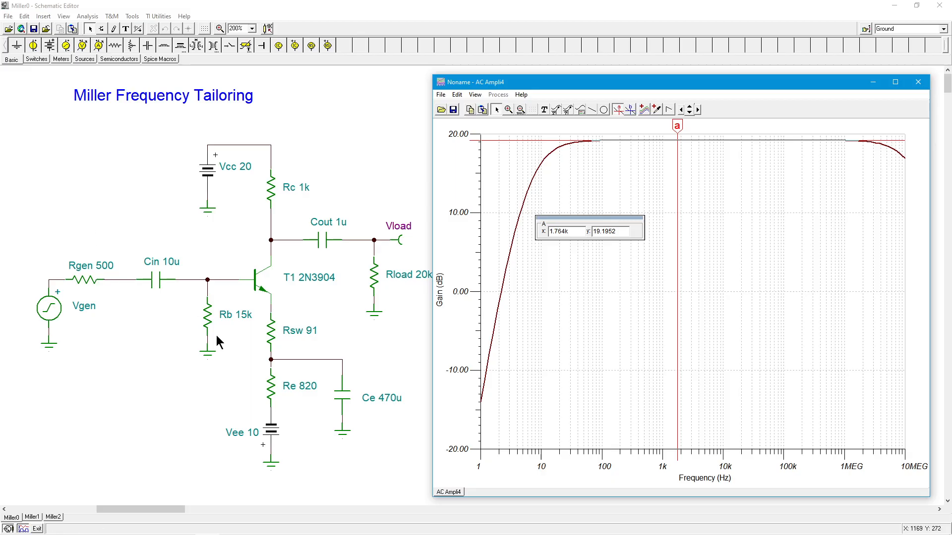
pyautogui.moveTo(280, 236)
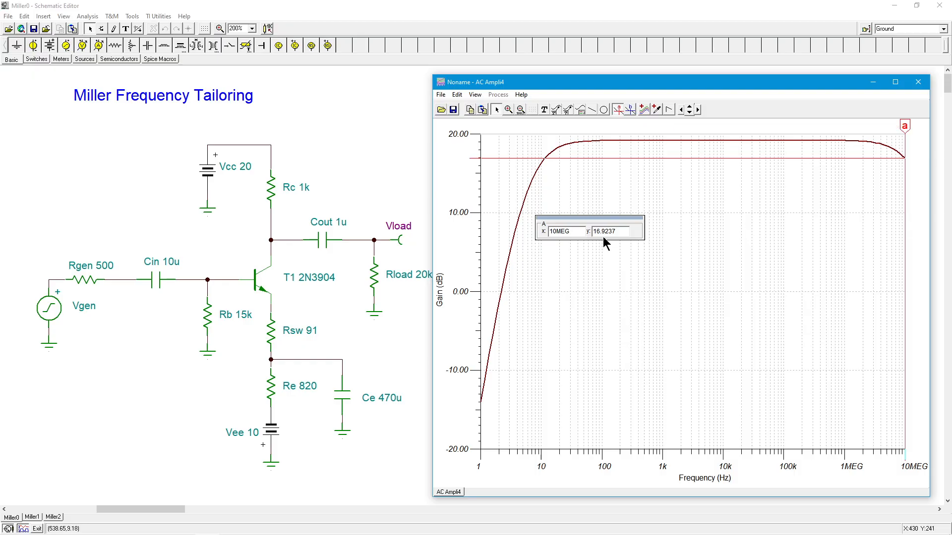
pyautogui.moveTo(604, 246)
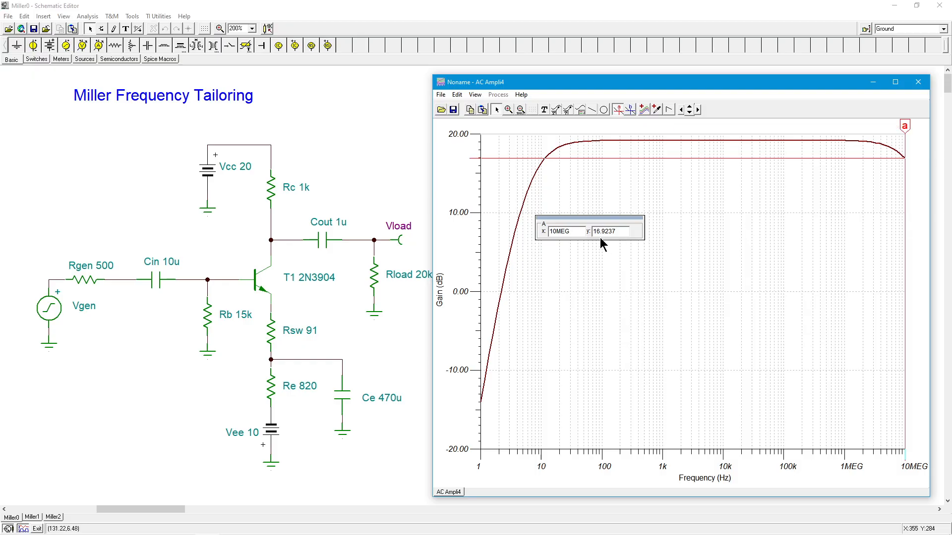
pyautogui.moveTo(920, 480)
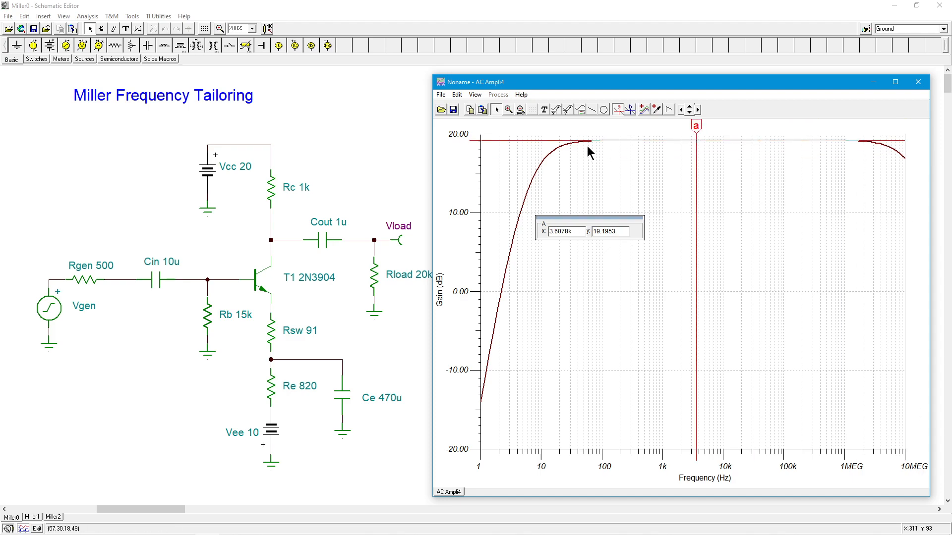
pyautogui.moveTo(542, 174)
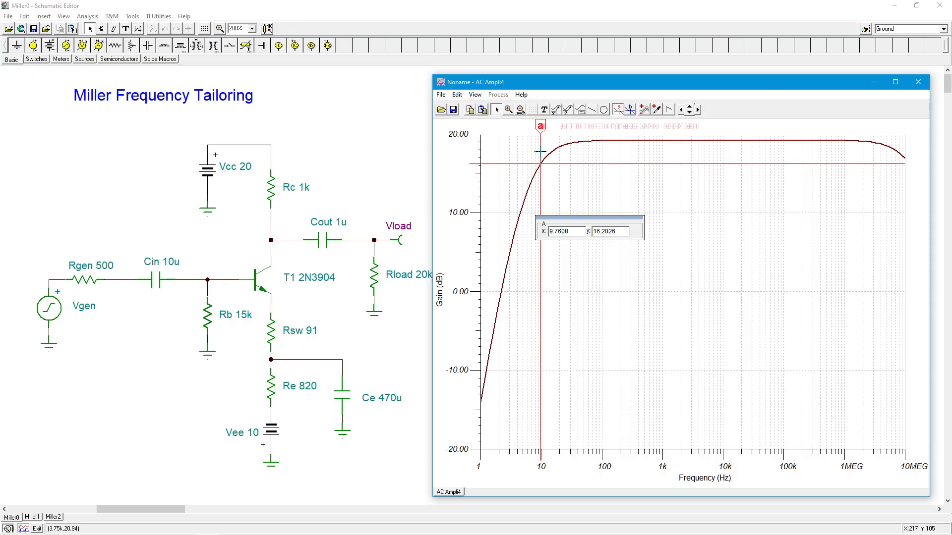
pyautogui.moveTo(631, 159)
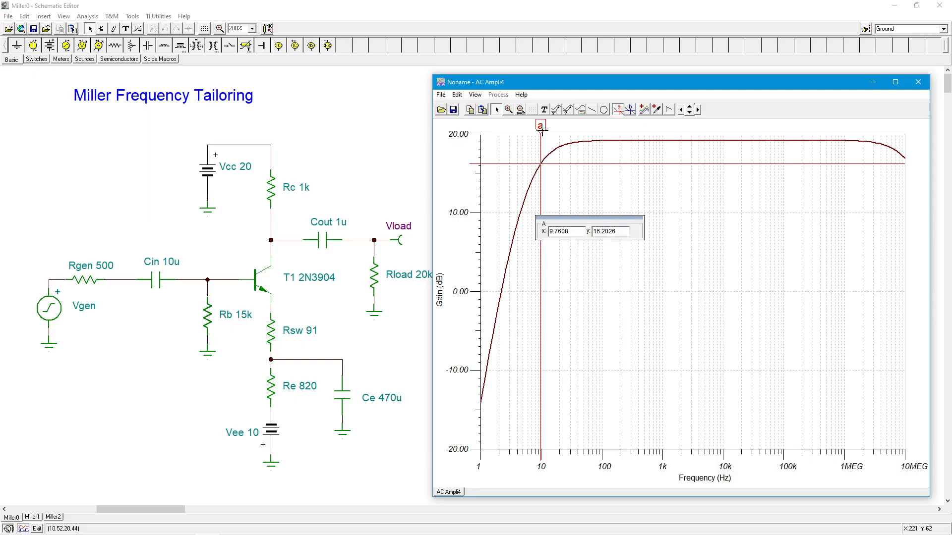
pyautogui.moveTo(646, 191)
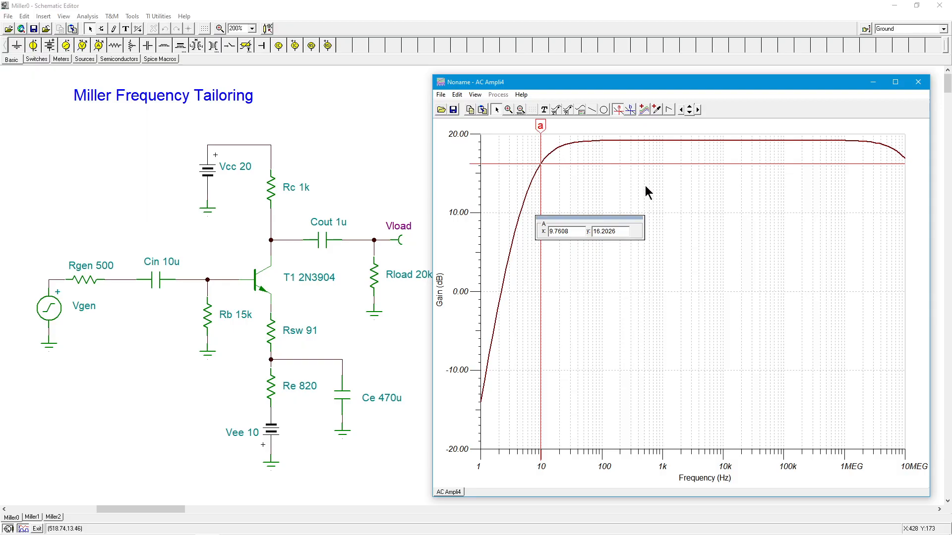
pyautogui.moveTo(696, 139)
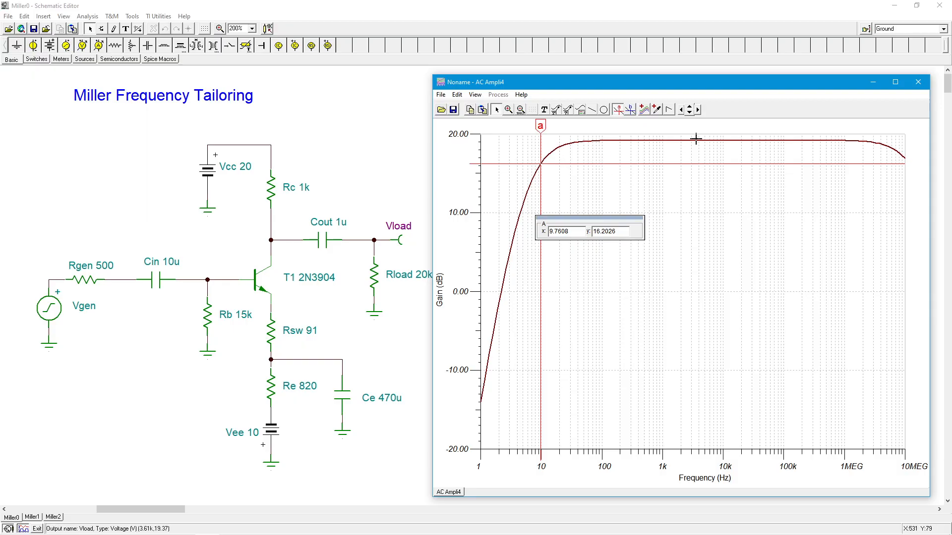
pyautogui.moveTo(795, 151)
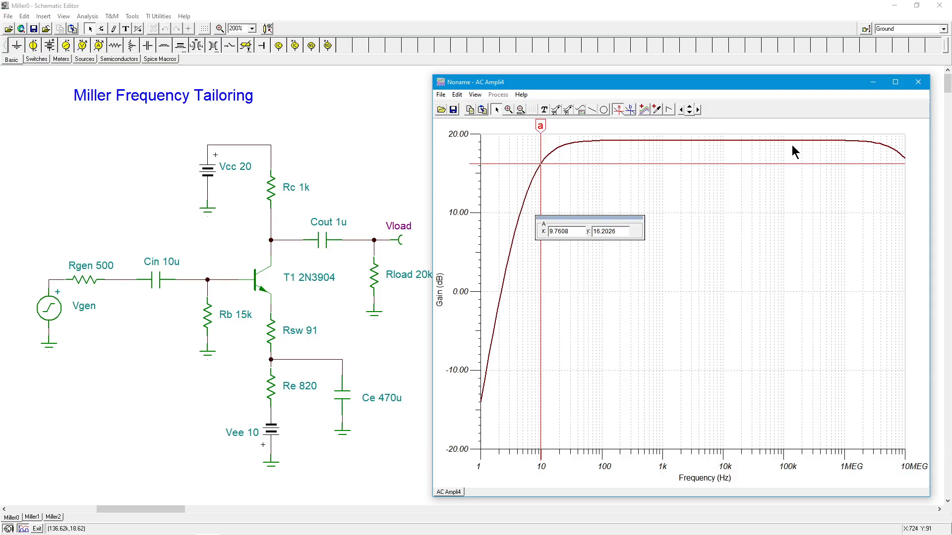
pyautogui.moveTo(845, 152)
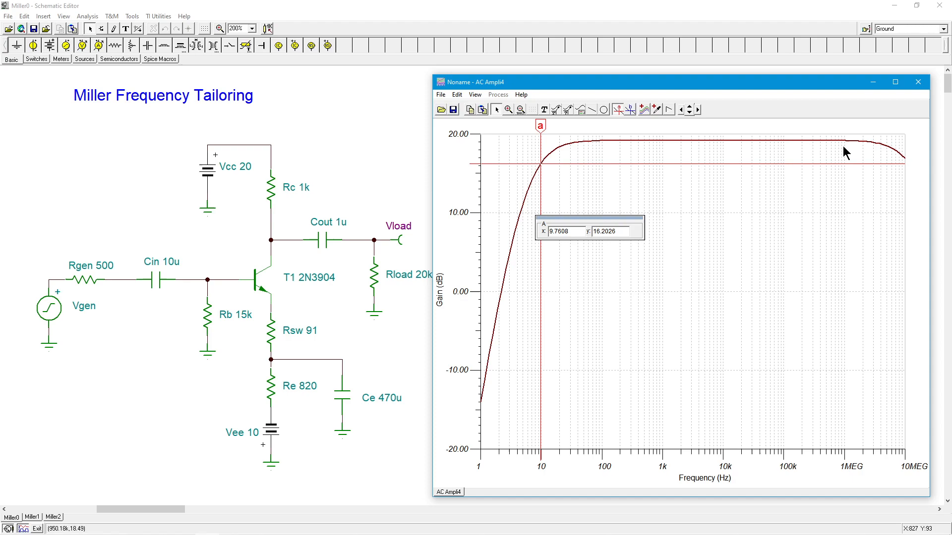
pyautogui.moveTo(564, 134)
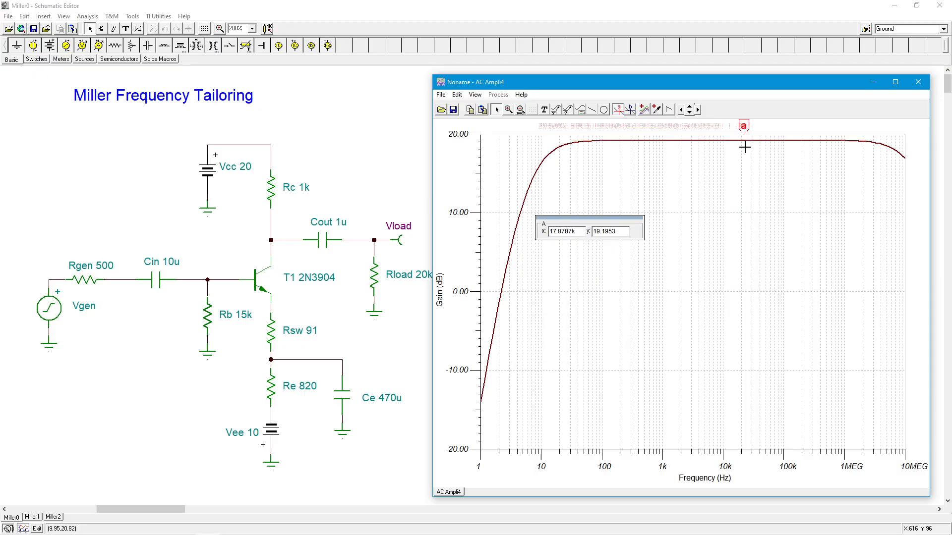
# - Place cursor a on the midband at 22.4113k Hz, reading 19.1953 dB gain
pyautogui.click(742, 148)
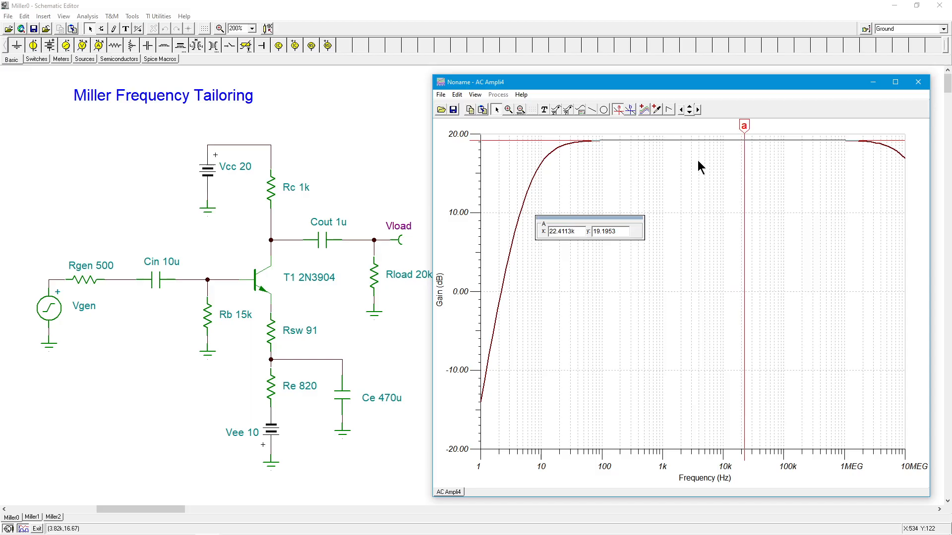
pyautogui.moveTo(743, 126)
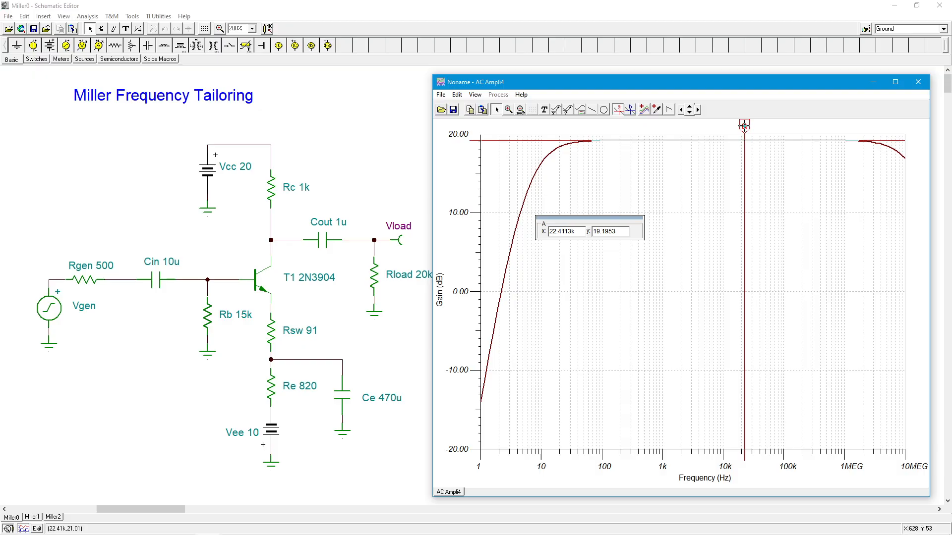
pyautogui.moveTo(744, 126)
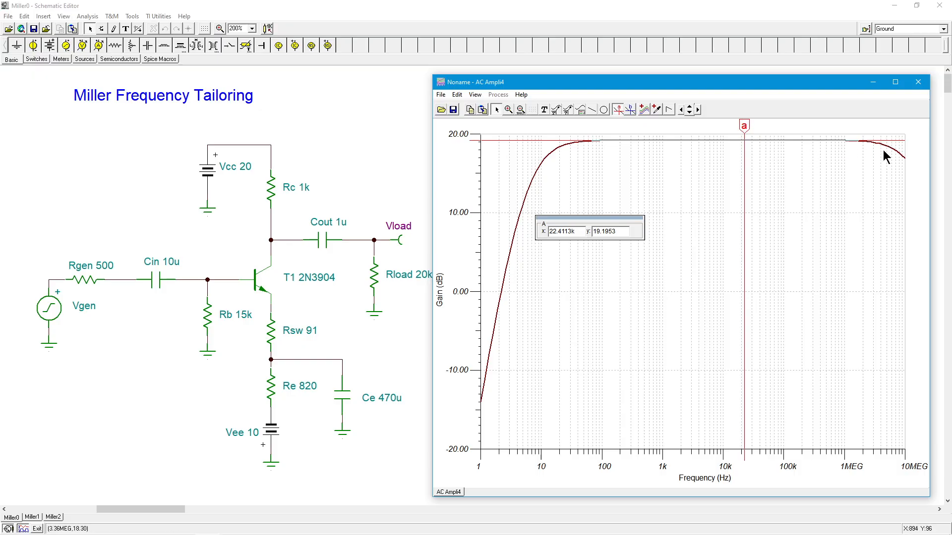
pyautogui.moveTo(885, 156)
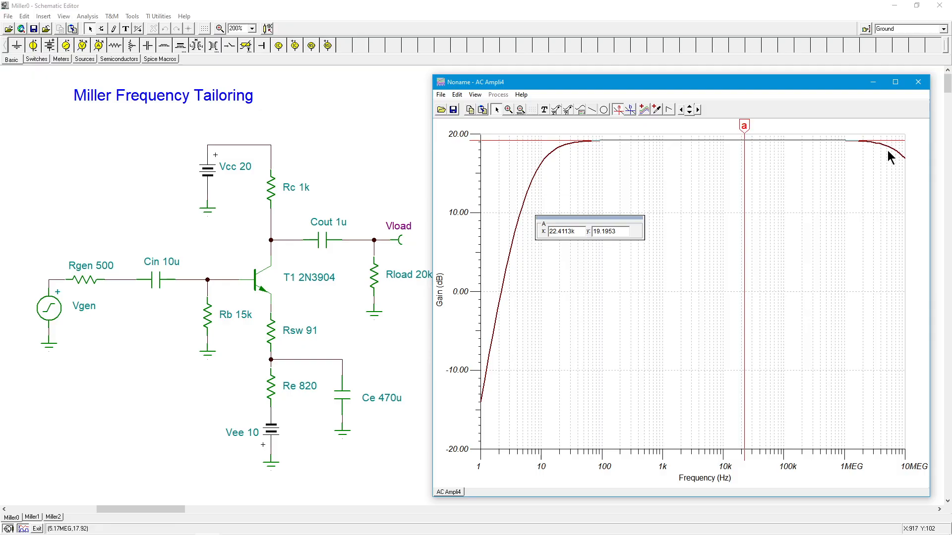
pyautogui.moveTo(803, 155)
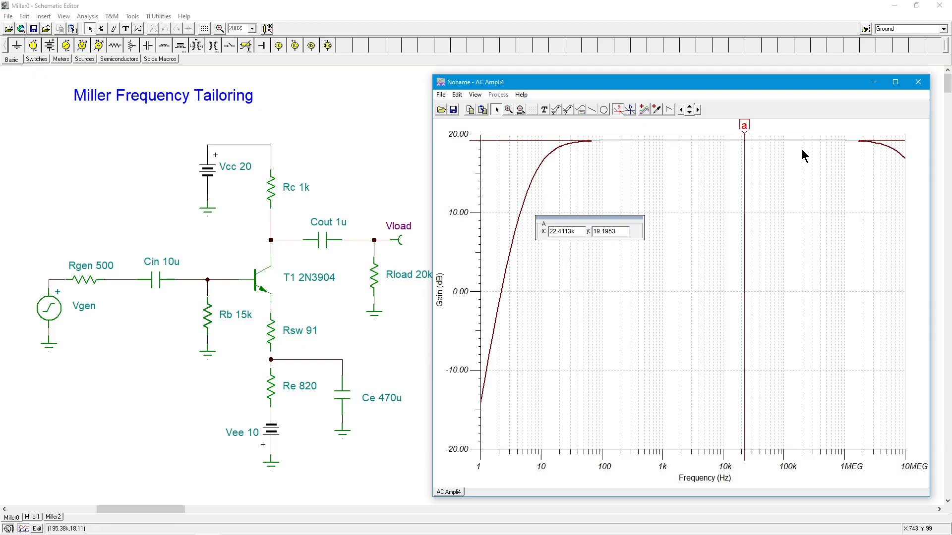
pyautogui.moveTo(83, 217)
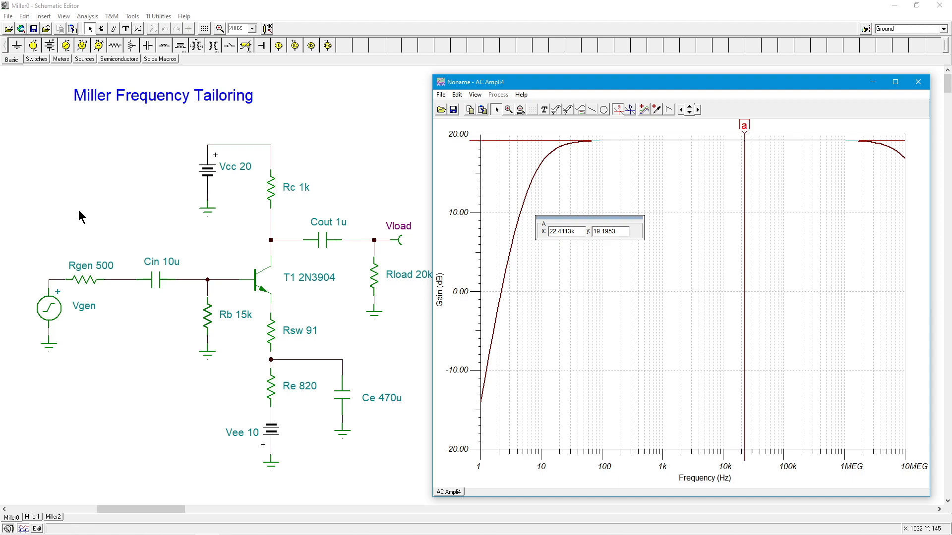
pyautogui.moveTo(280, 288)
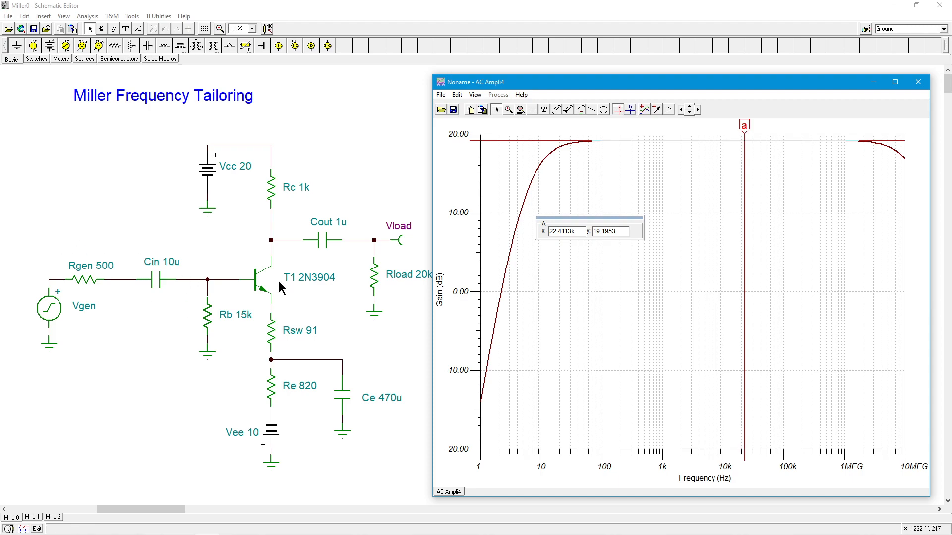
pyautogui.moveTo(287, 250)
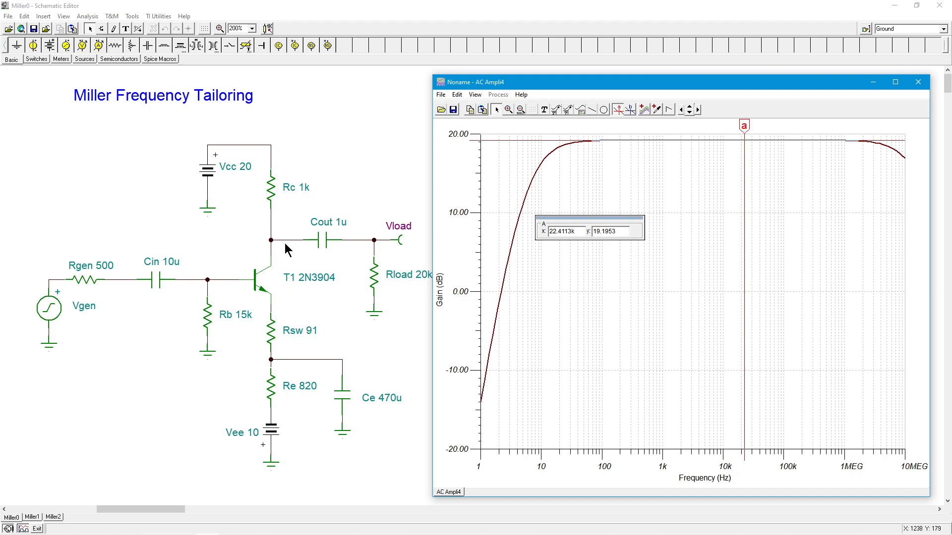
pyautogui.moveTo(366, 242)
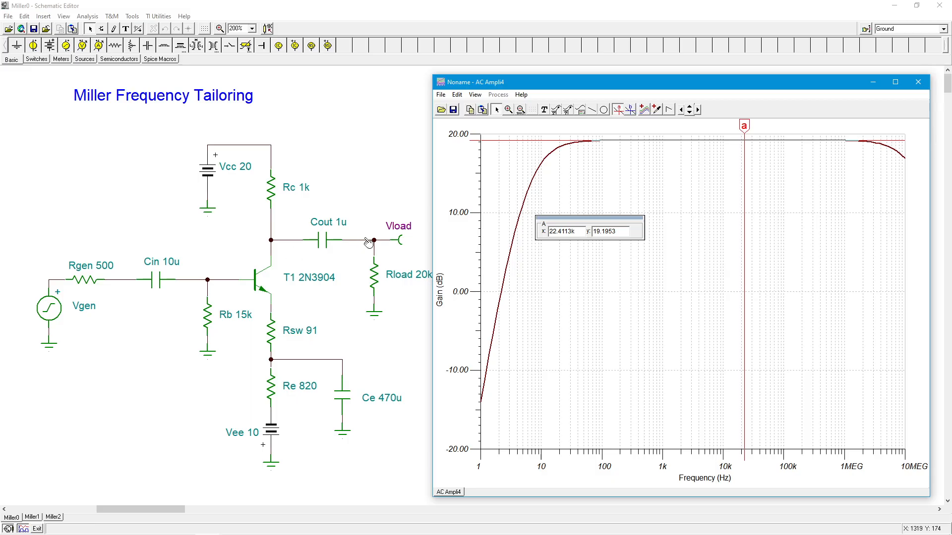
pyautogui.moveTo(361, 271)
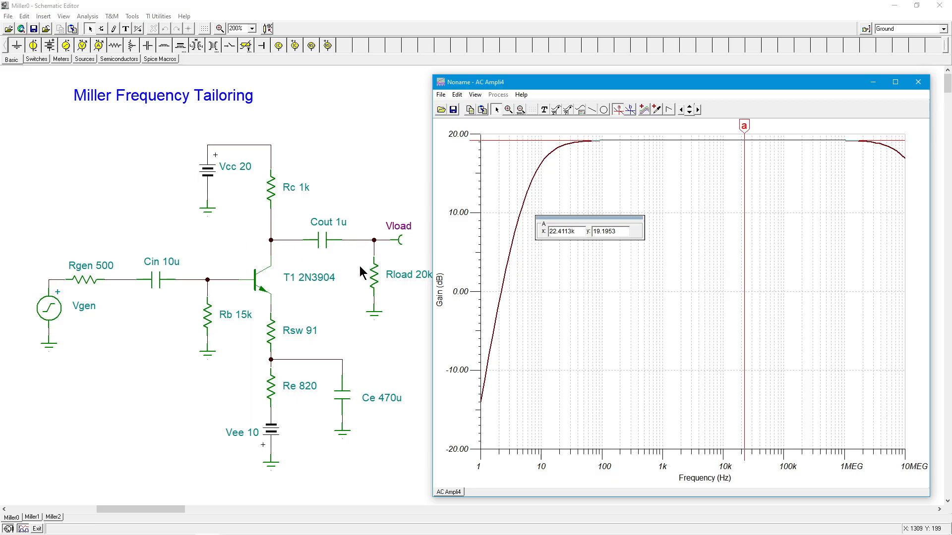
pyautogui.moveTo(353, 166)
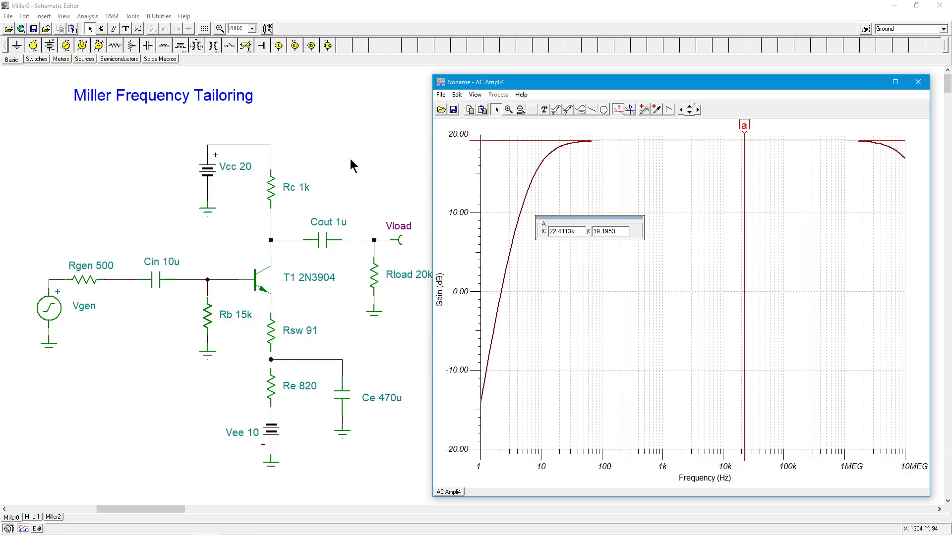
pyautogui.moveTo(187, 309)
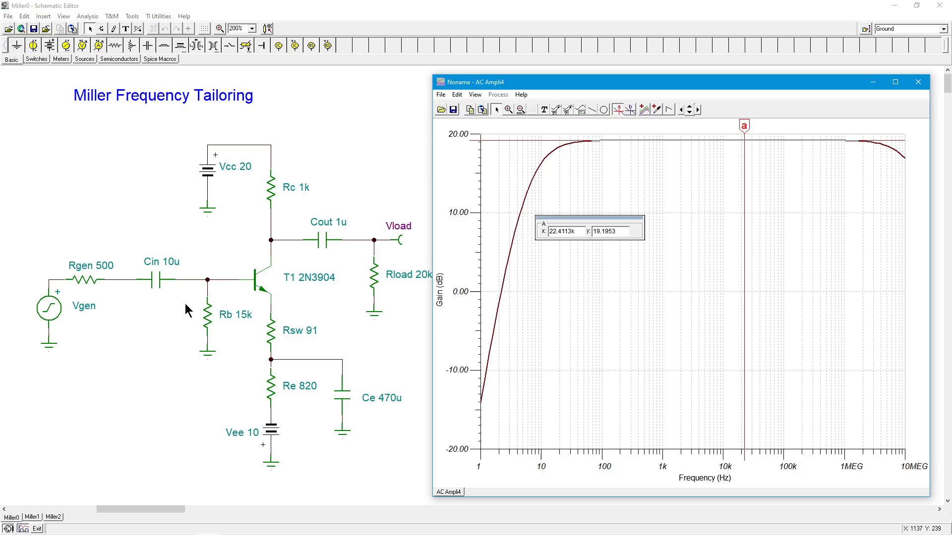
pyautogui.moveTo(701, 211)
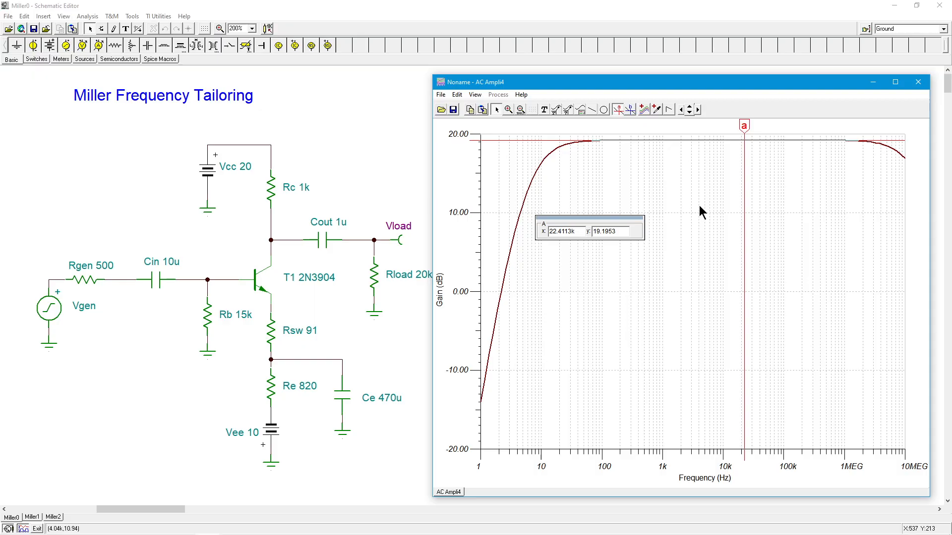
pyautogui.moveTo(881, 146)
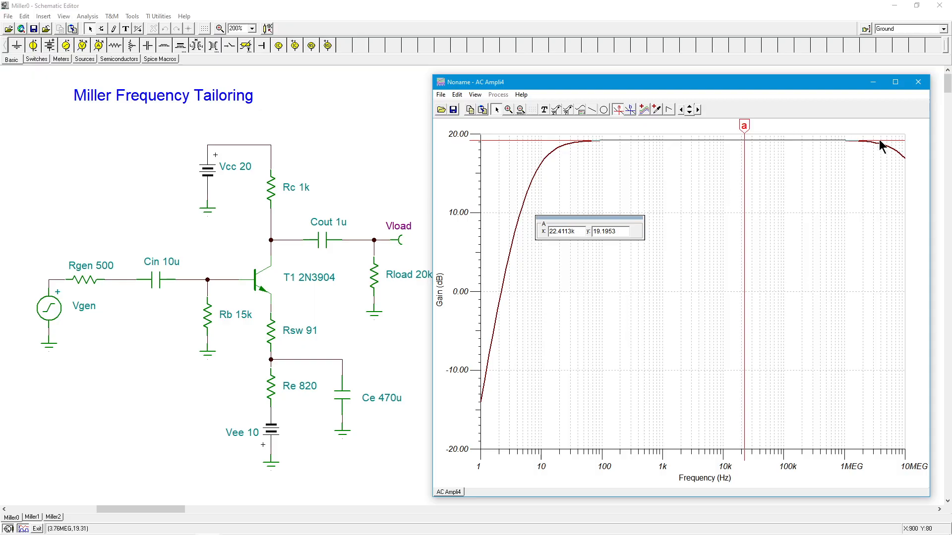
pyautogui.moveTo(745, 223)
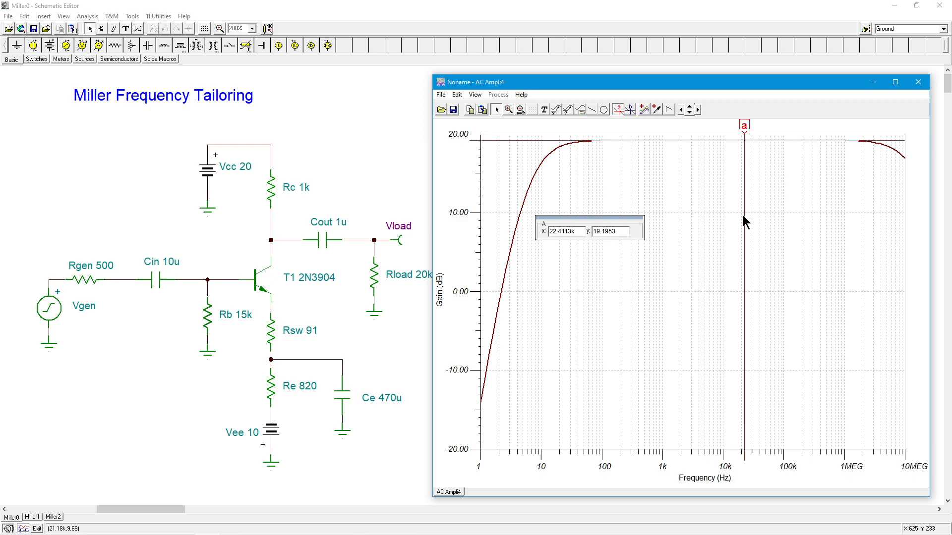
pyautogui.moveTo(746, 186)
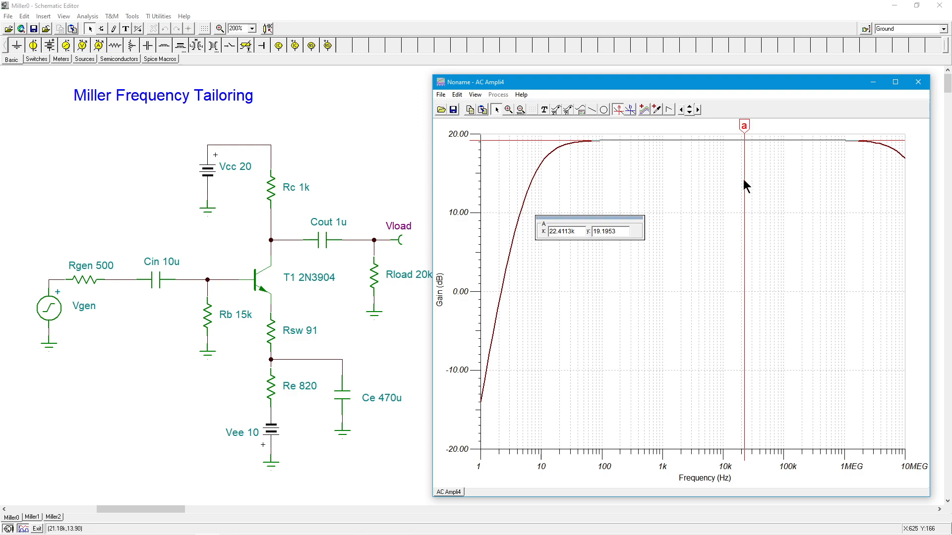
pyautogui.moveTo(746, 151)
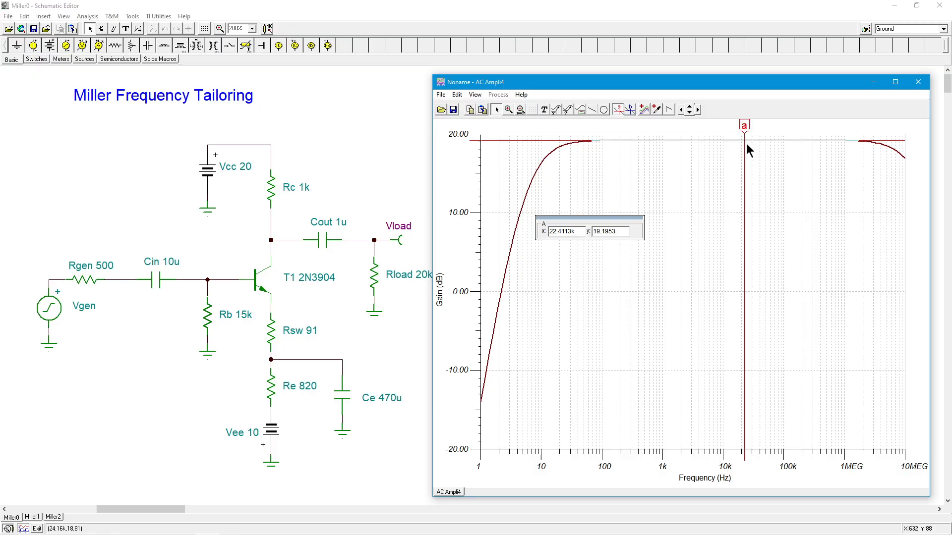
pyautogui.moveTo(855, 154)
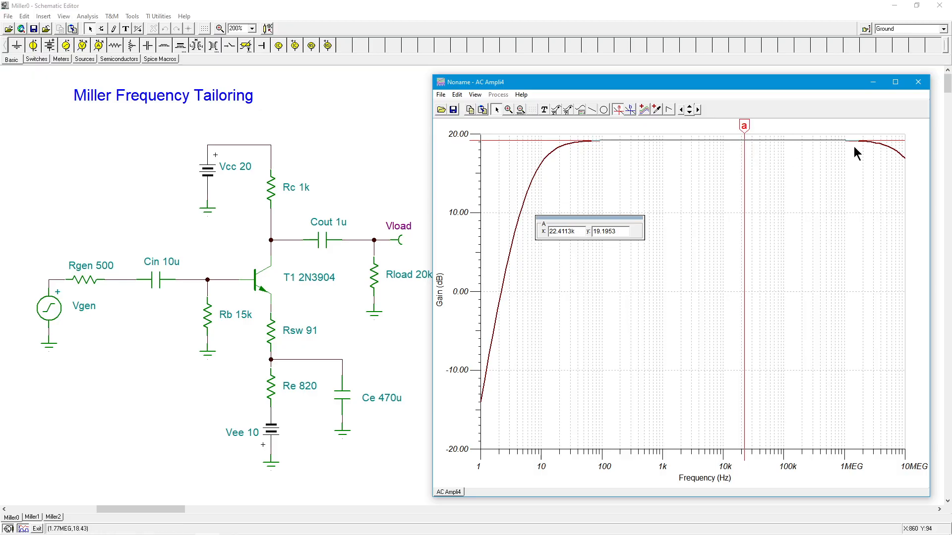
pyautogui.moveTo(843, 206)
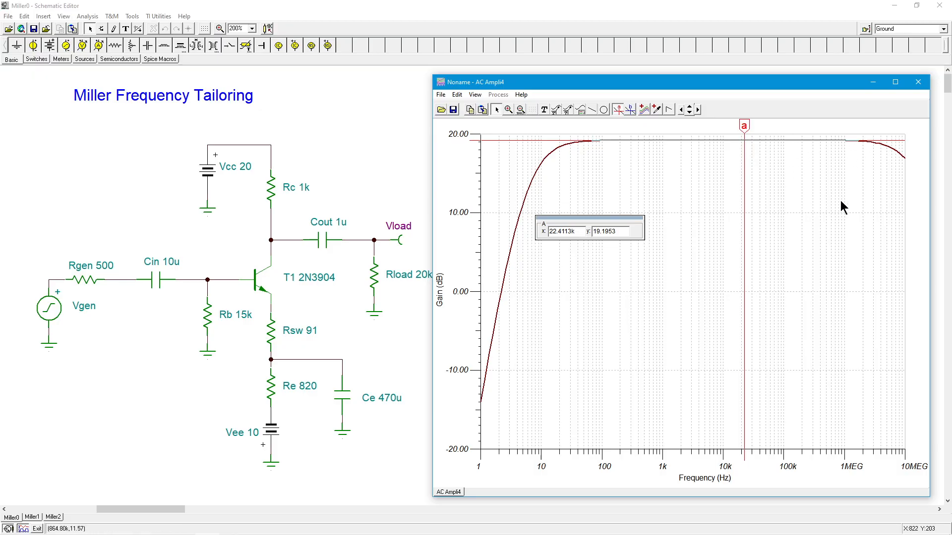
pyautogui.moveTo(841, 206)
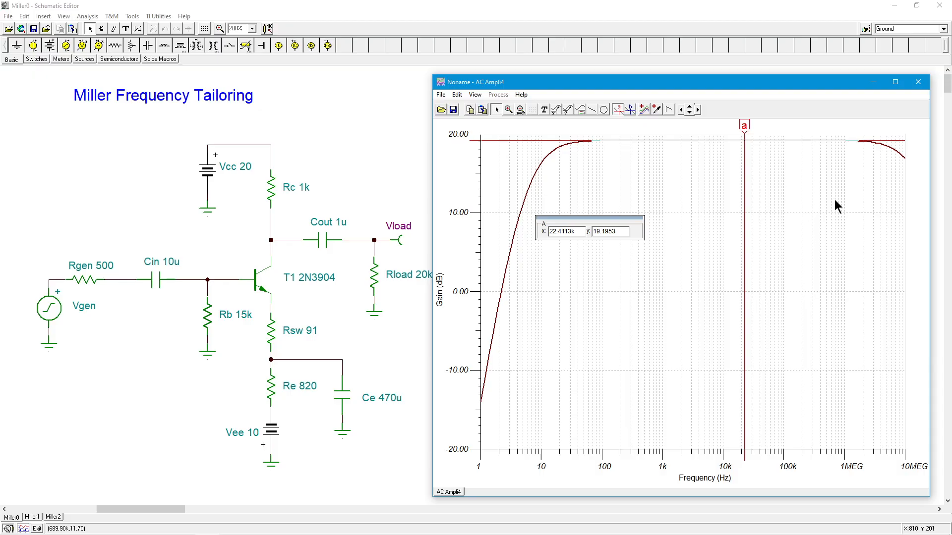
pyautogui.moveTo(827, 201)
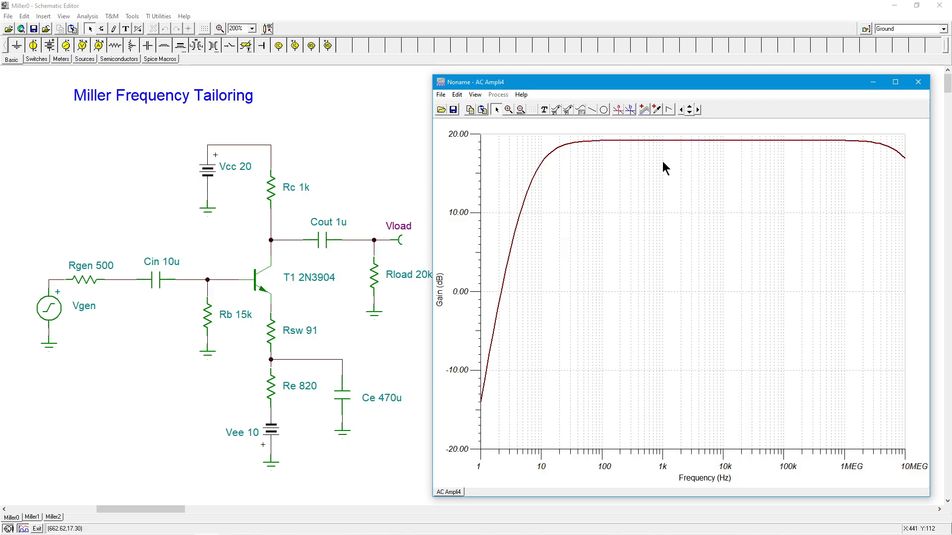
pyautogui.moveTo(725, 184)
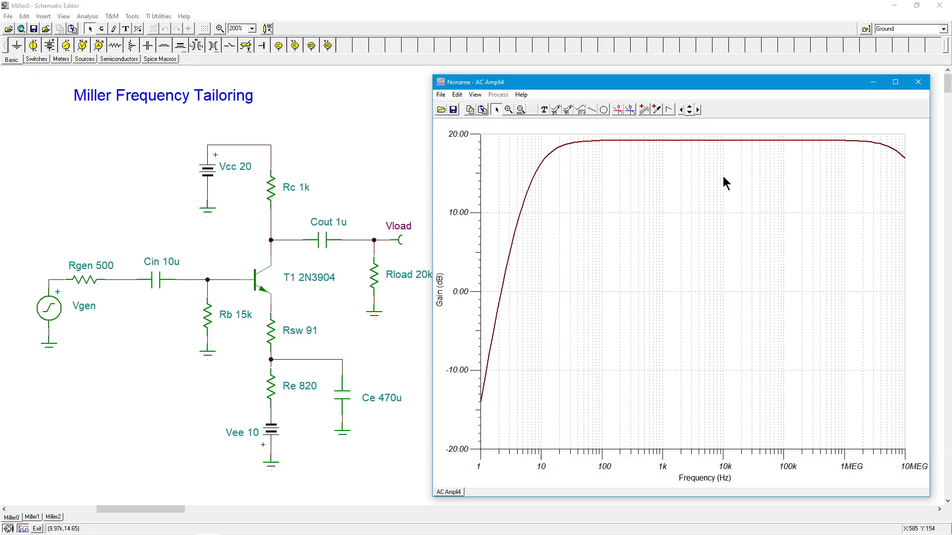
pyautogui.moveTo(195, 291)
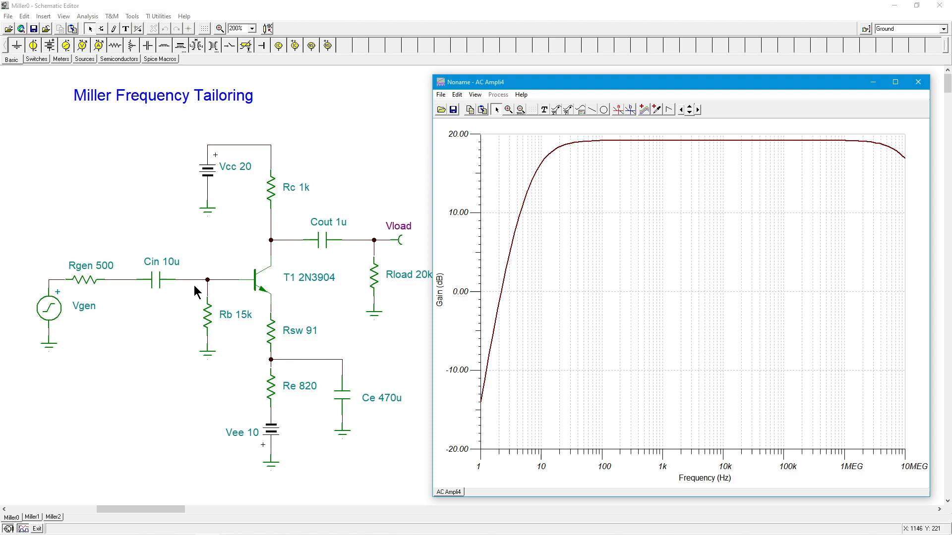
pyautogui.moveTo(304, 263)
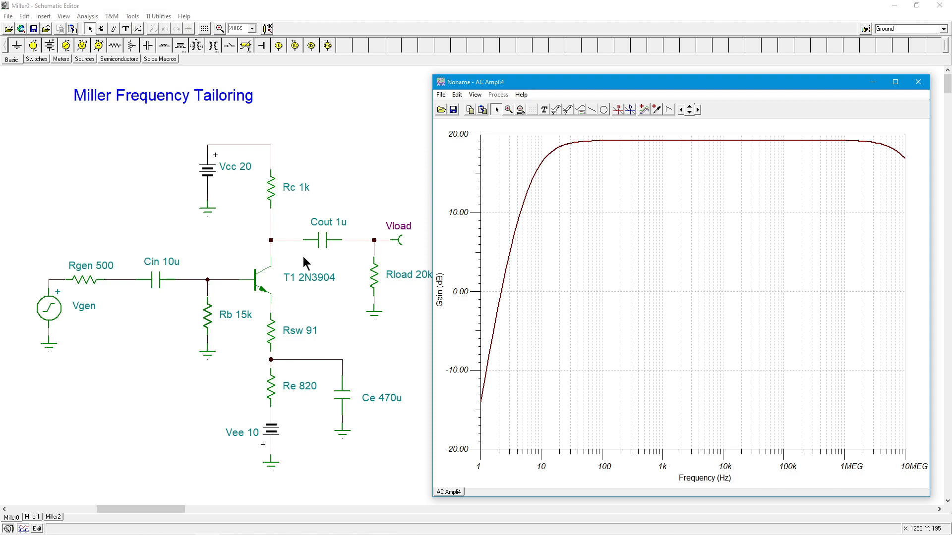
pyautogui.moveTo(173, 299)
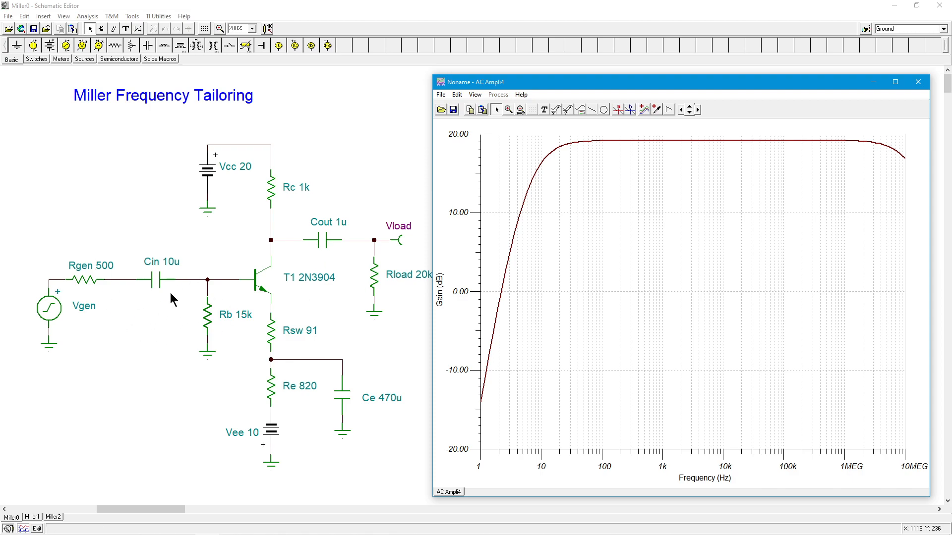
pyautogui.moveTo(173, 333)
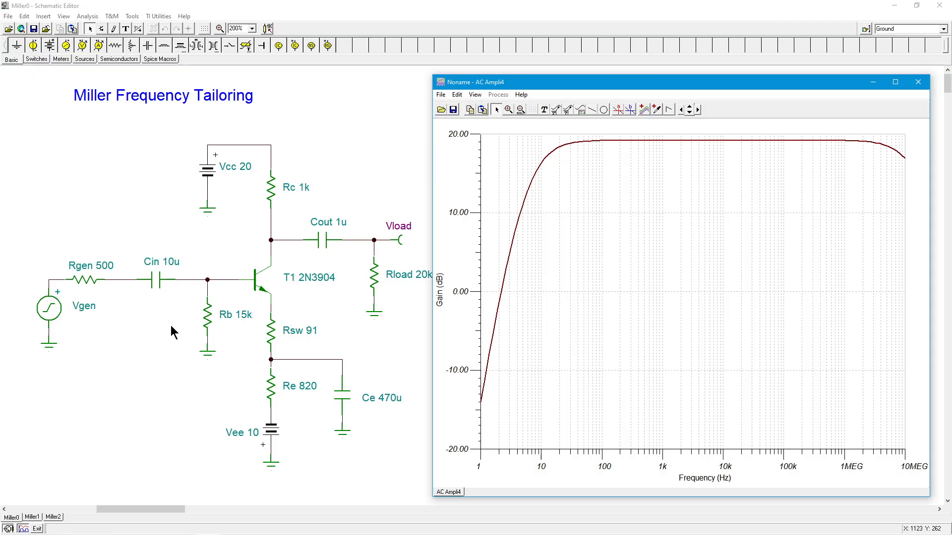
pyautogui.moveTo(109, 296)
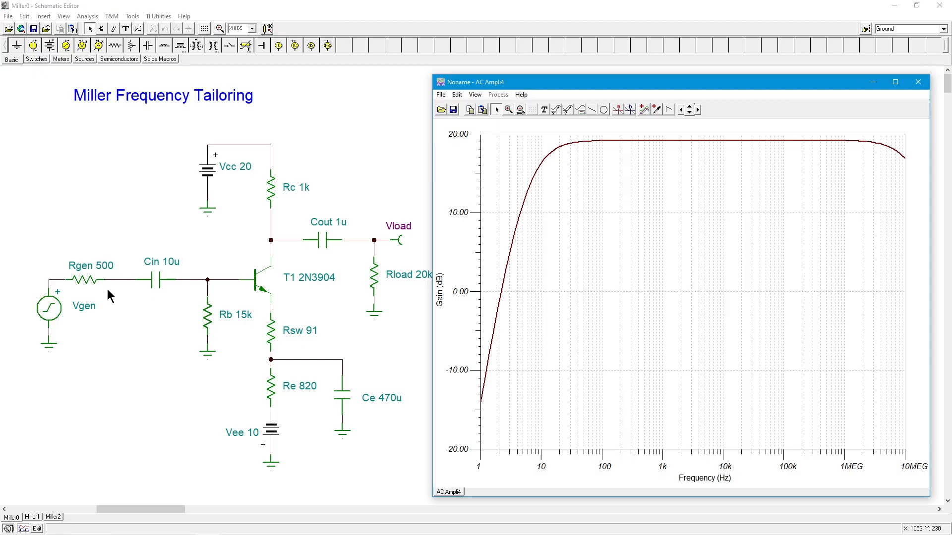
pyautogui.moveTo(103, 285)
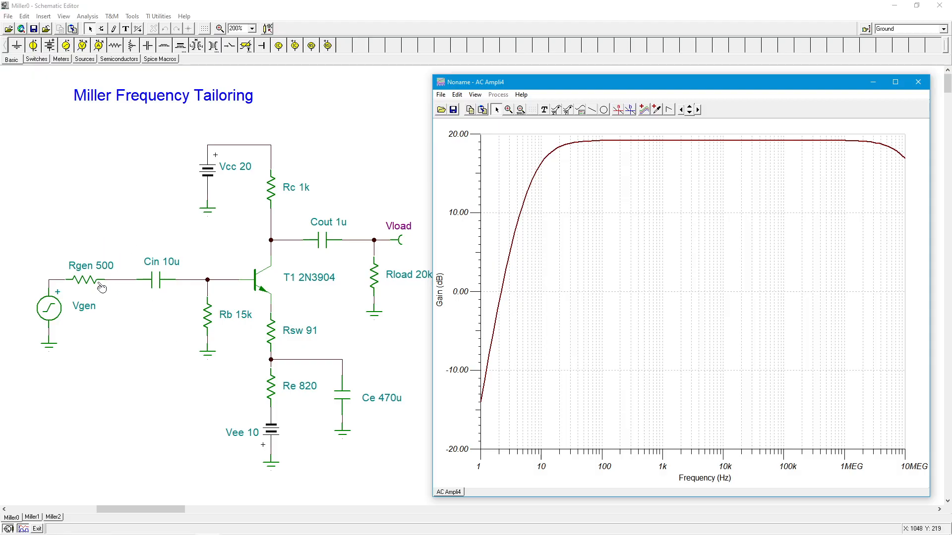
pyautogui.moveTo(190, 338)
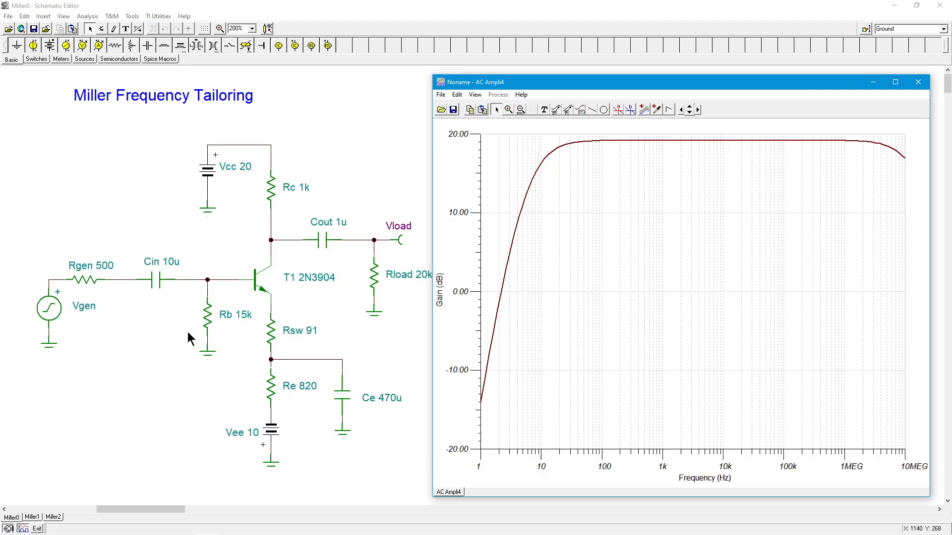
pyautogui.moveTo(190, 344)
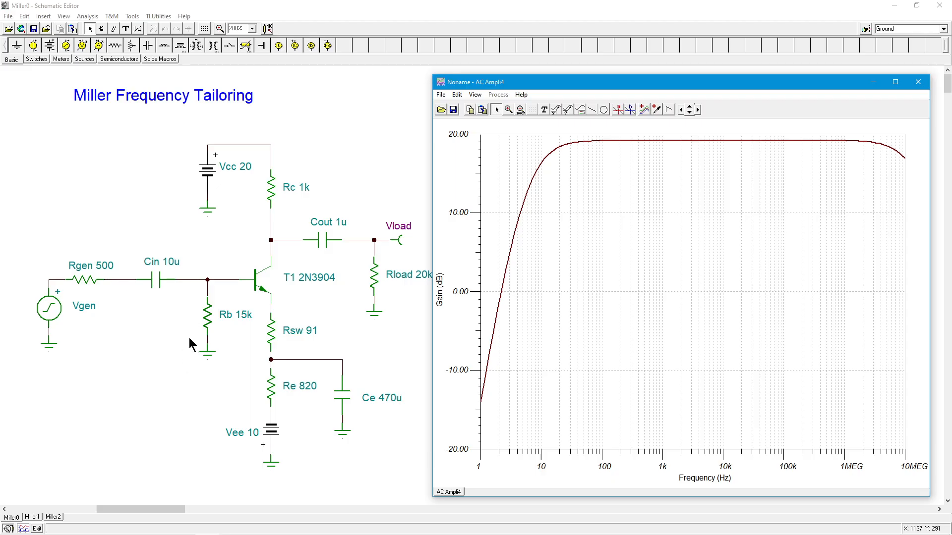
pyautogui.moveTo(190, 322)
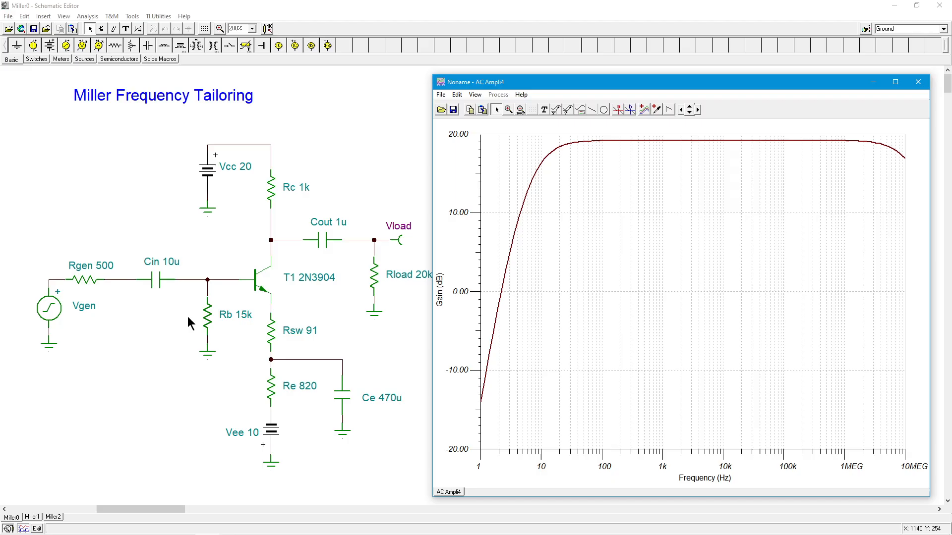
pyautogui.moveTo(192, 290)
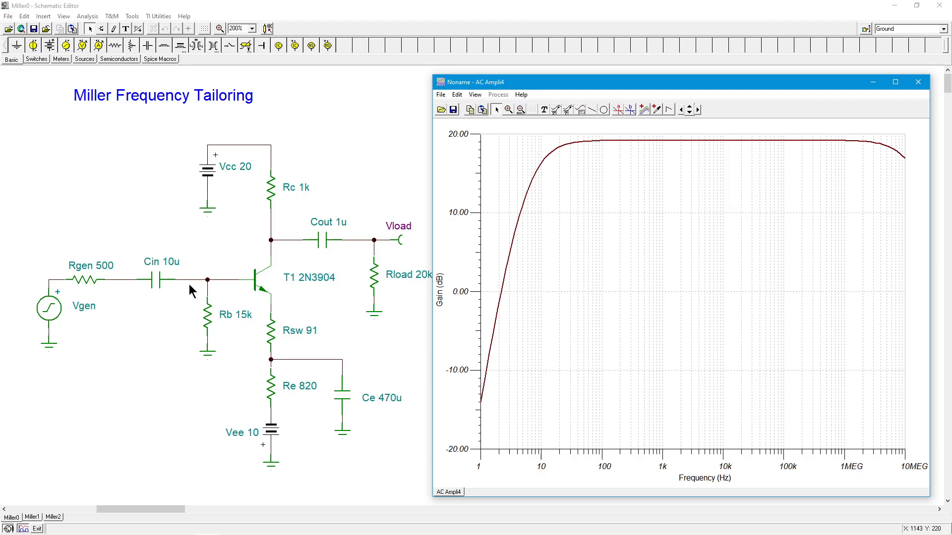
pyautogui.moveTo(161, 285)
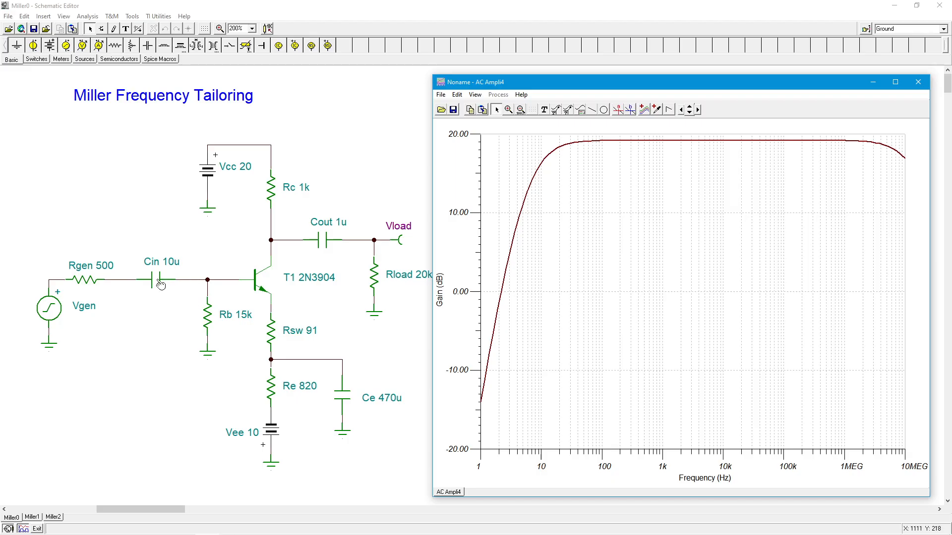
pyautogui.moveTo(288, 273)
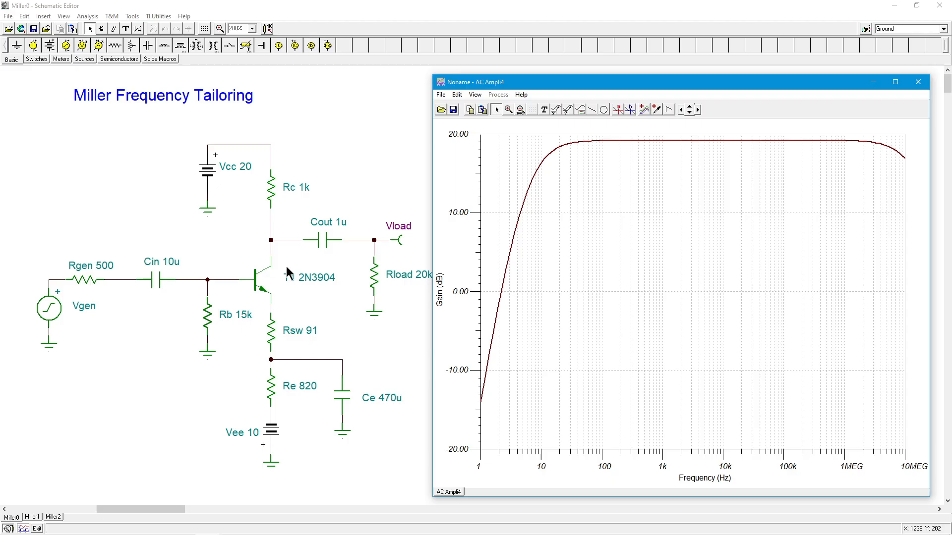
pyautogui.moveTo(304, 266)
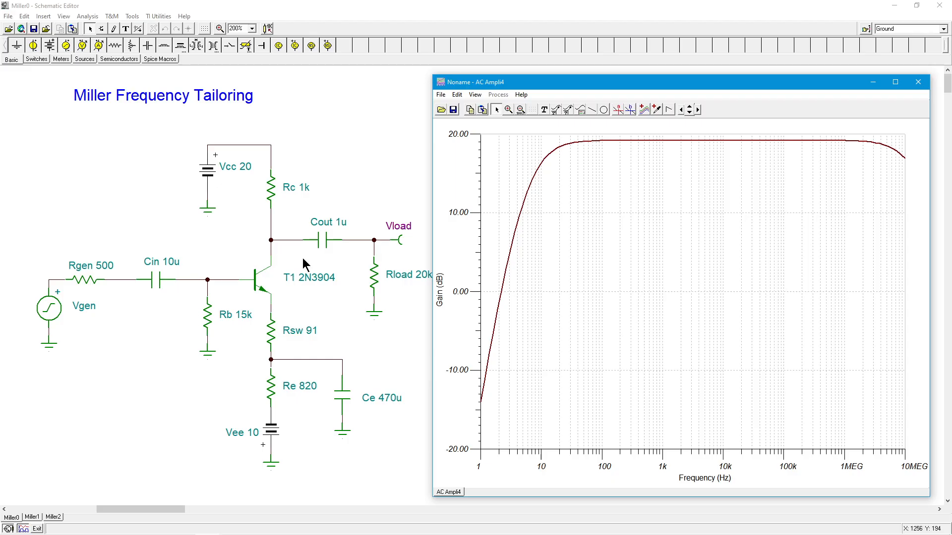
pyautogui.moveTo(184, 303)
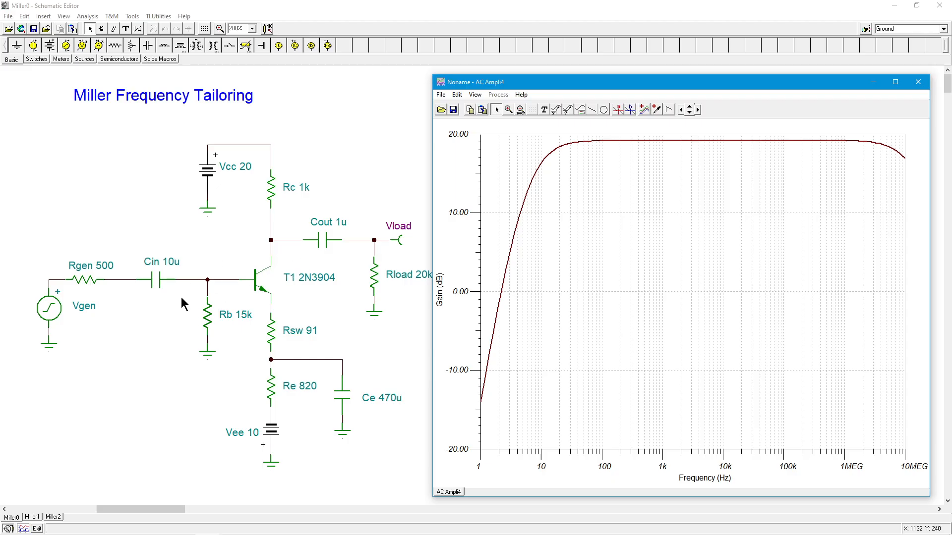
pyautogui.moveTo(48, 261)
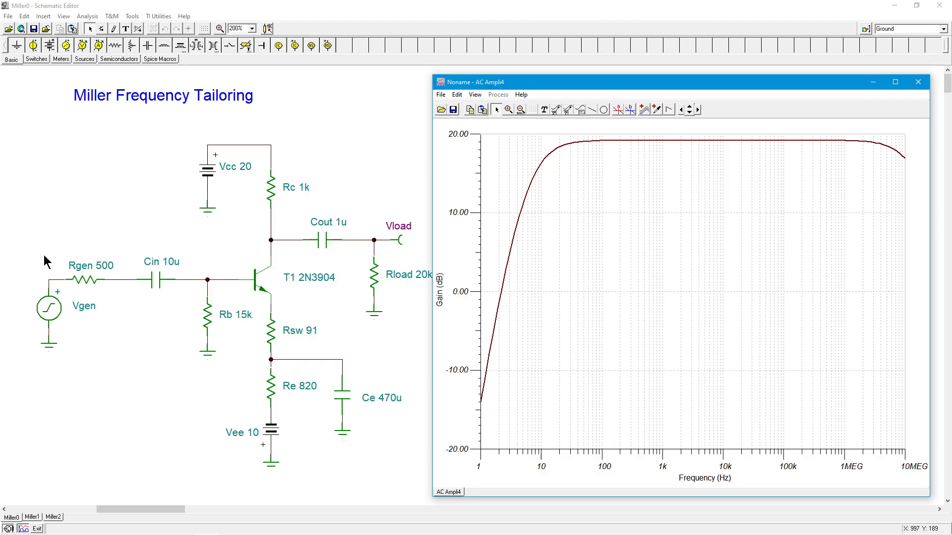
pyautogui.moveTo(204, 309)
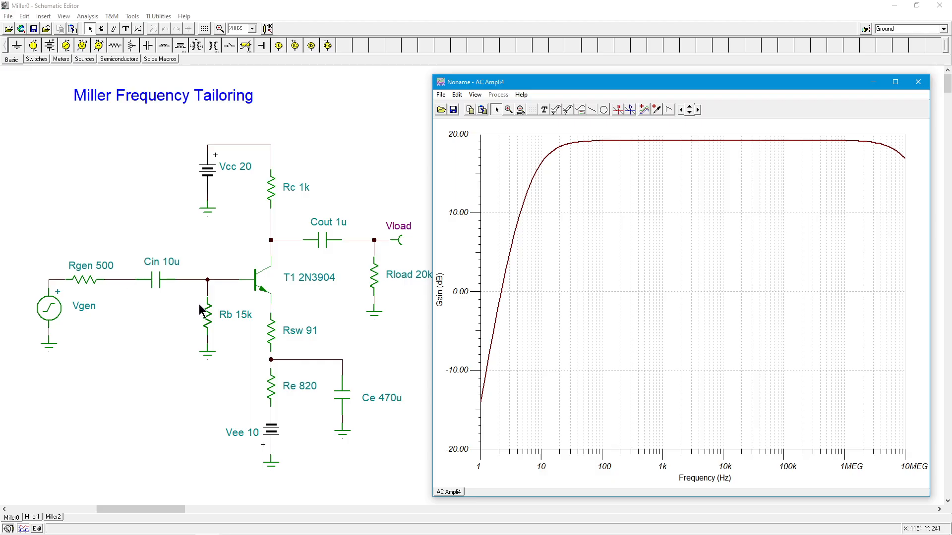
pyautogui.moveTo(225, 310)
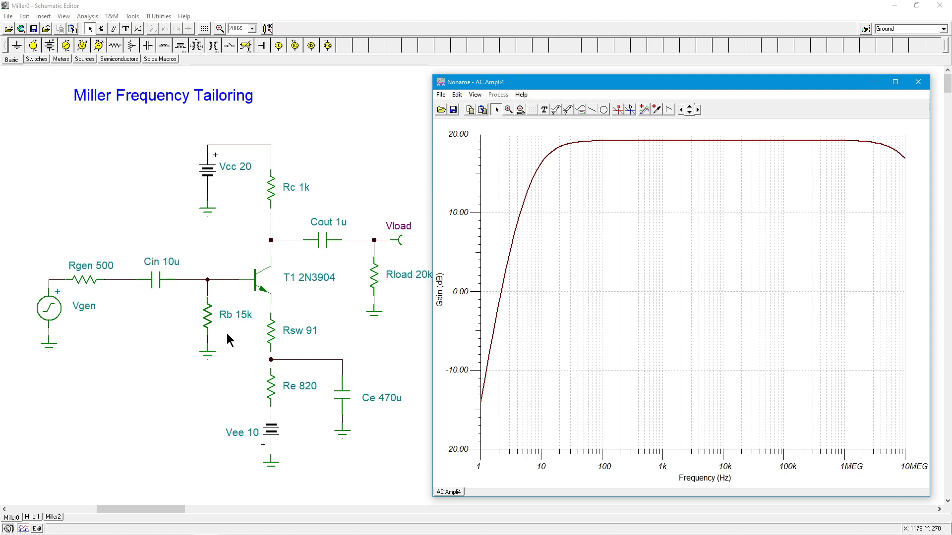
pyautogui.moveTo(308, 344)
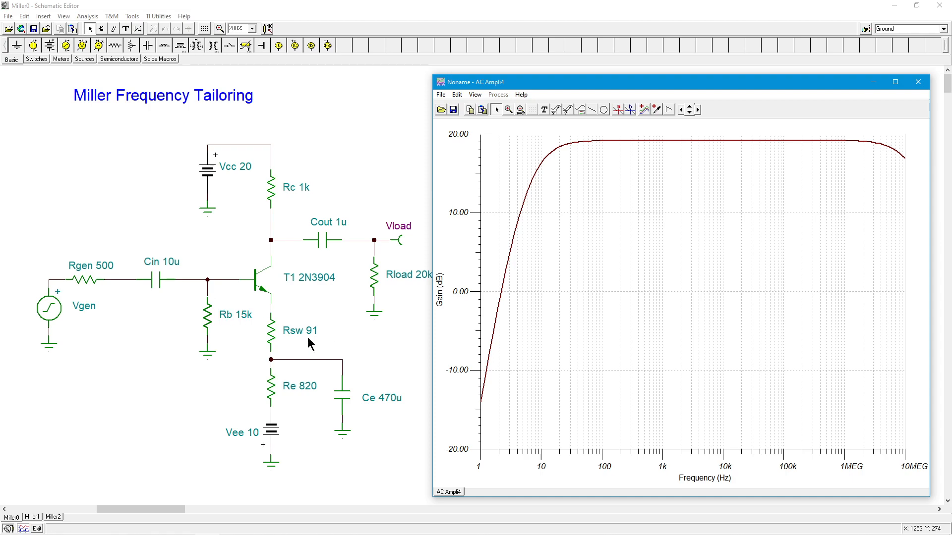
pyautogui.moveTo(285, 334)
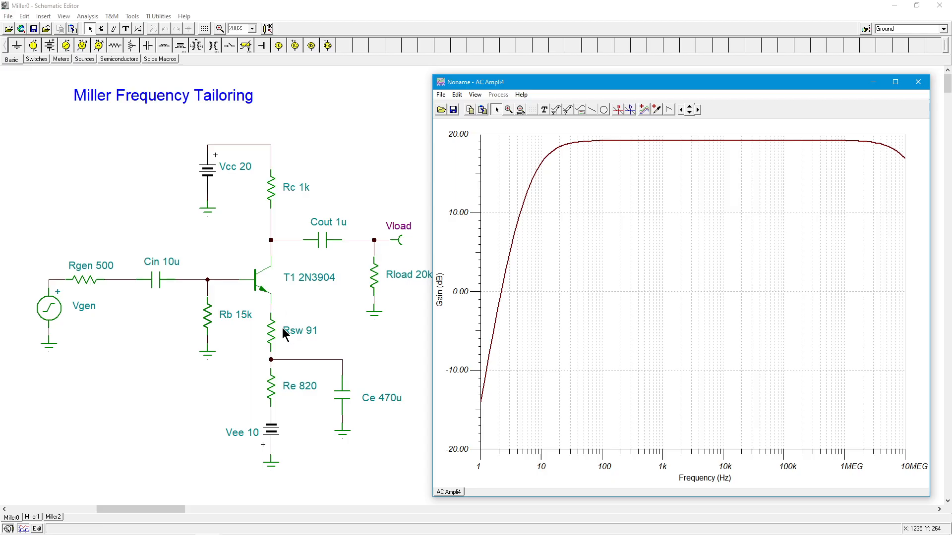
pyautogui.moveTo(291, 331)
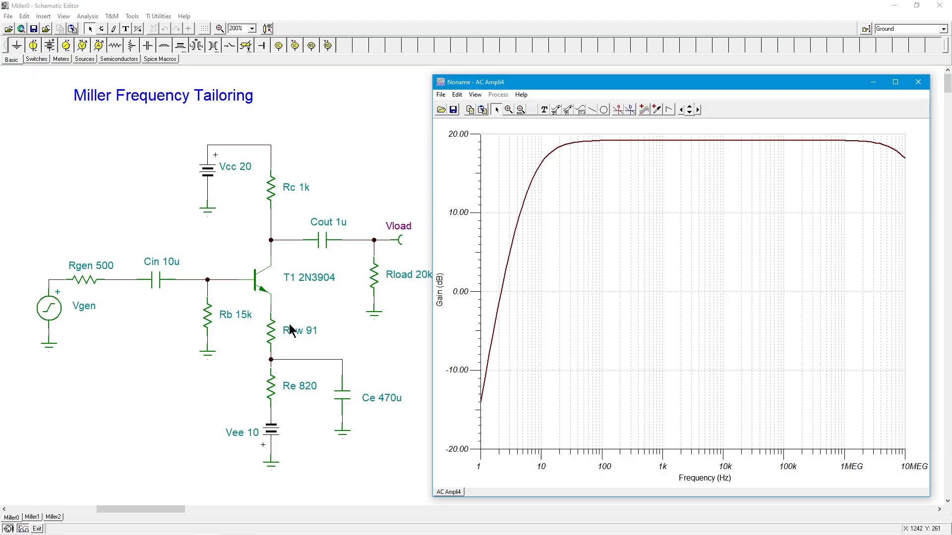
pyautogui.moveTo(244, 274)
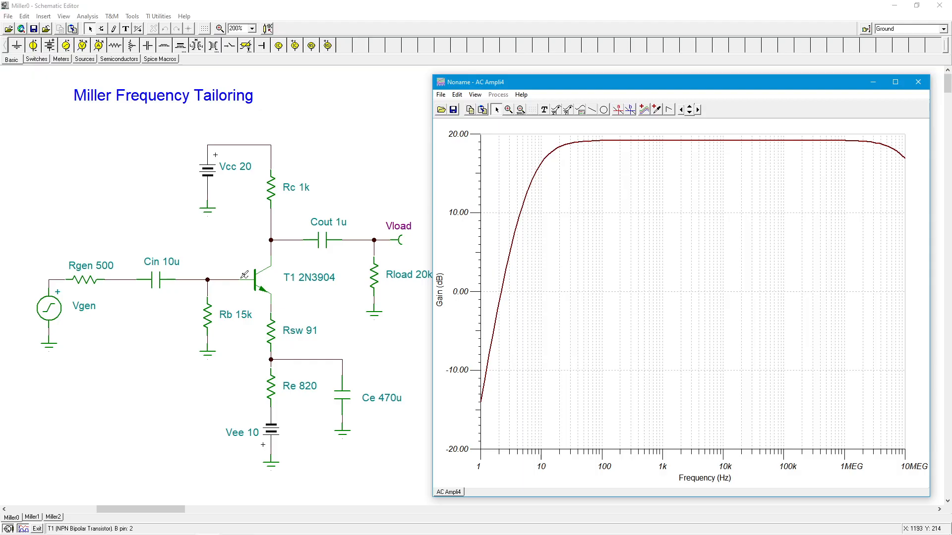
pyautogui.moveTo(246, 342)
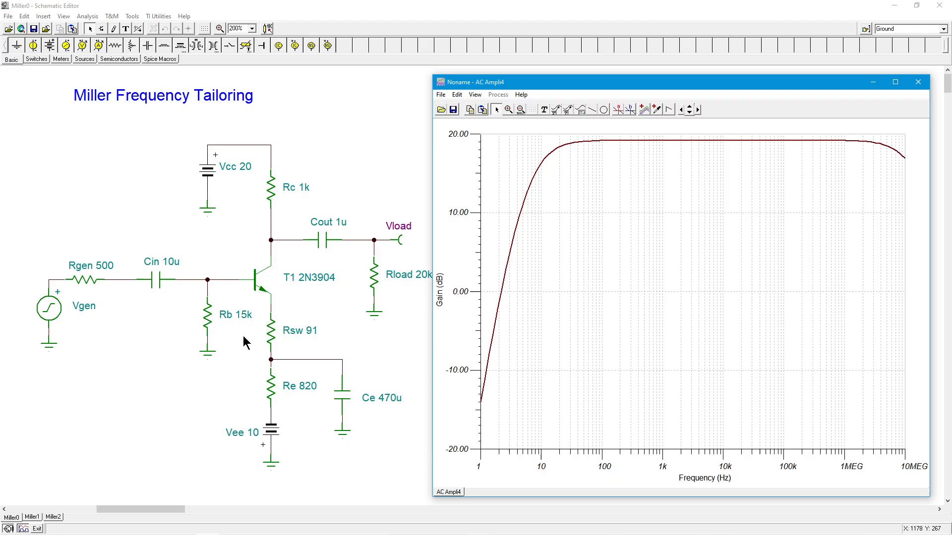
pyautogui.moveTo(240, 336)
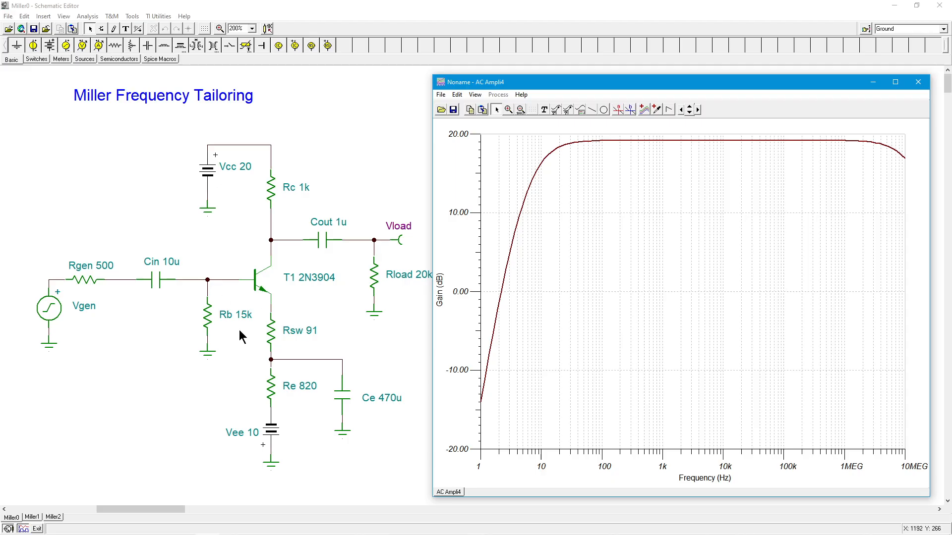
pyautogui.moveTo(212, 297)
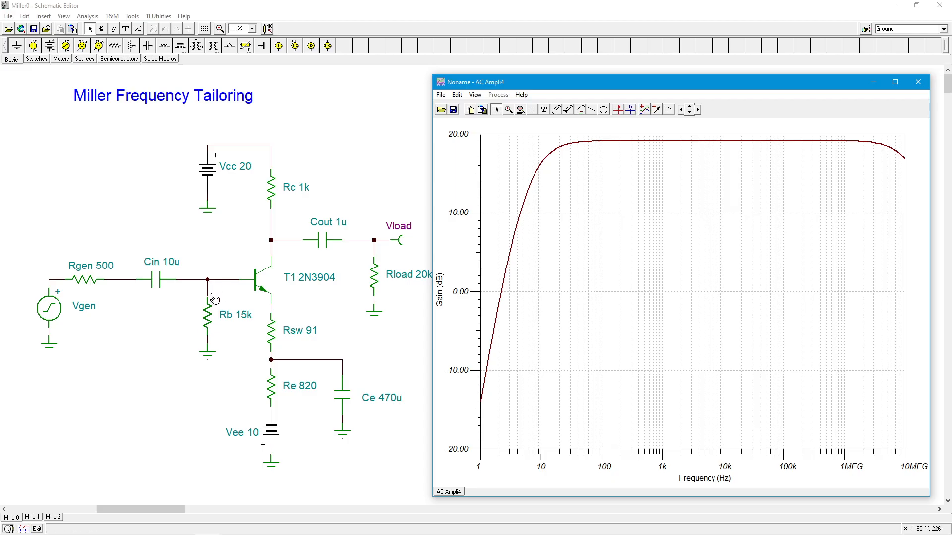
pyautogui.moveTo(139, 295)
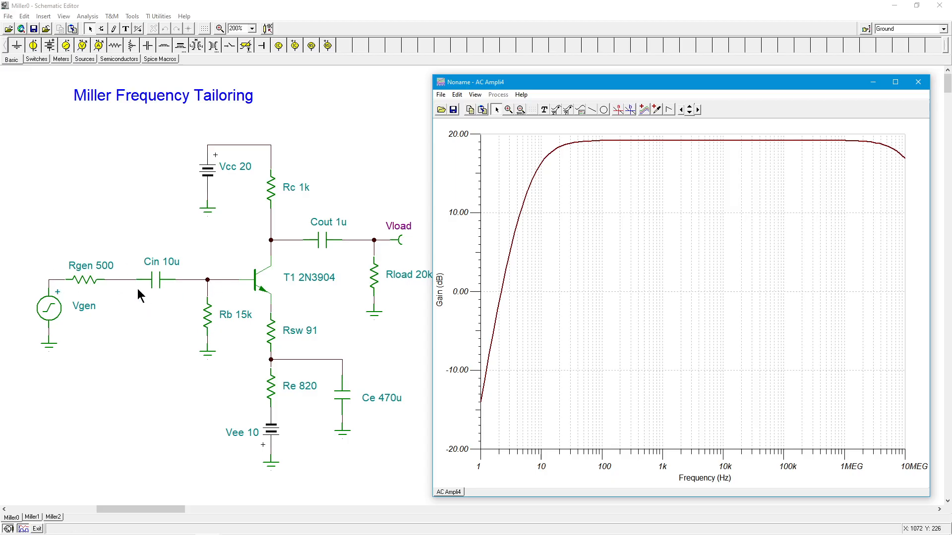
pyautogui.moveTo(85, 253)
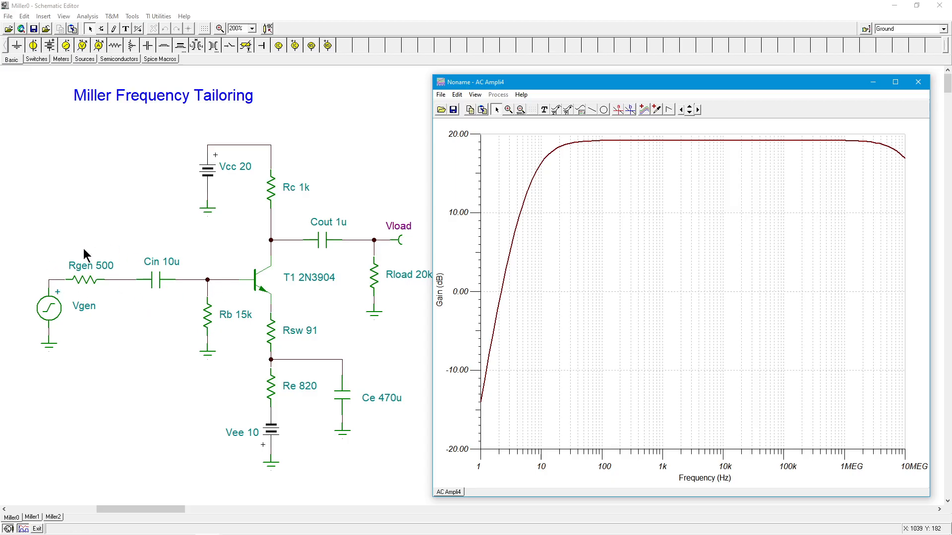
pyautogui.moveTo(103, 271)
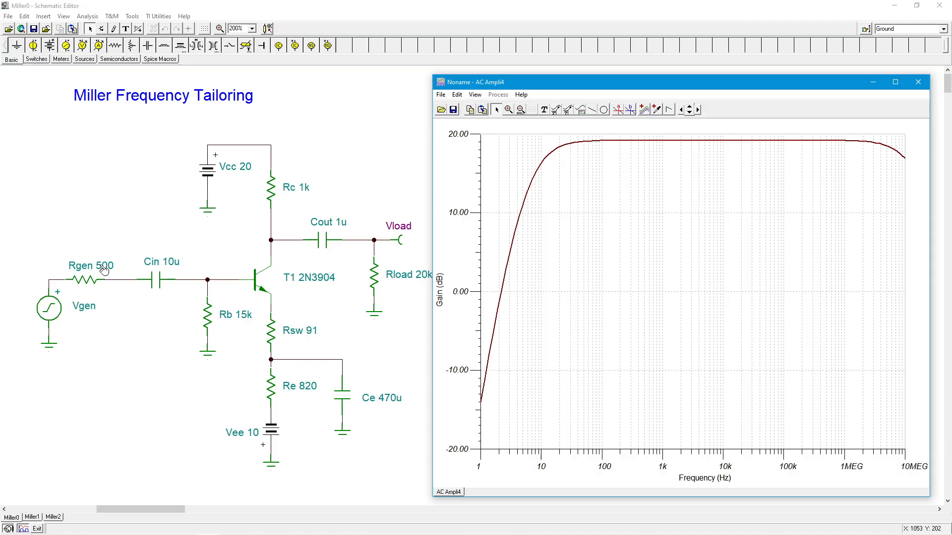
pyautogui.moveTo(797, 154)
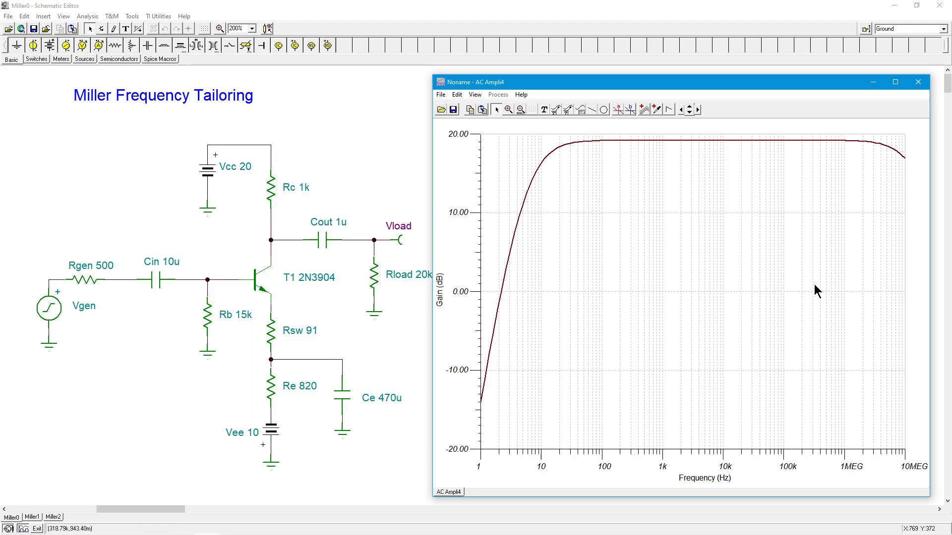
# - Close the AC Ampli4 diagram window, returning to the Miller0 schematic
pyautogui.click(917, 83)
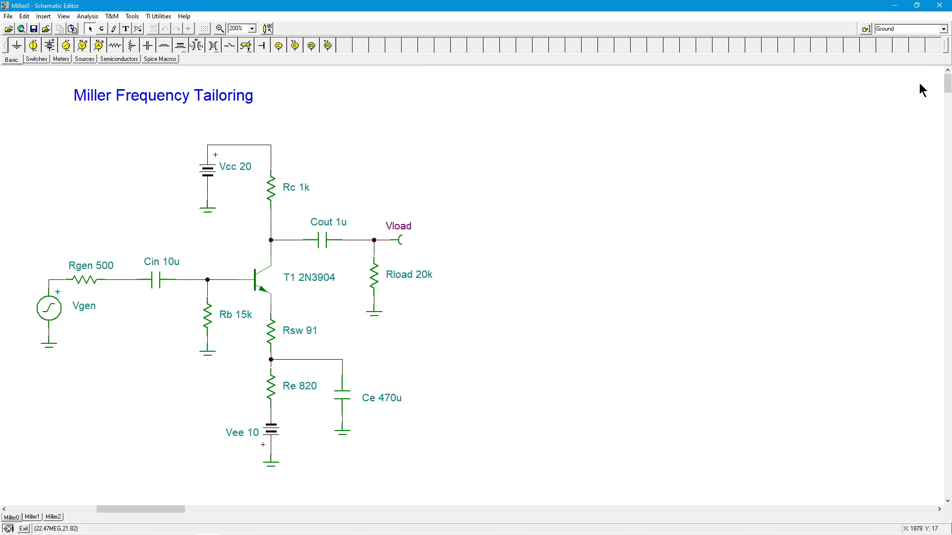
pyautogui.moveTo(619, 329)
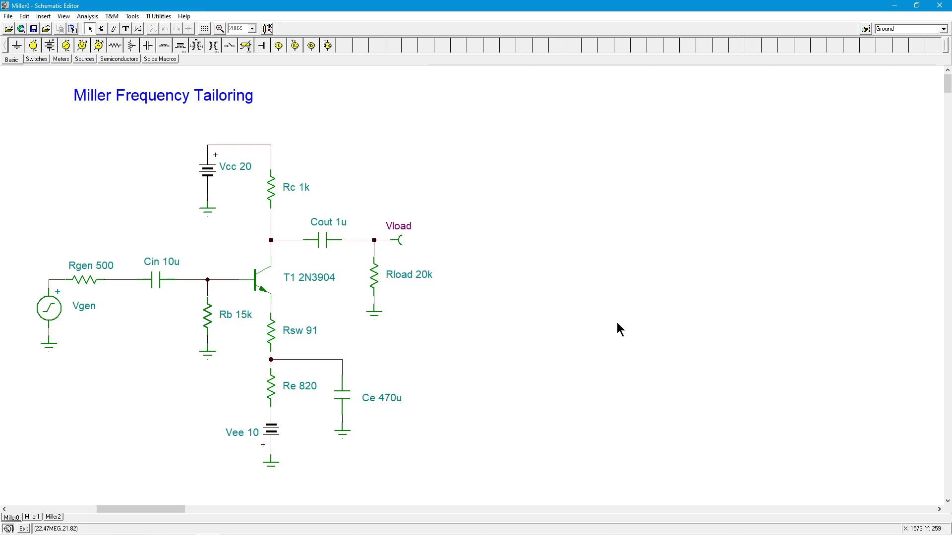
pyautogui.moveTo(361, 266)
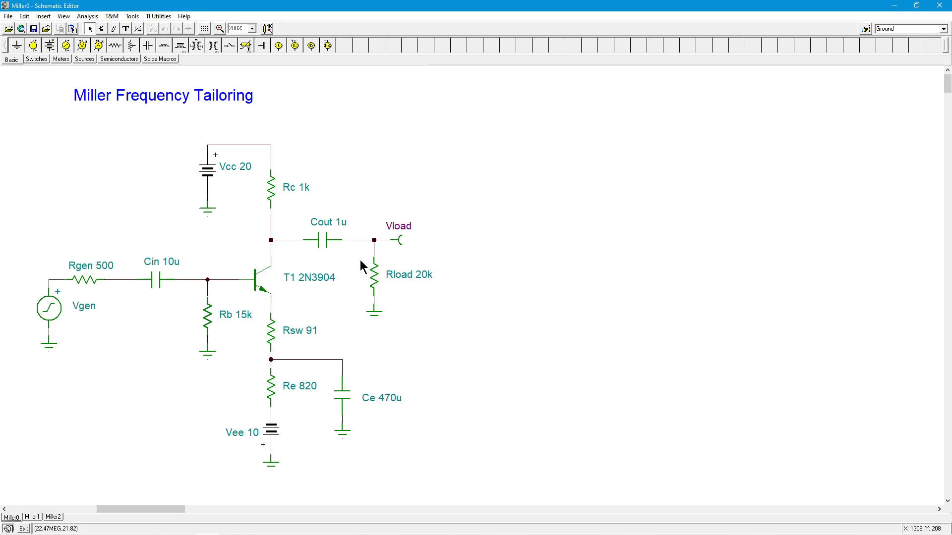
pyautogui.moveTo(391, 255)
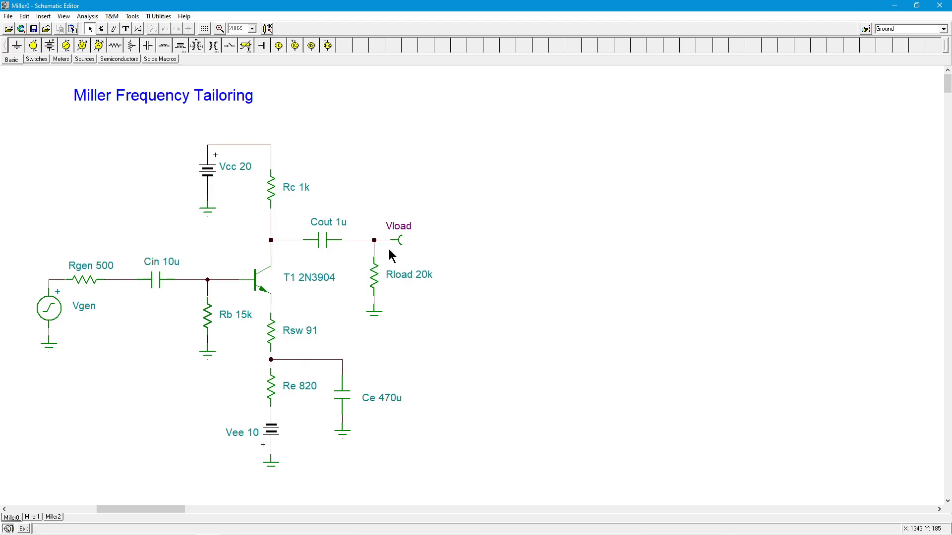
pyautogui.moveTo(188, 297)
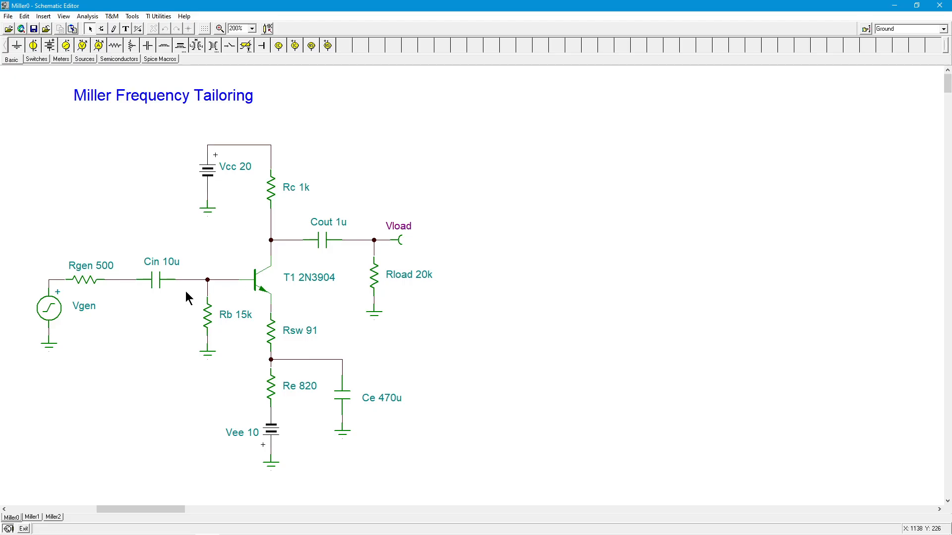
pyautogui.moveTo(190, 315)
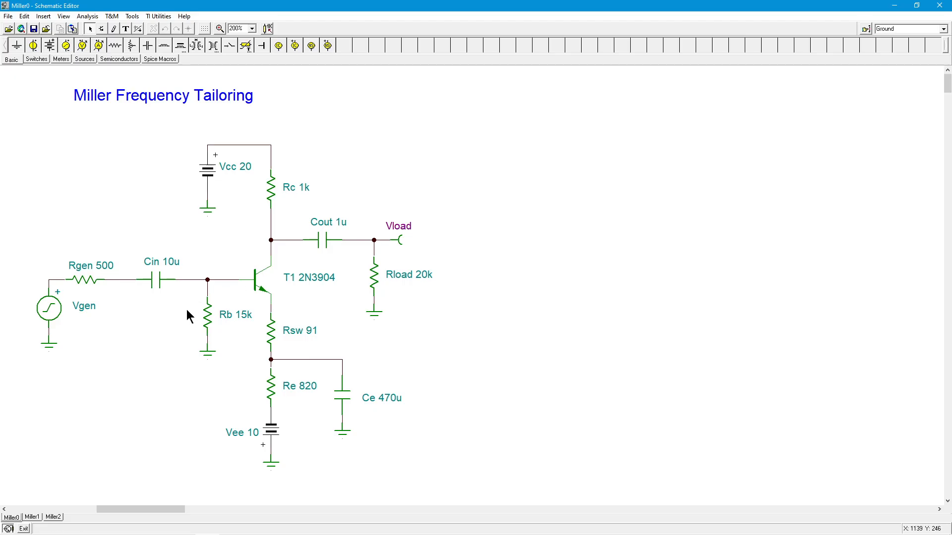
pyautogui.moveTo(399, 383)
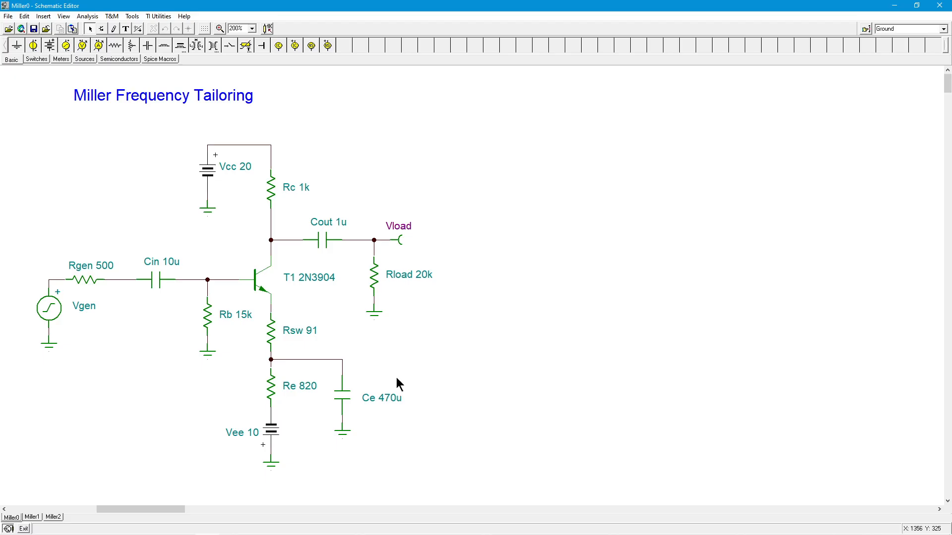
pyautogui.moveTo(185, 317)
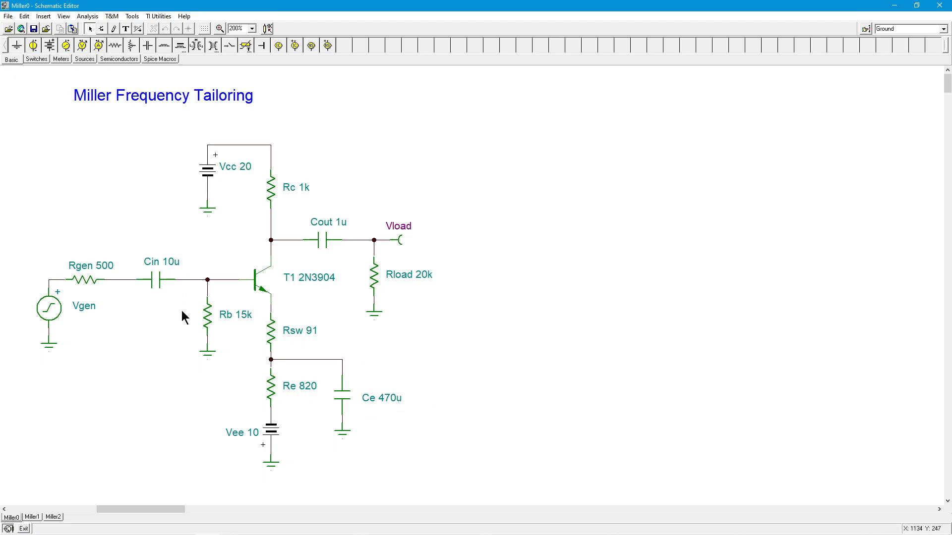
pyautogui.moveTo(85, 426)
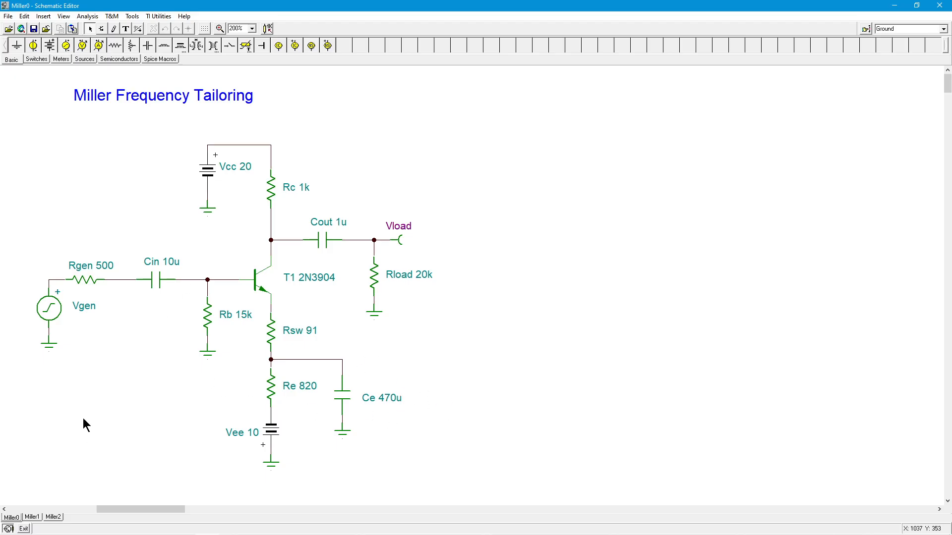
# - Switch to the Miller1 sheet, which has the 9.1n capacitor C1 from base to ground
pyautogui.click(31, 516)
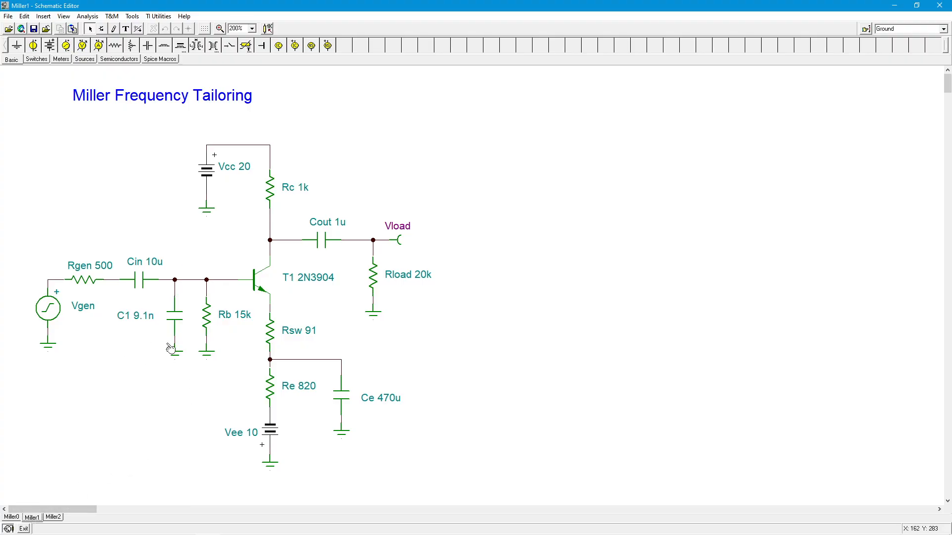
pyautogui.moveTo(153, 334)
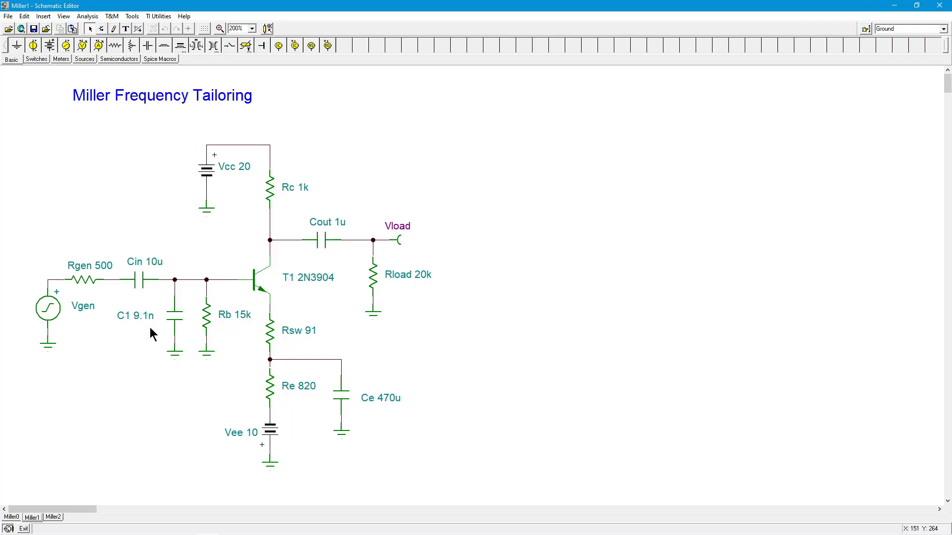
pyautogui.moveTo(183, 315)
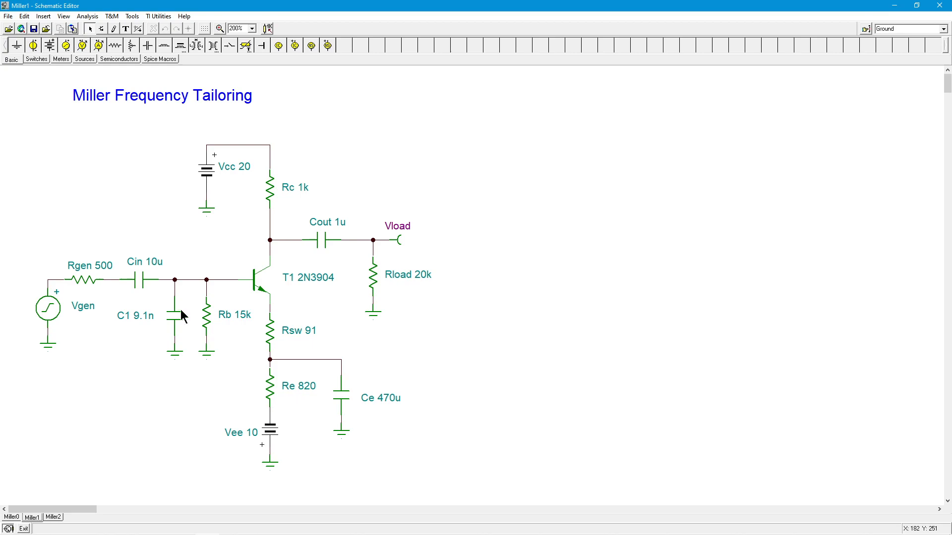
pyautogui.moveTo(112, 255)
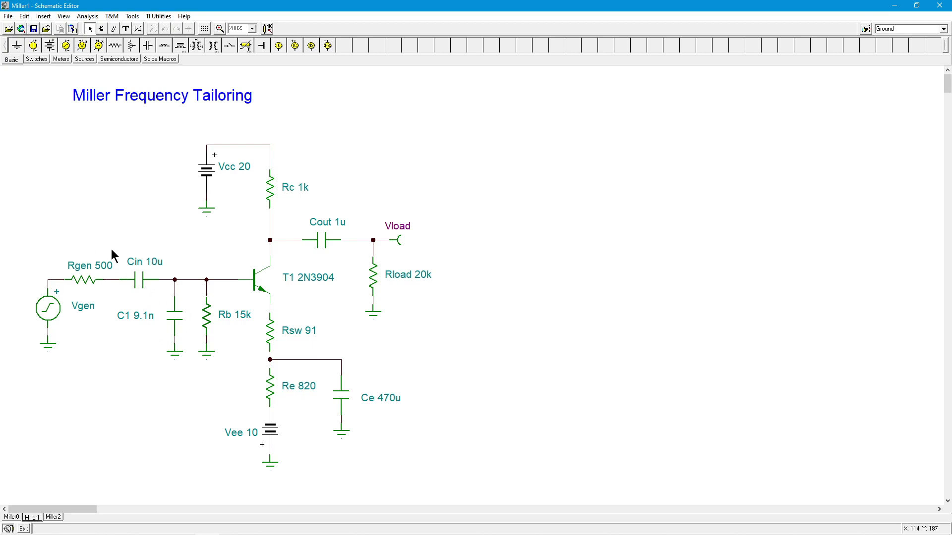
pyautogui.moveTo(219, 298)
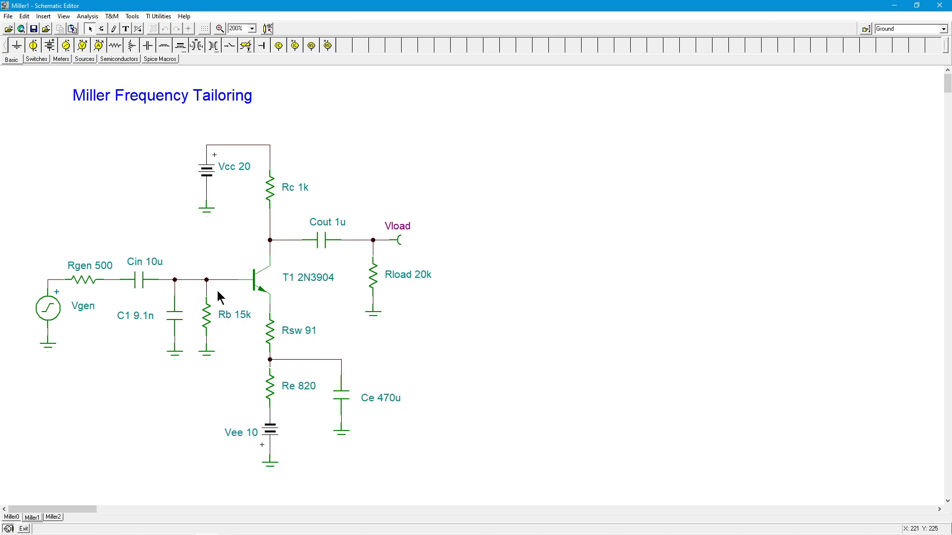
pyautogui.moveTo(400, 148)
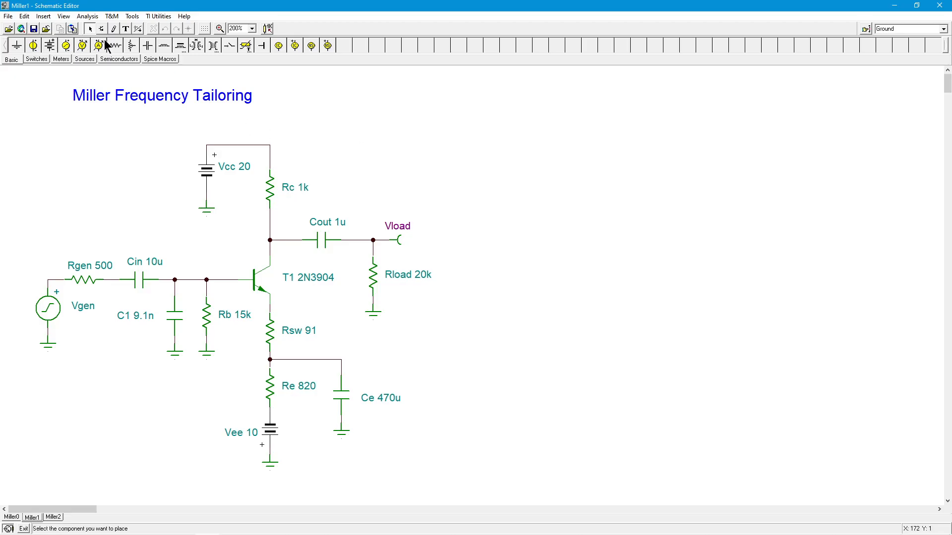
pyautogui.click(87, 16)
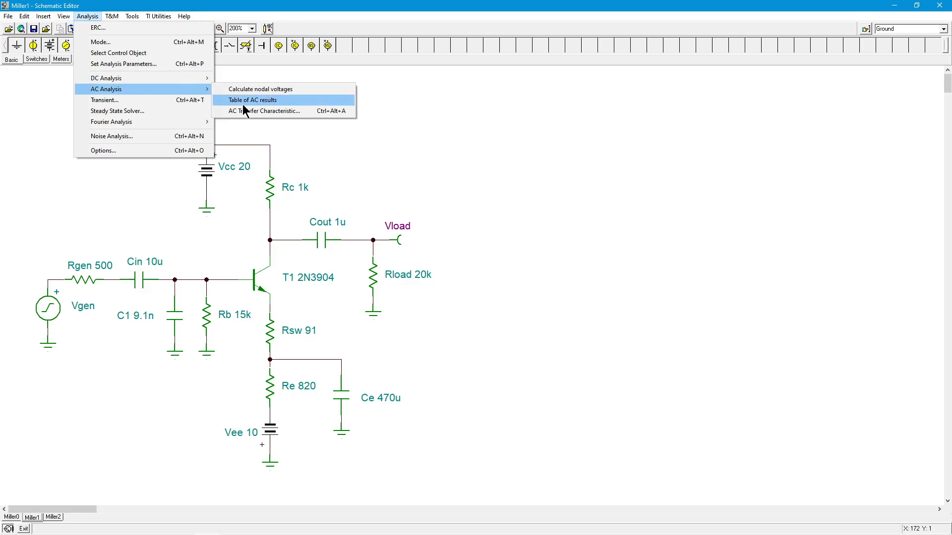
# - Run an AC Transfer Characteristic from 1 Hz to 1MEG, 100 points, logarithmic, Amplitude, for Miller1
pyautogui.click(262, 111)
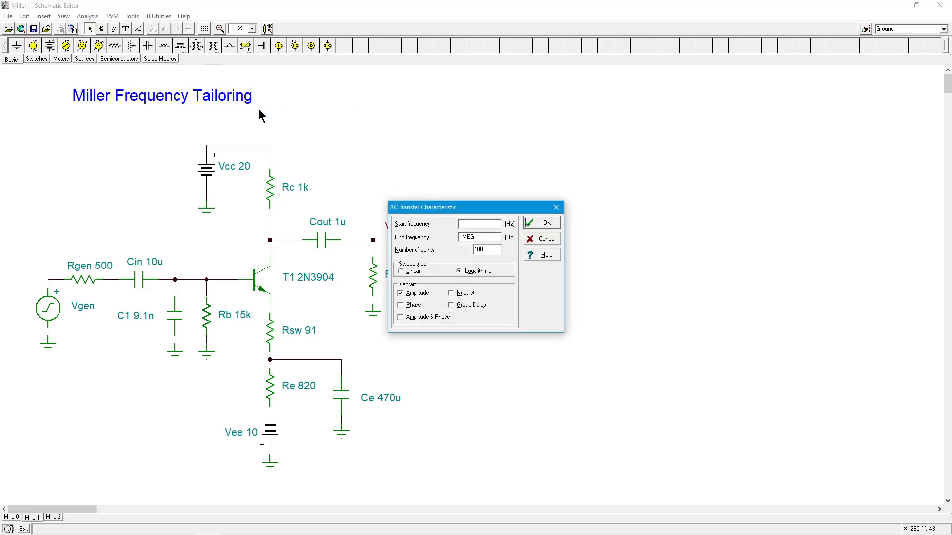
pyautogui.moveTo(549, 242)
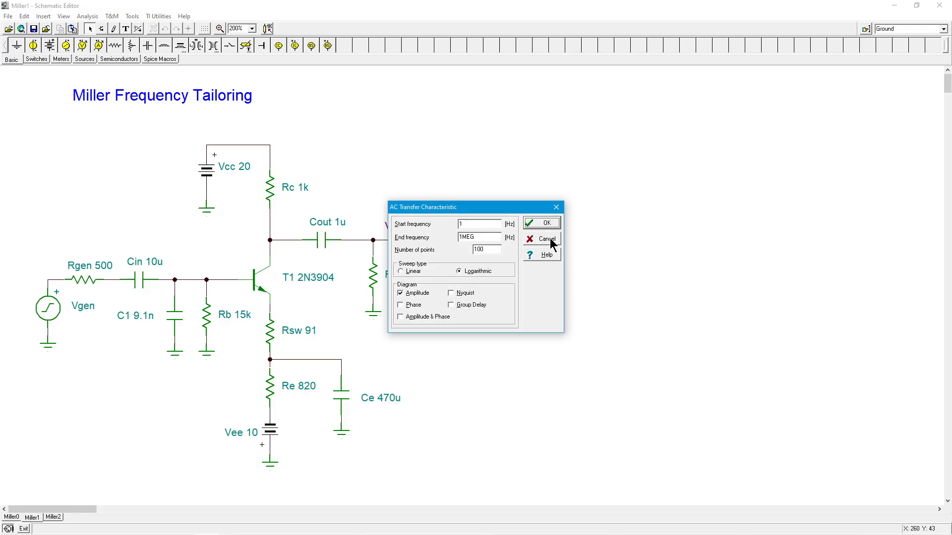
pyautogui.moveTo(486, 250)
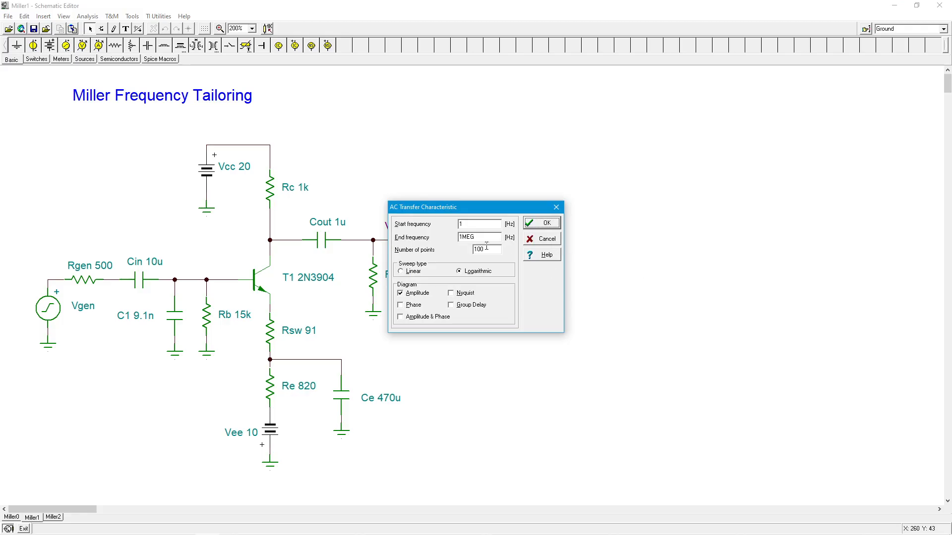
pyautogui.moveTo(520, 242)
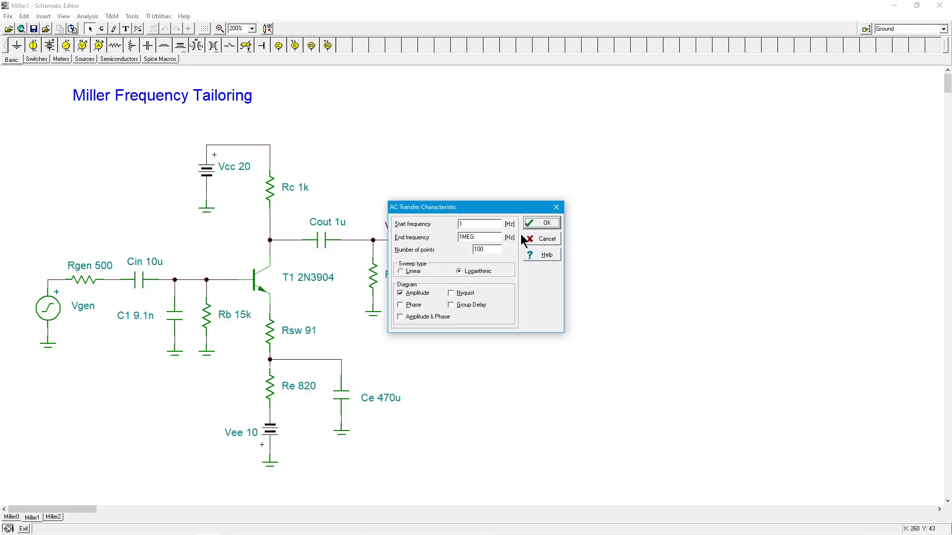
pyautogui.click(539, 222)
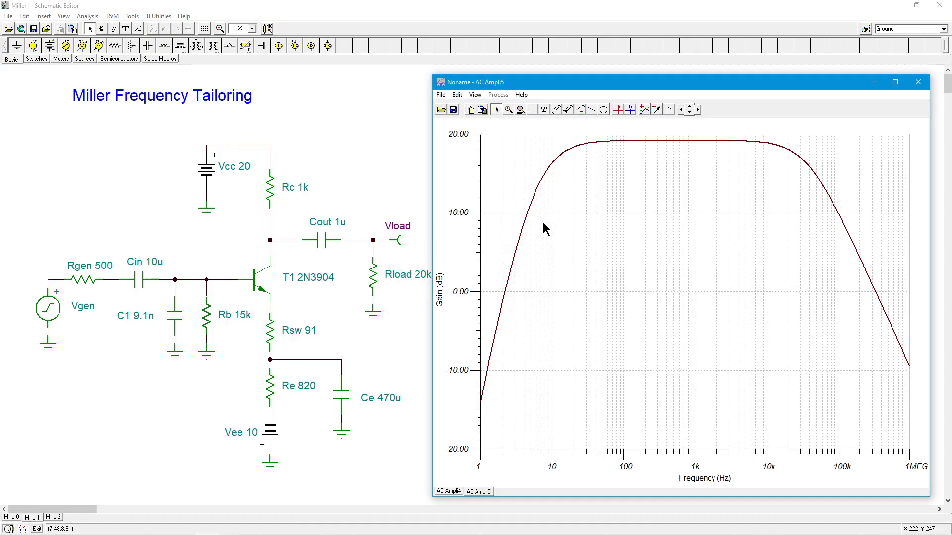
pyautogui.moveTo(807, 175)
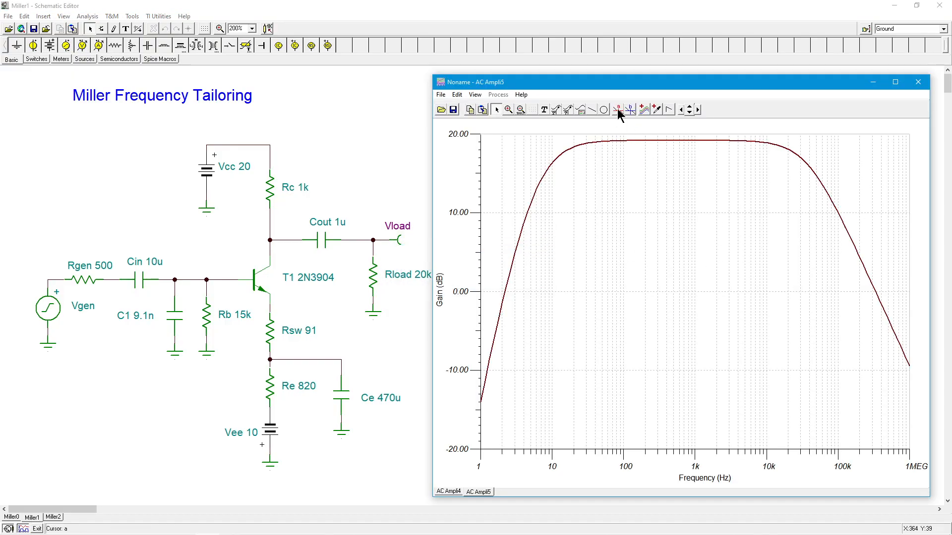
pyautogui.click(618, 109)
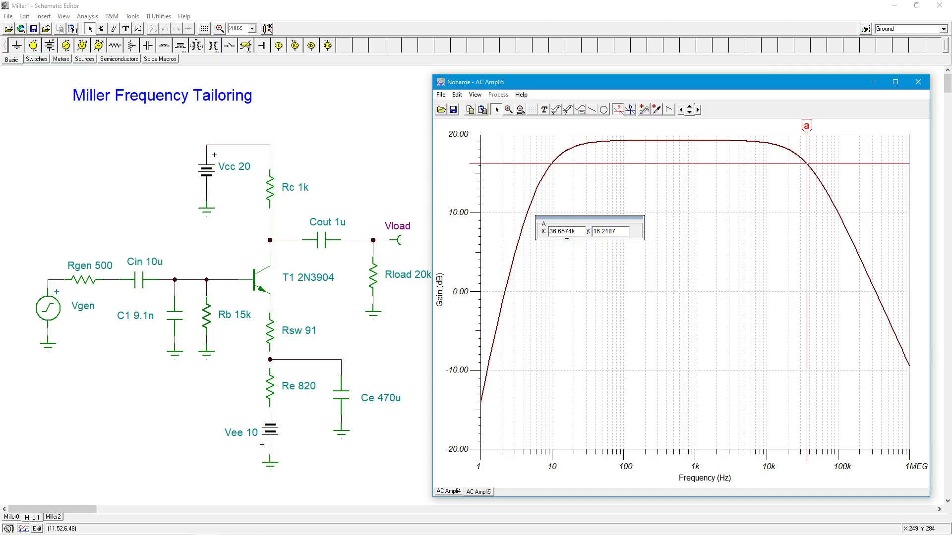
pyautogui.moveTo(589, 245)
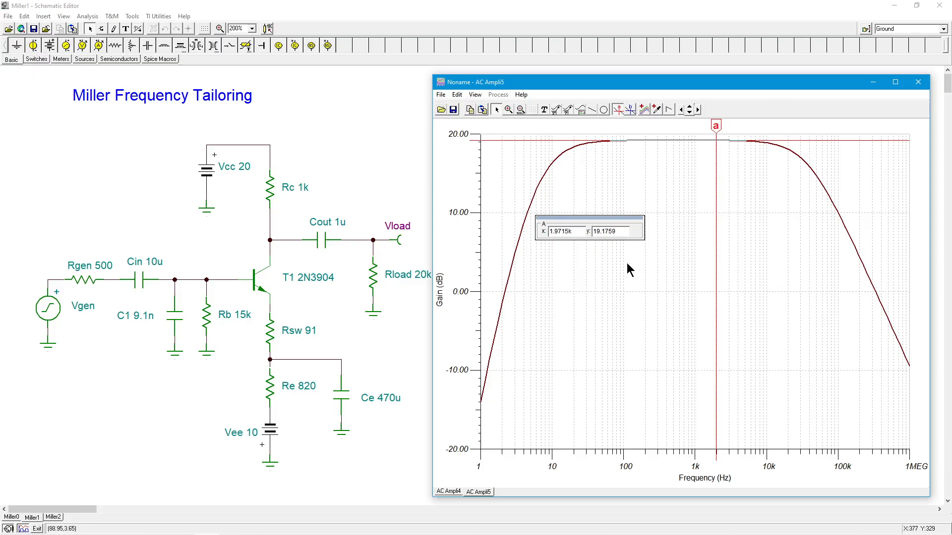
pyautogui.moveTo(557, 244)
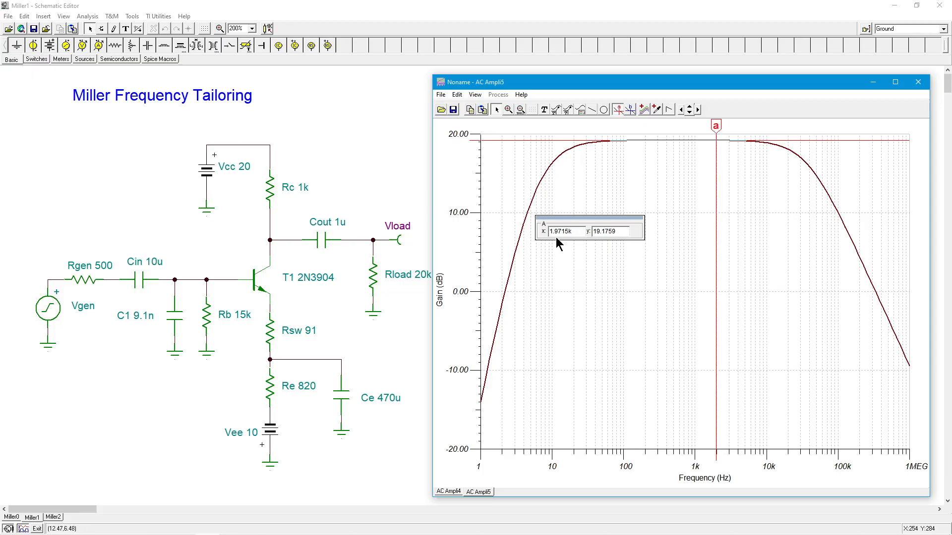
pyautogui.moveTo(700, 139)
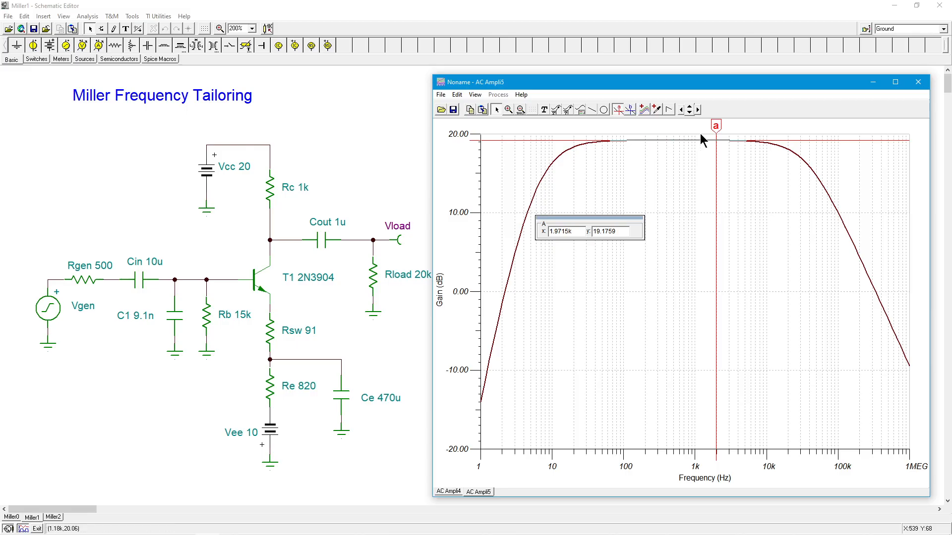
pyautogui.moveTo(726, 134)
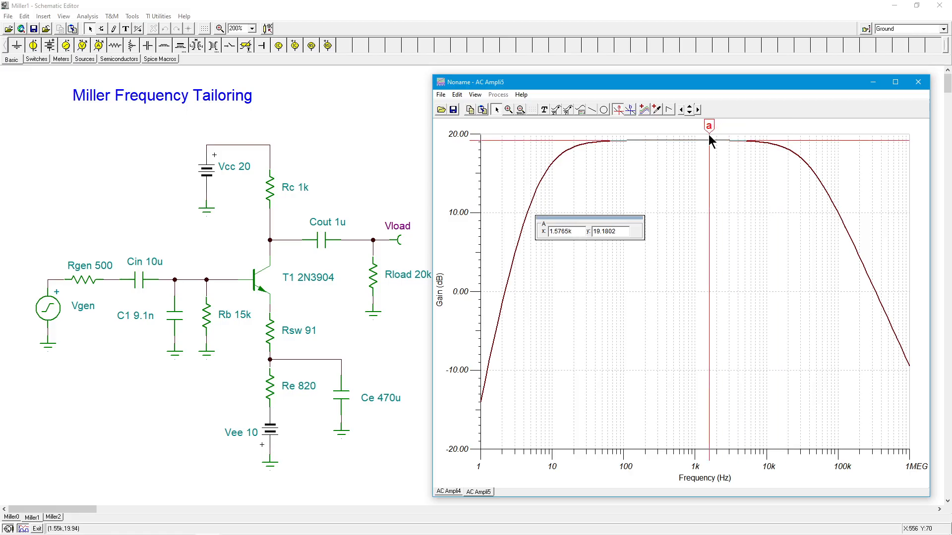
pyautogui.click(618, 109)
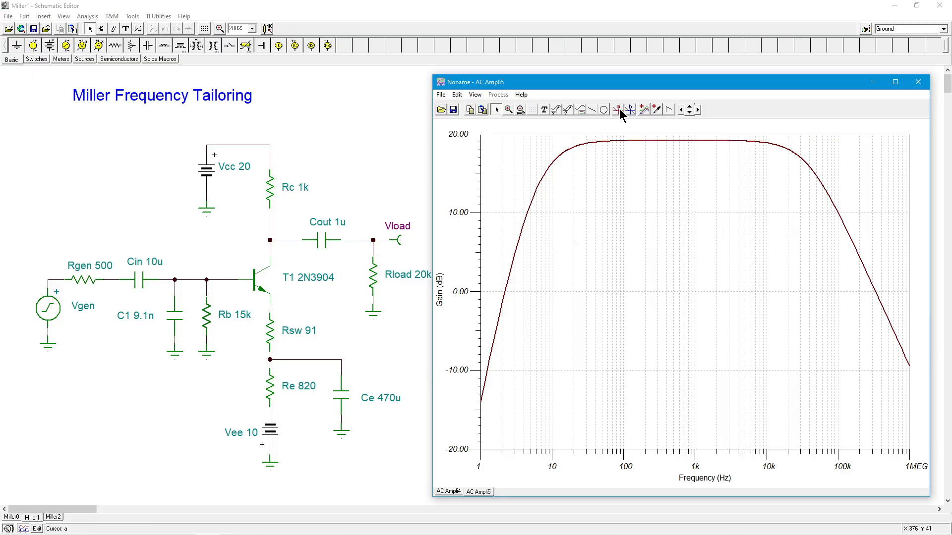
pyautogui.moveTo(789, 166)
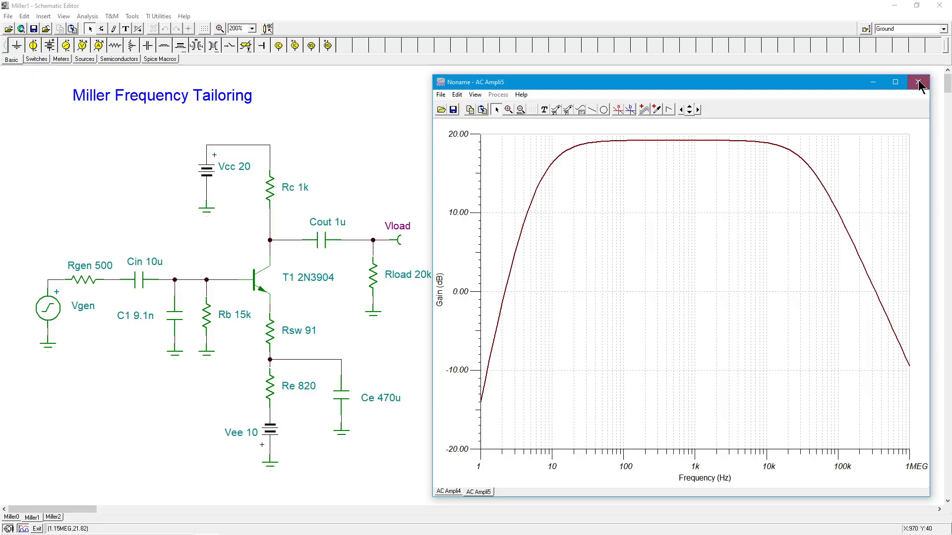
# - Close the Miller1 gain plot and switch to the Miller2 sheet with Cm 750p collector-to-base
pyautogui.click(918, 82)
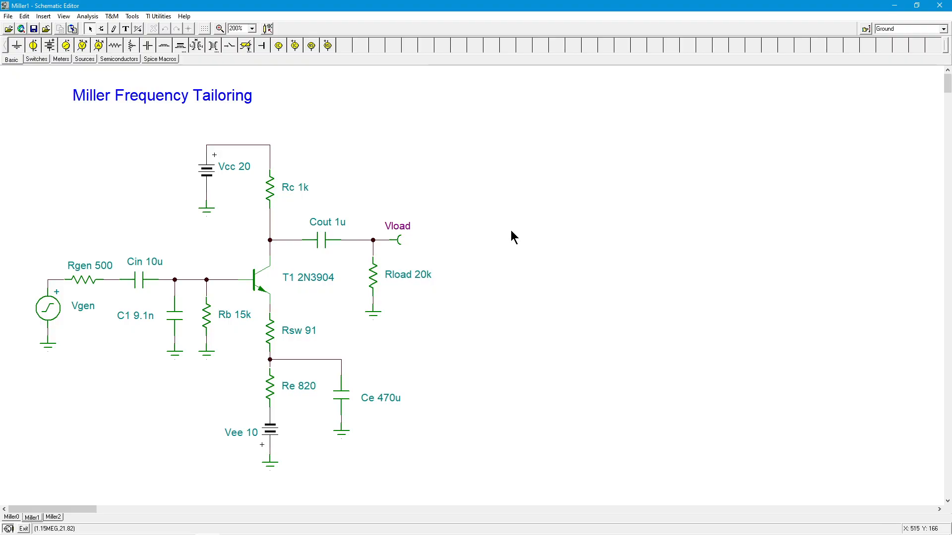
pyautogui.moveTo(218, 273)
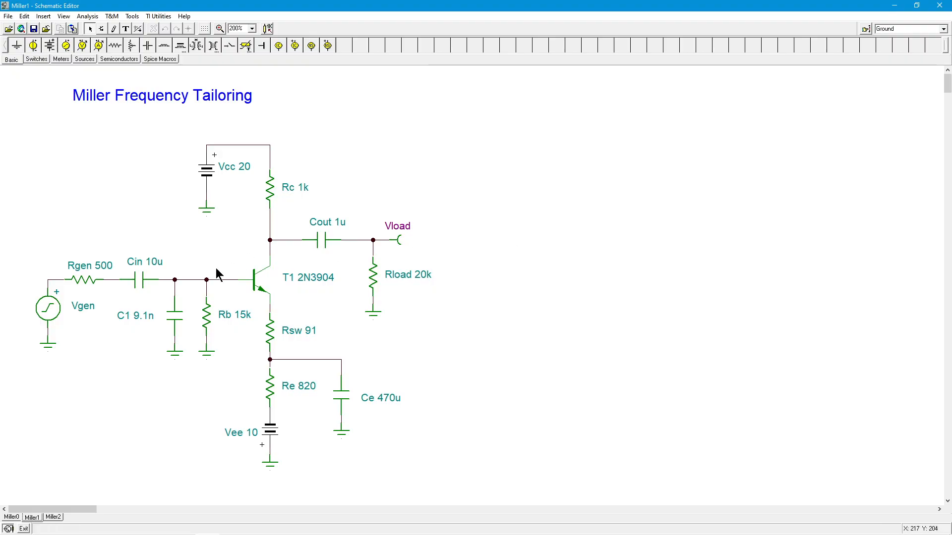
pyautogui.moveTo(218, 278)
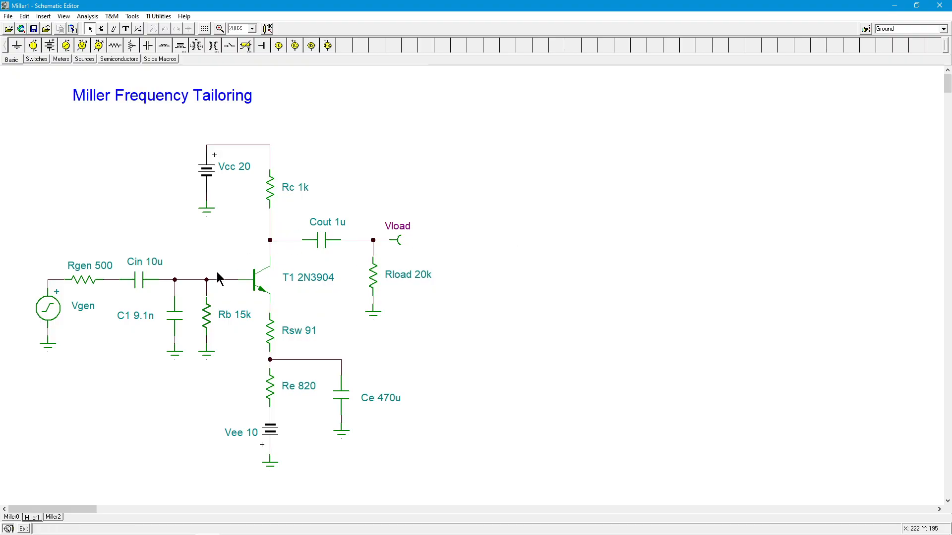
pyautogui.moveTo(203, 282)
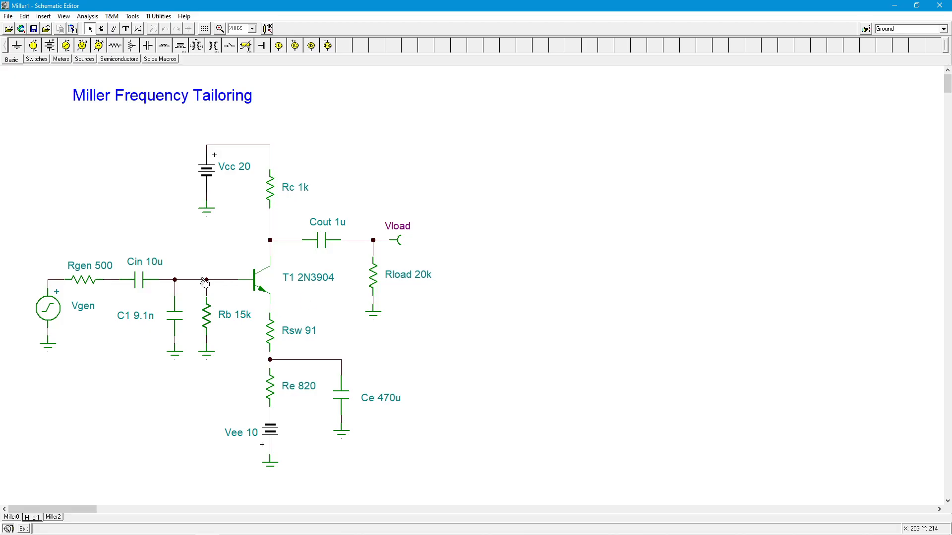
pyautogui.moveTo(240, 278)
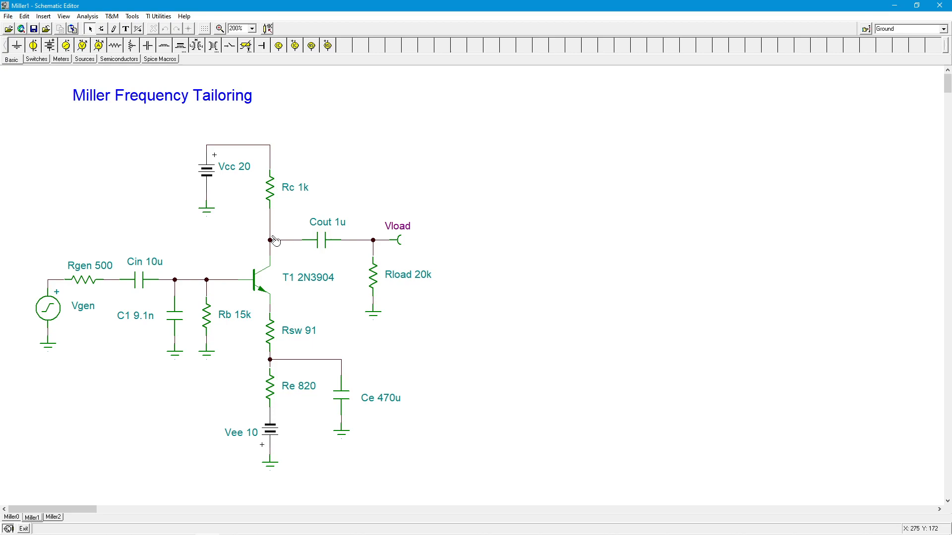
pyautogui.moveTo(212, 277)
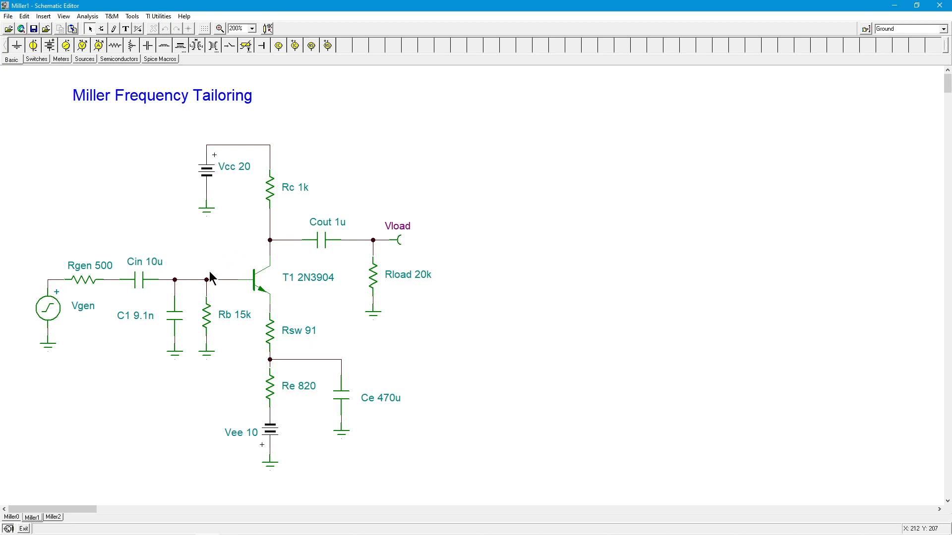
pyautogui.moveTo(260, 242)
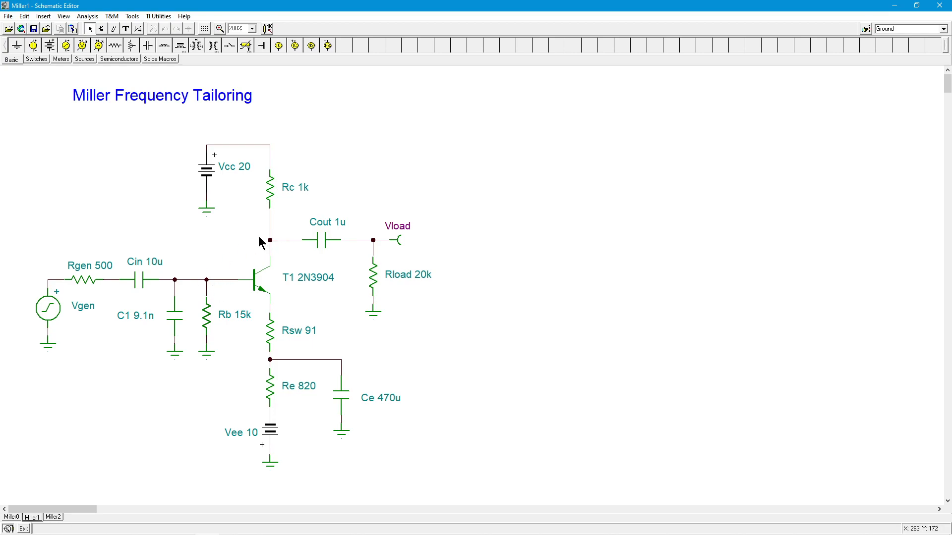
pyautogui.moveTo(237, 229)
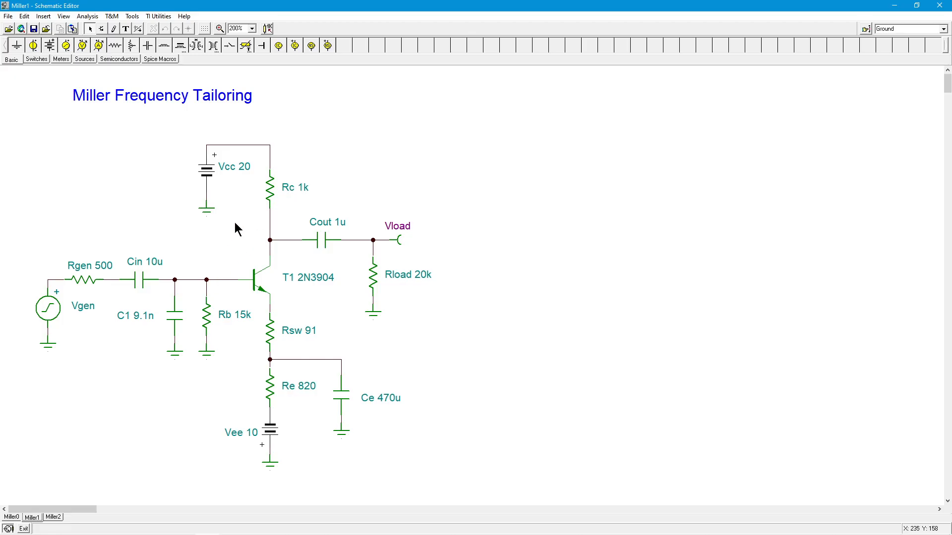
pyautogui.moveTo(247, 244)
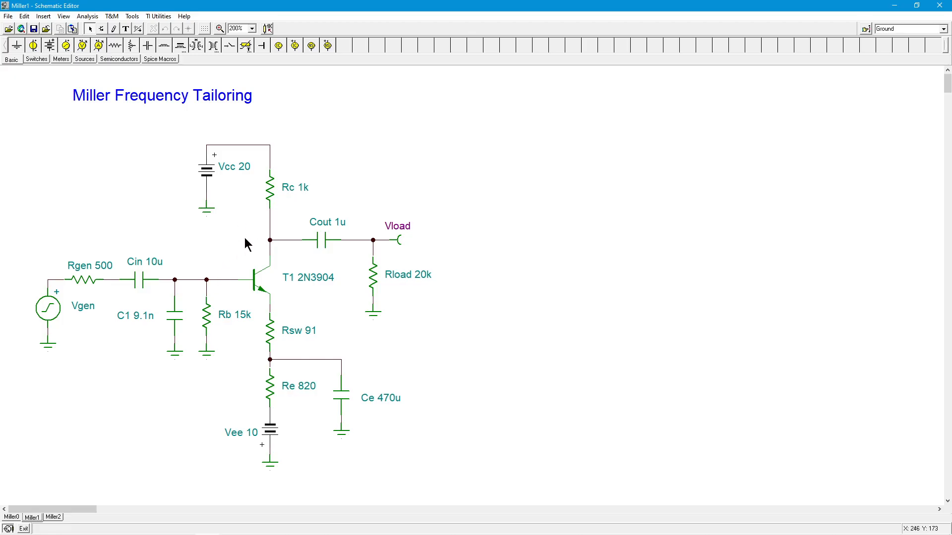
pyautogui.moveTo(235, 250)
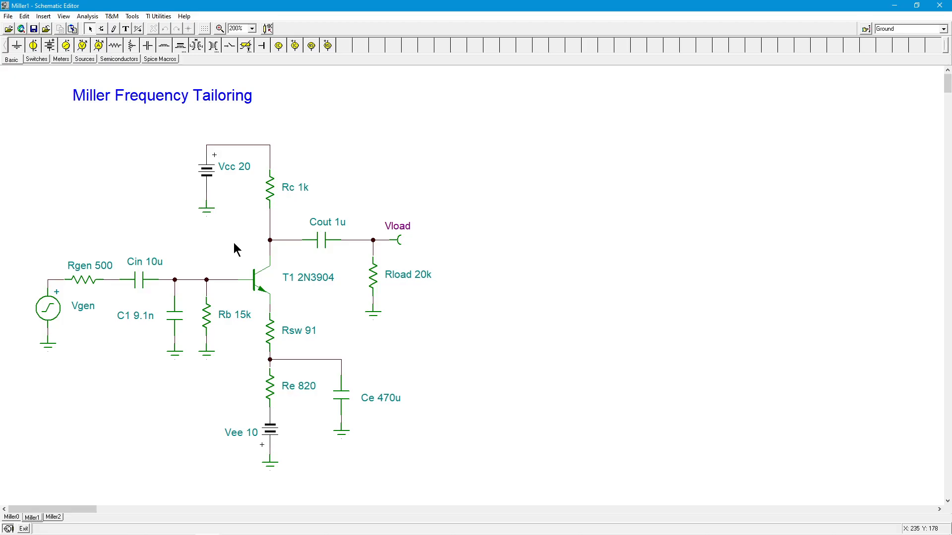
pyautogui.moveTo(280, 246)
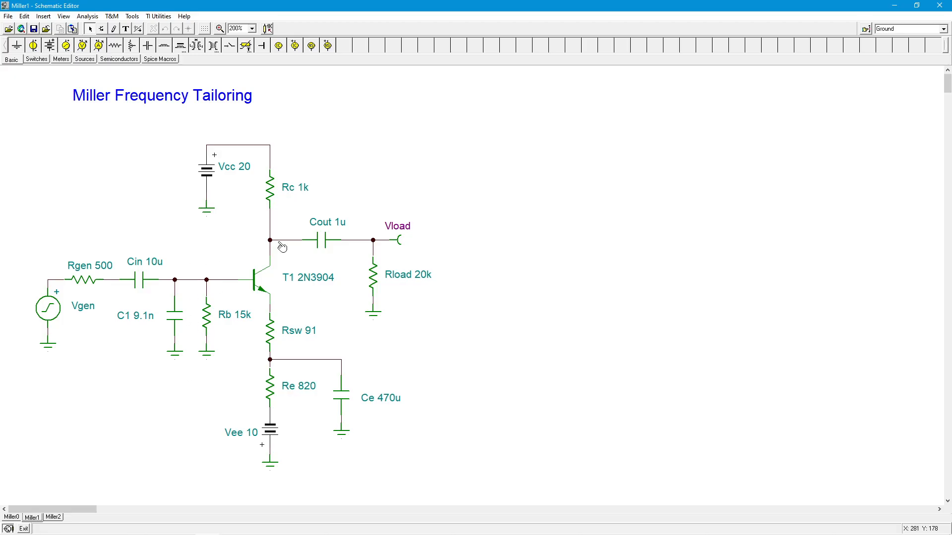
pyautogui.moveTo(346, 312)
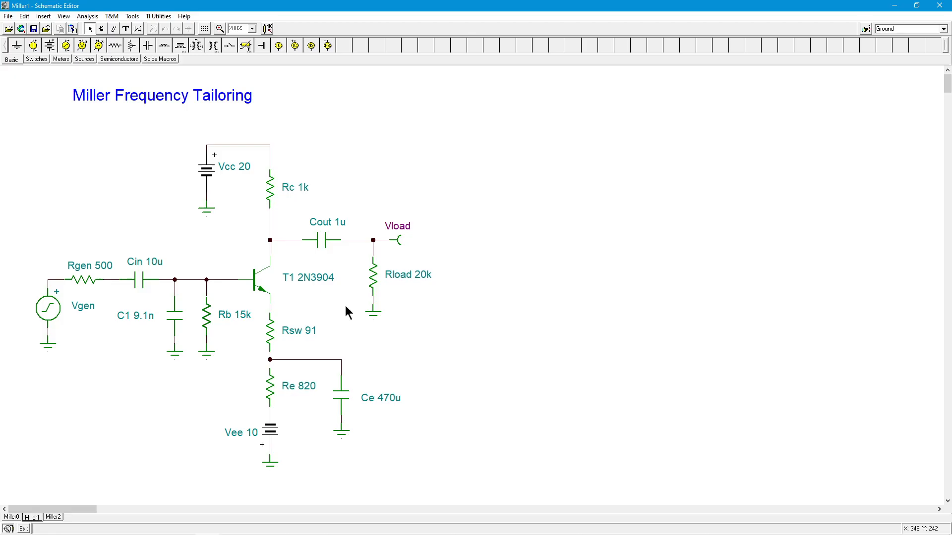
pyautogui.moveTo(343, 220)
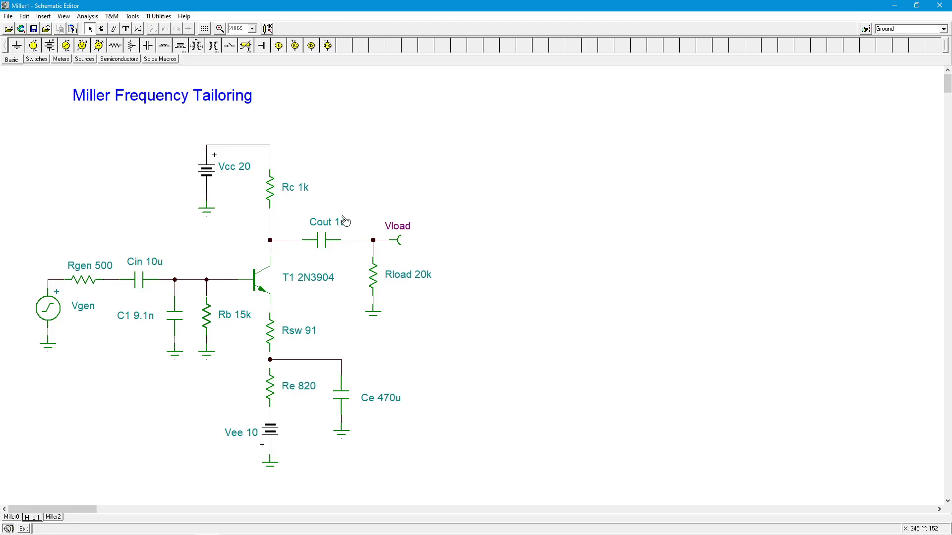
pyautogui.moveTo(337, 218)
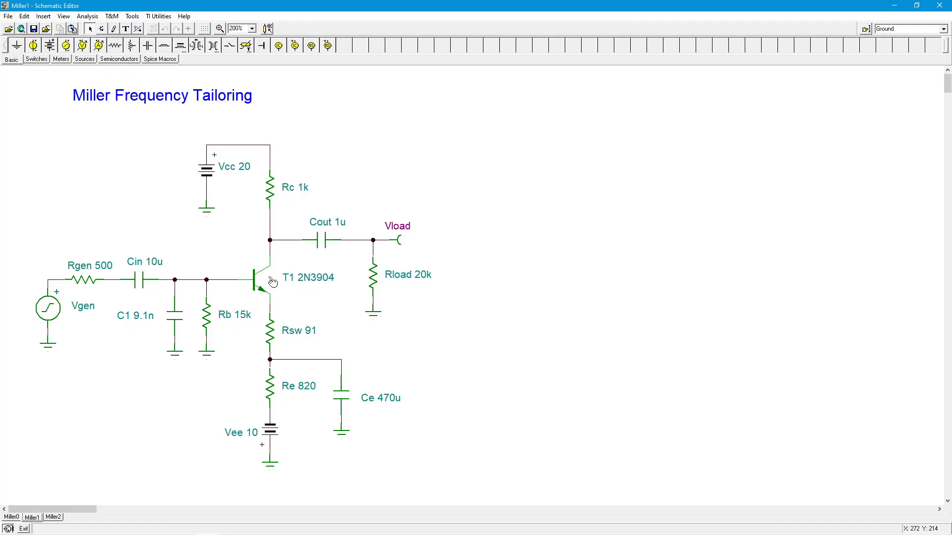
pyautogui.moveTo(259, 242)
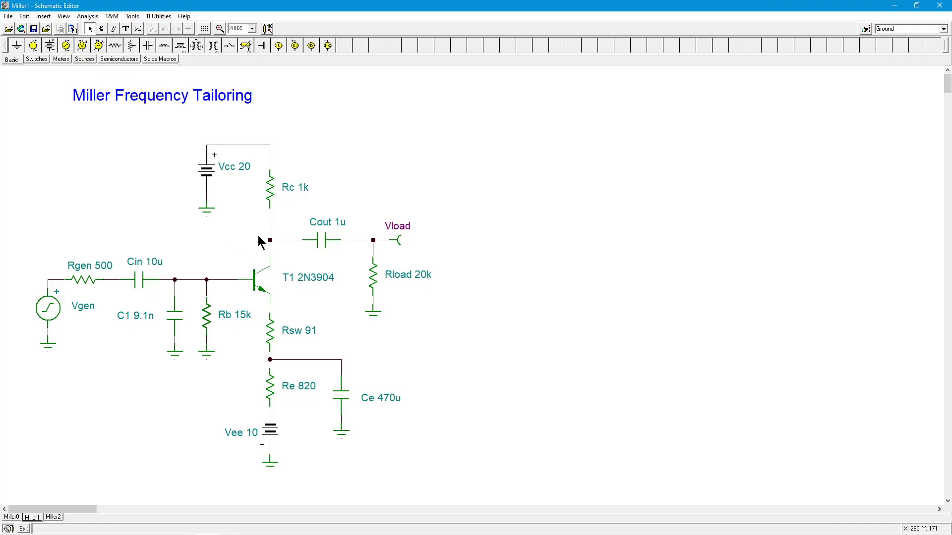
pyautogui.moveTo(200, 318)
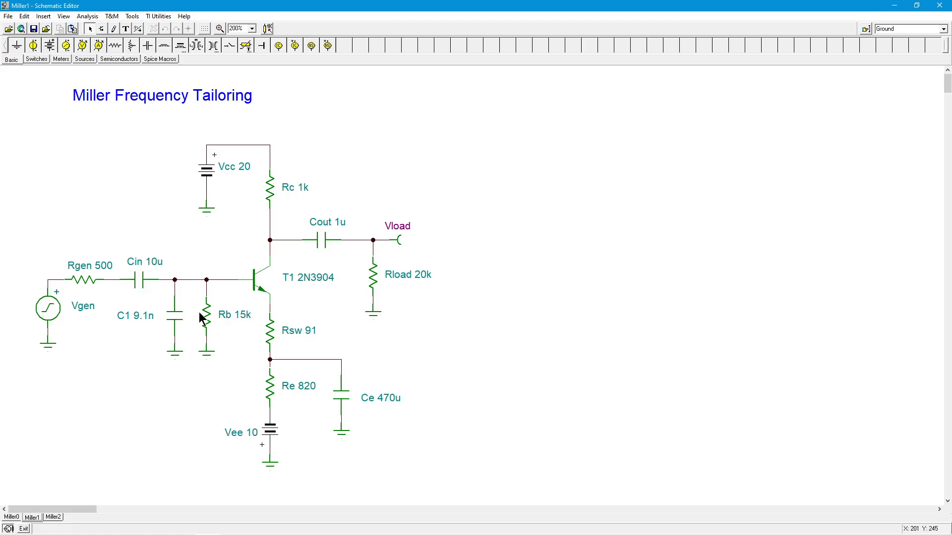
pyautogui.moveTo(274, 207)
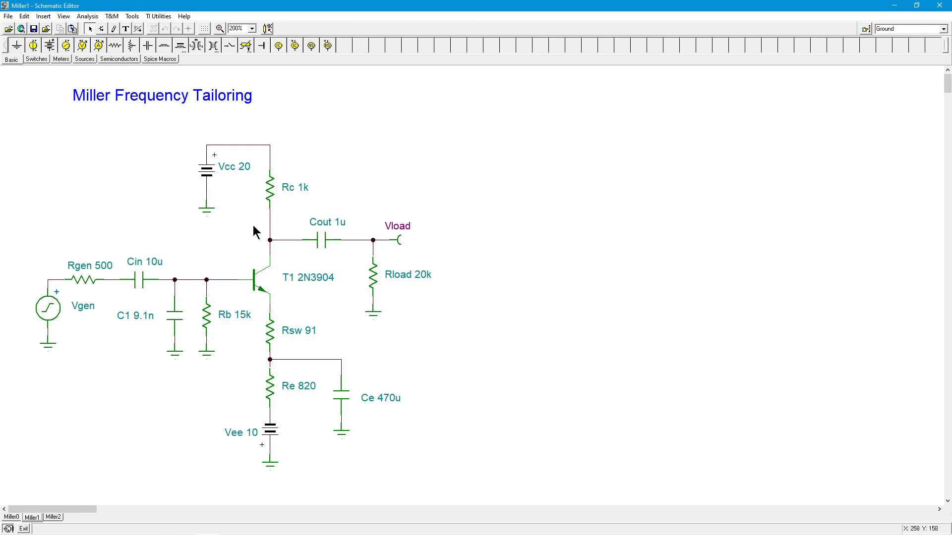
pyautogui.moveTo(348, 266)
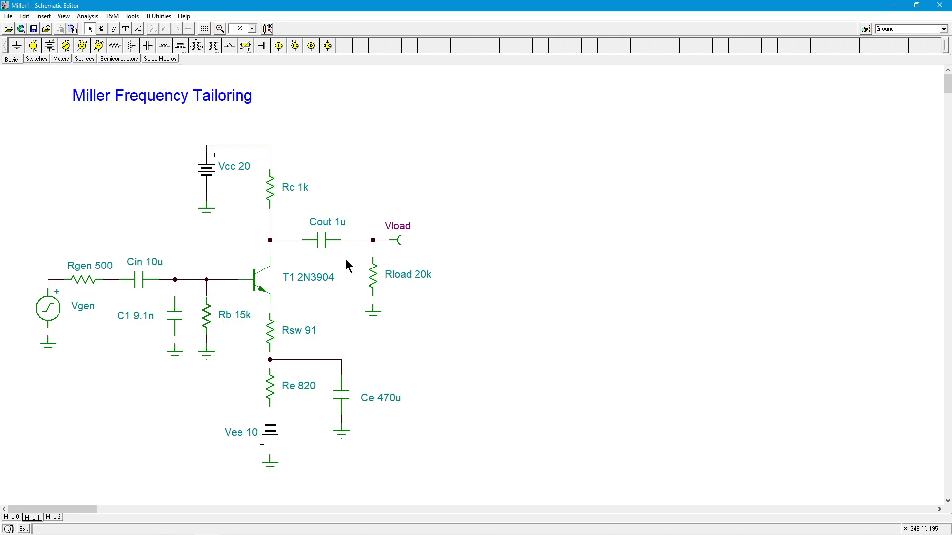
pyautogui.moveTo(417, 252)
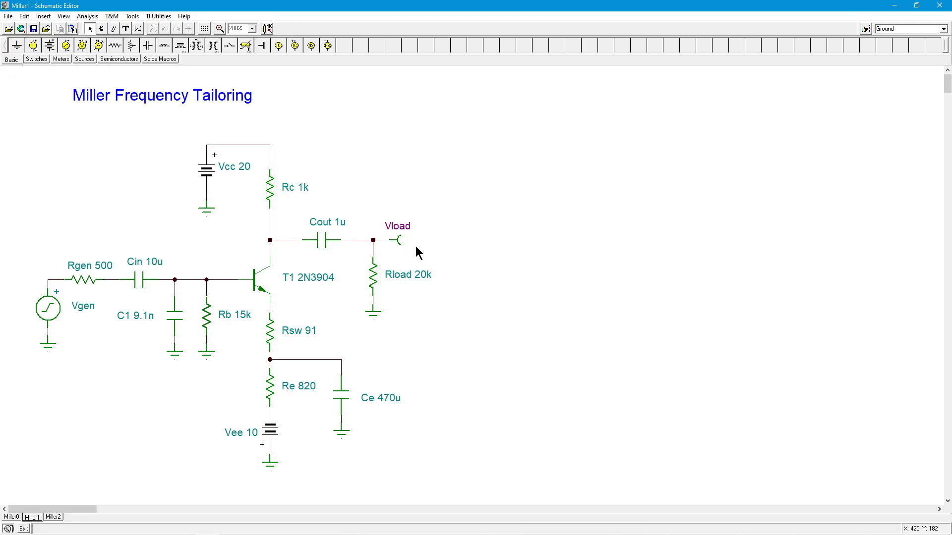
pyautogui.moveTo(387, 274)
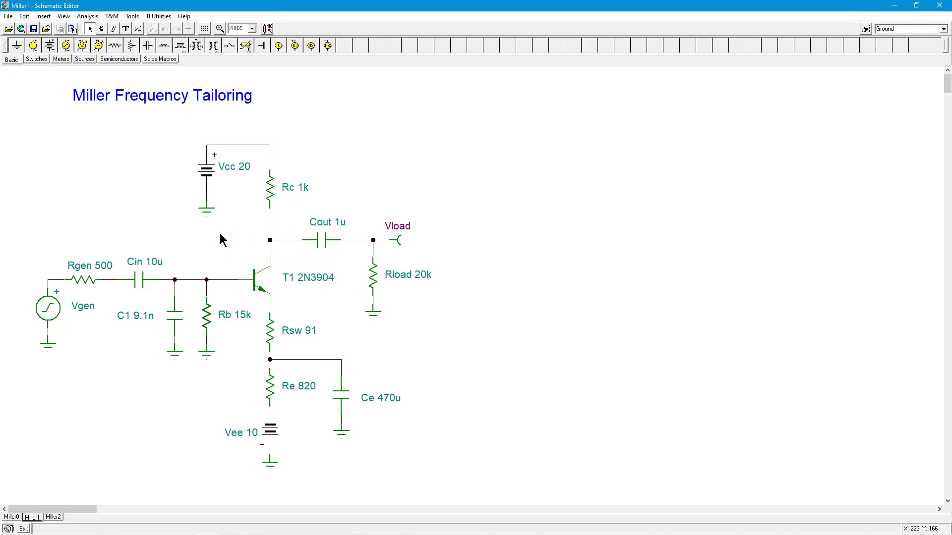
pyautogui.moveTo(234, 242)
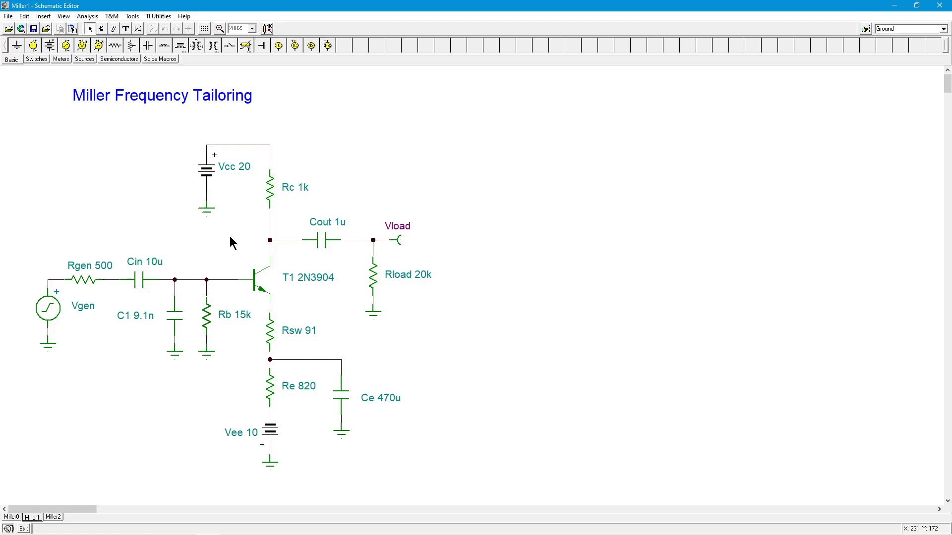
pyautogui.moveTo(218, 212)
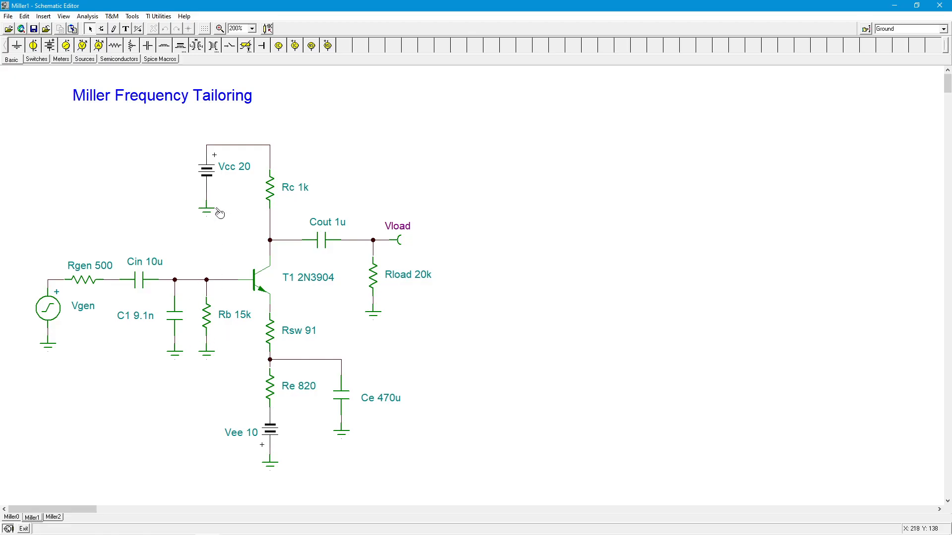
pyautogui.moveTo(245, 246)
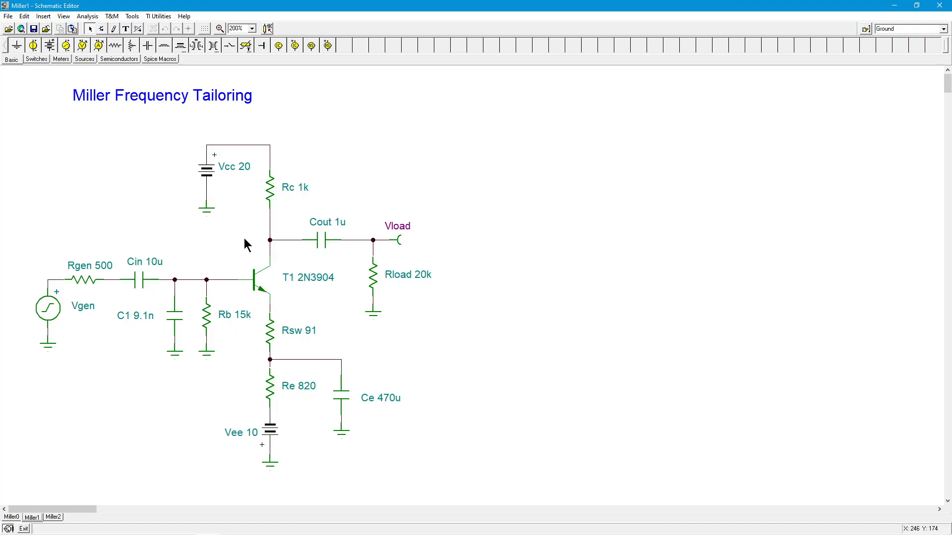
pyautogui.moveTo(246, 243)
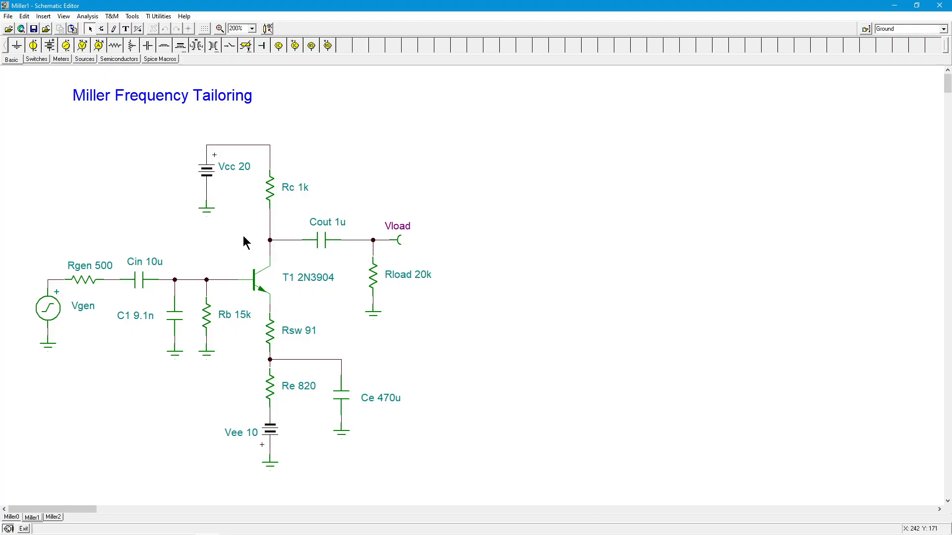
pyautogui.moveTo(235, 225)
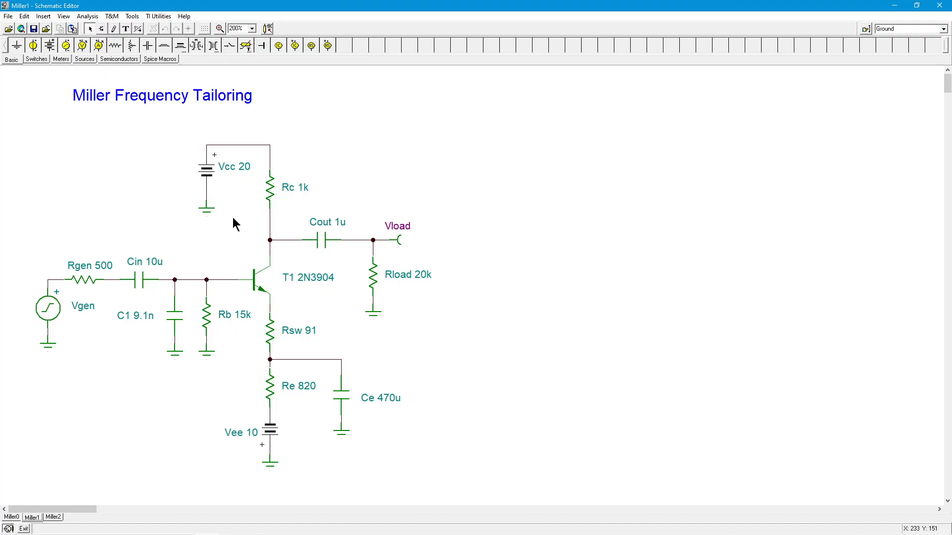
pyautogui.moveTo(225, 245)
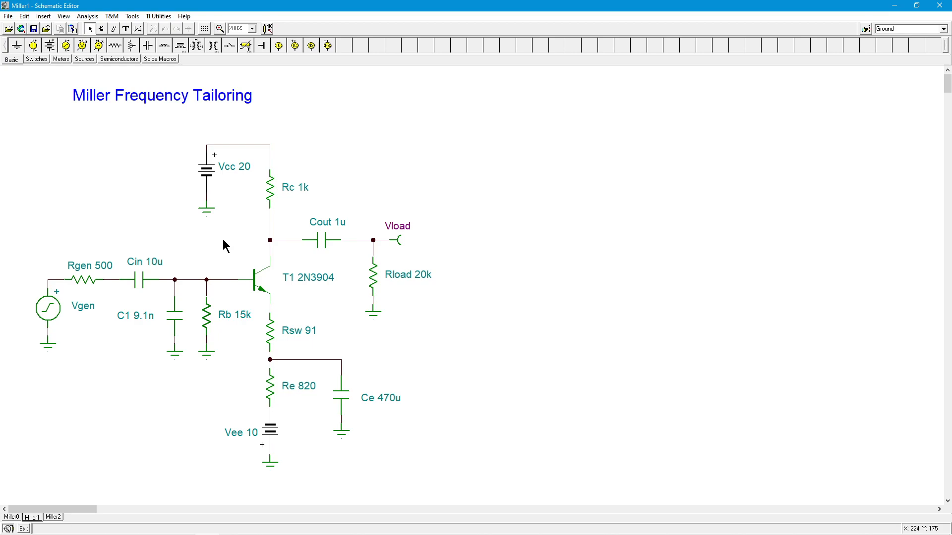
pyautogui.moveTo(361, 271)
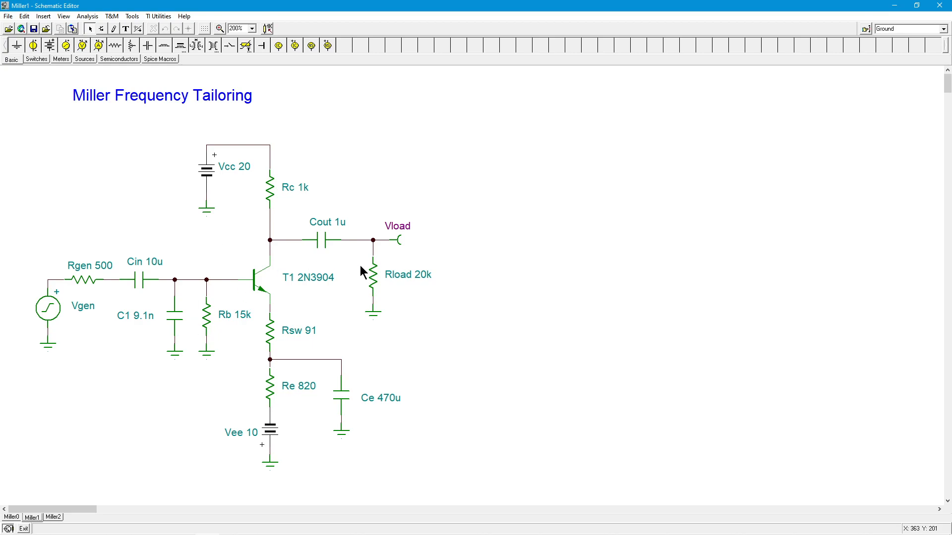
pyautogui.moveTo(365, 299)
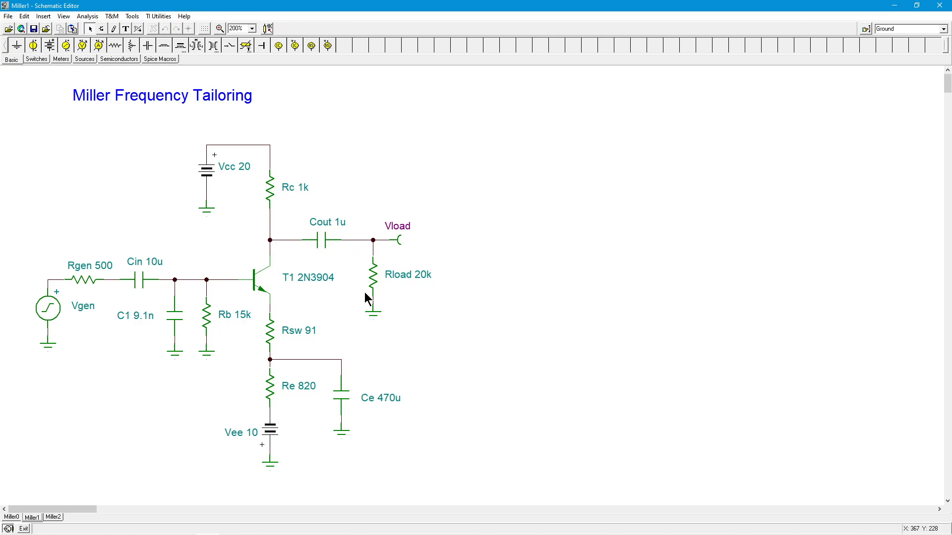
pyautogui.moveTo(253, 234)
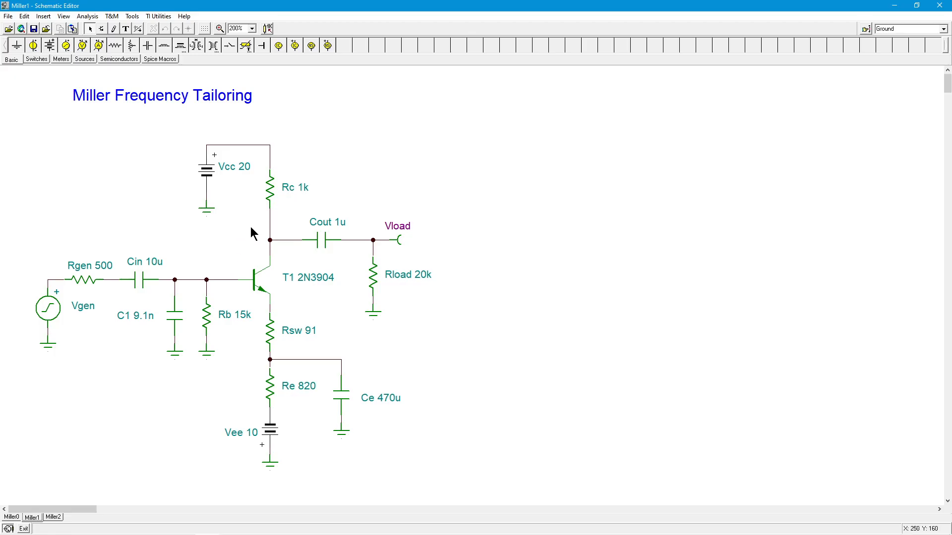
pyautogui.moveTo(221, 266)
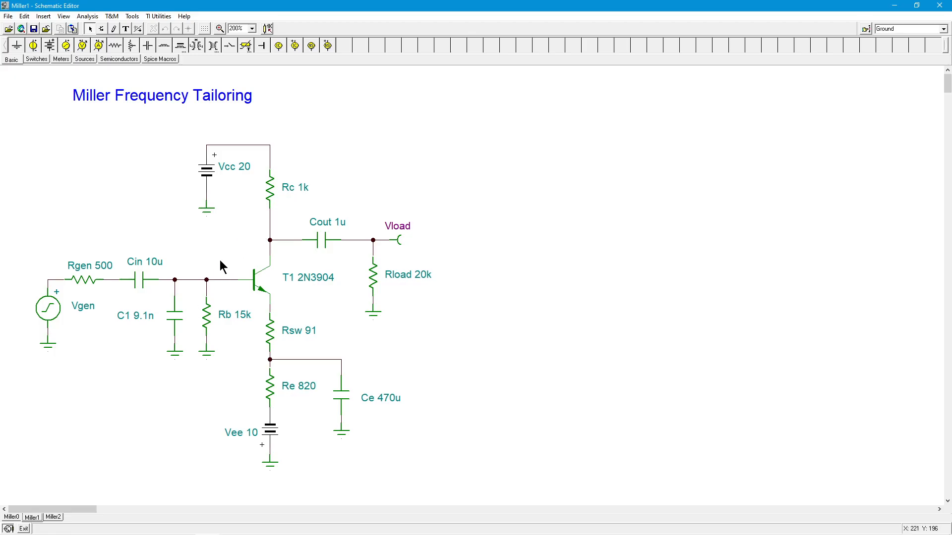
pyautogui.moveTo(175, 314)
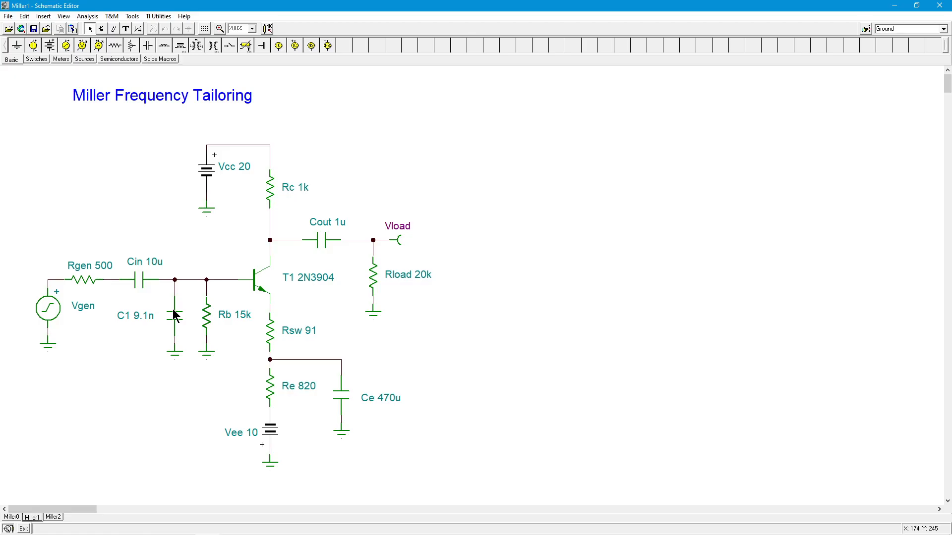
pyautogui.moveTo(186, 306)
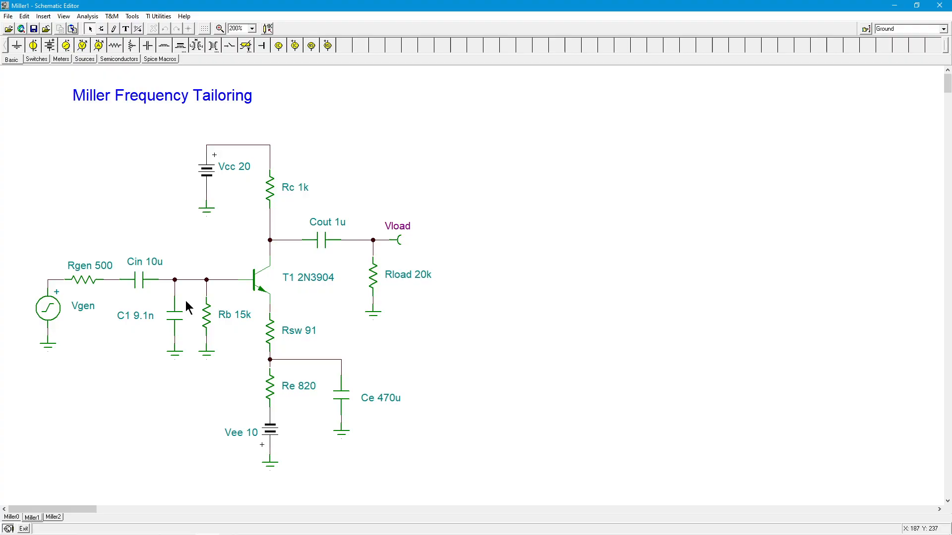
pyautogui.moveTo(238, 267)
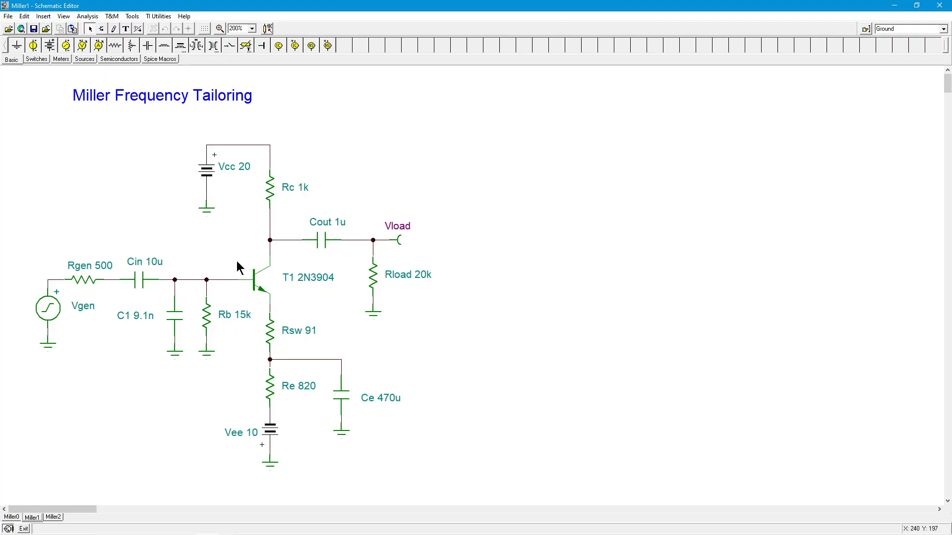
pyautogui.moveTo(220, 262)
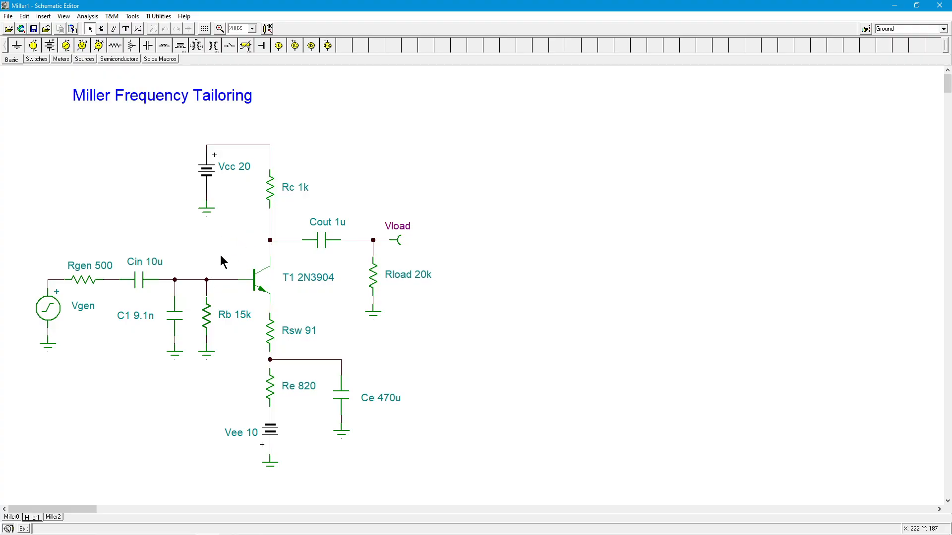
pyautogui.moveTo(230, 242)
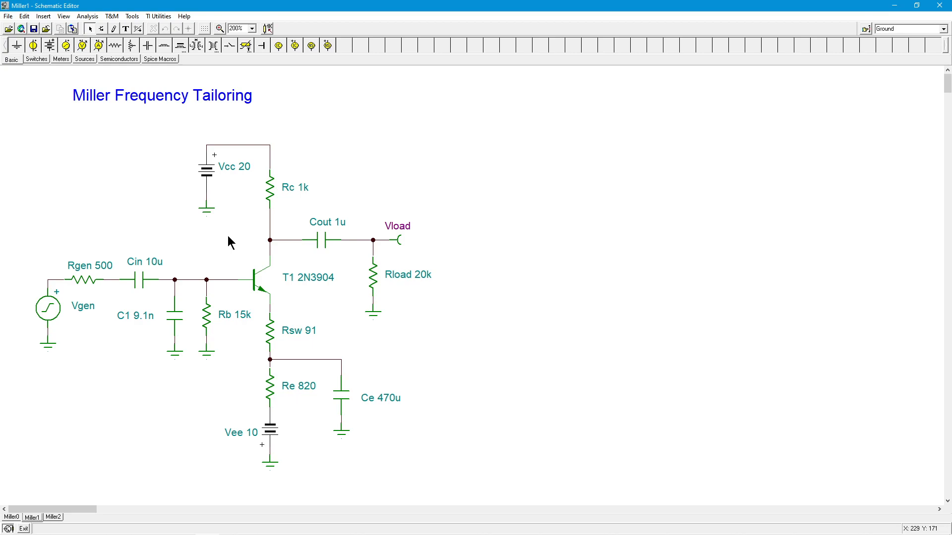
pyautogui.moveTo(184, 285)
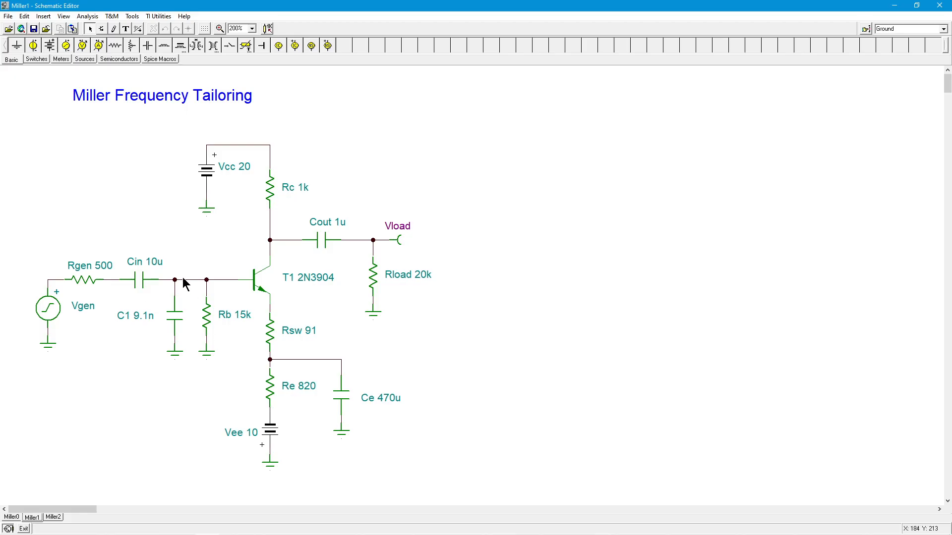
pyautogui.moveTo(299, 285)
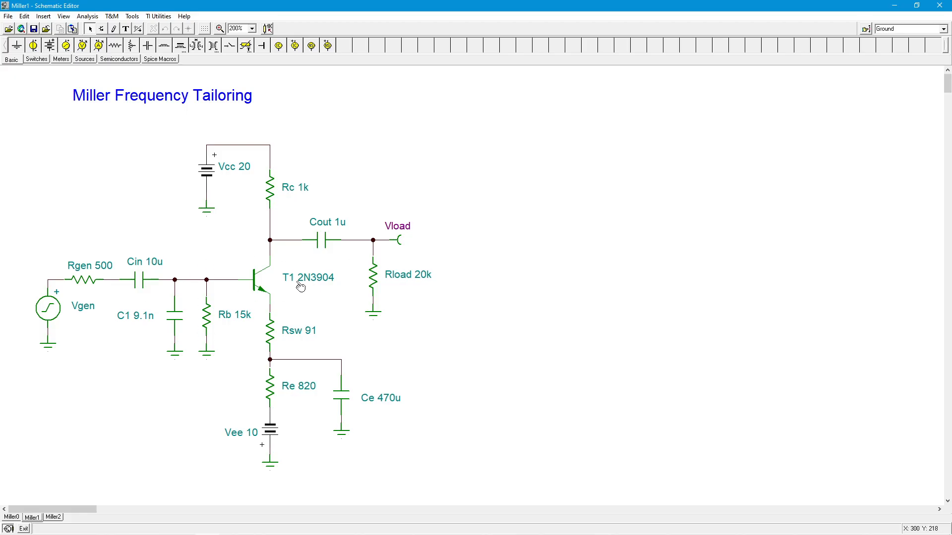
pyautogui.moveTo(348, 311)
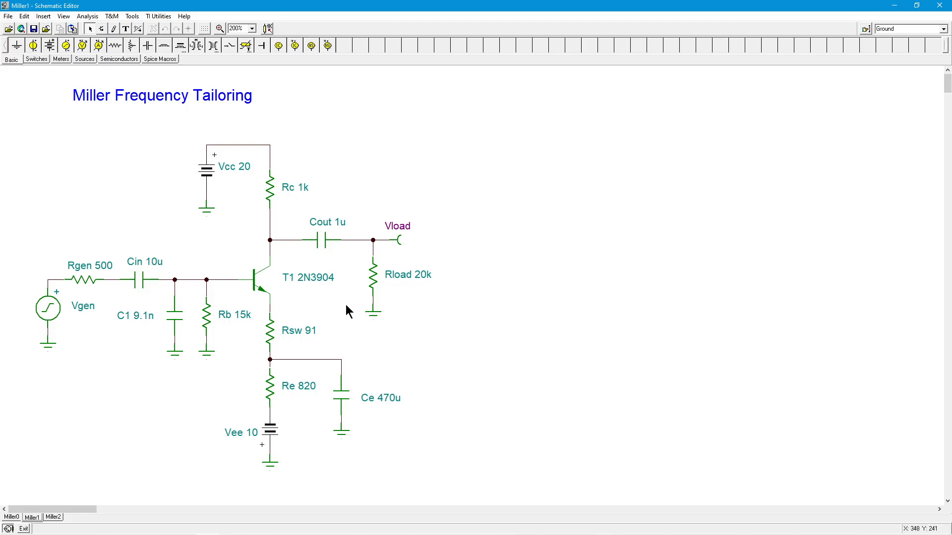
pyautogui.moveTo(355, 298)
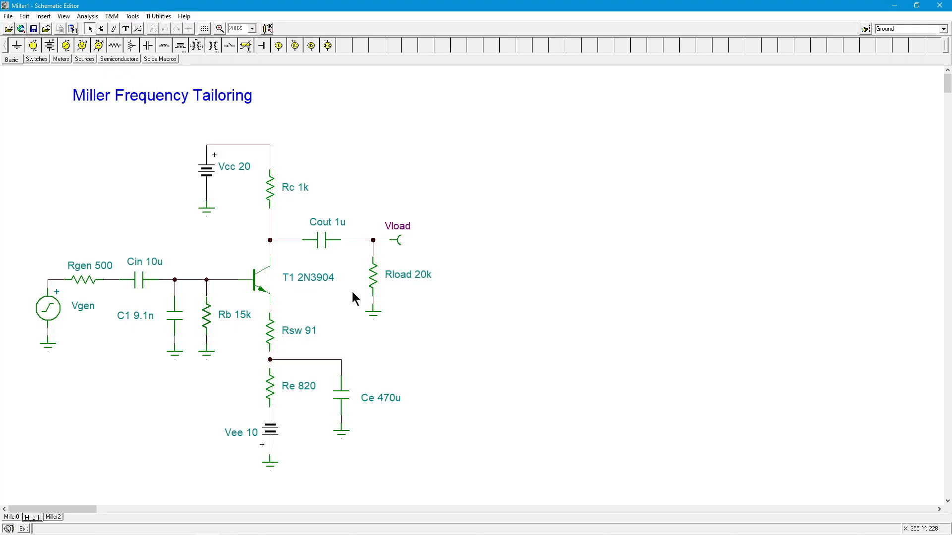
pyautogui.moveTo(270, 239)
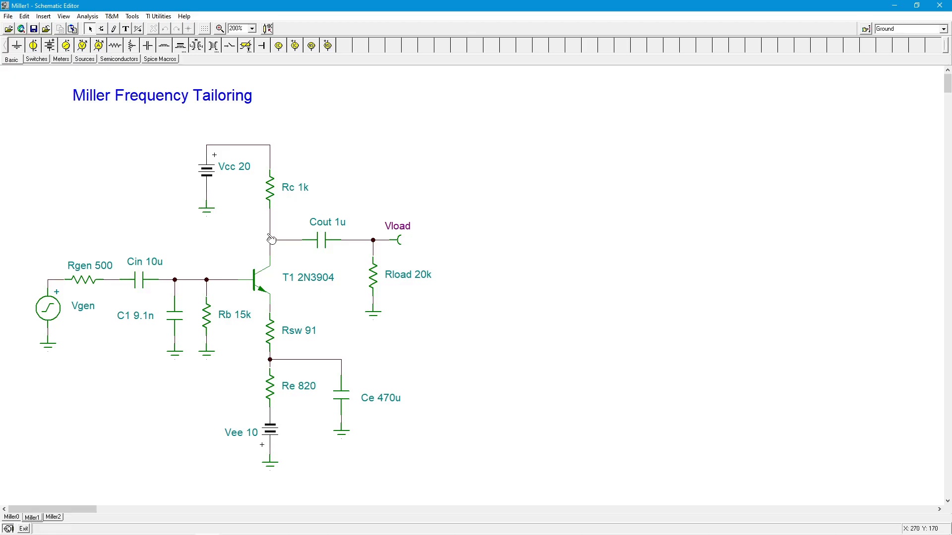
pyautogui.moveTo(220, 253)
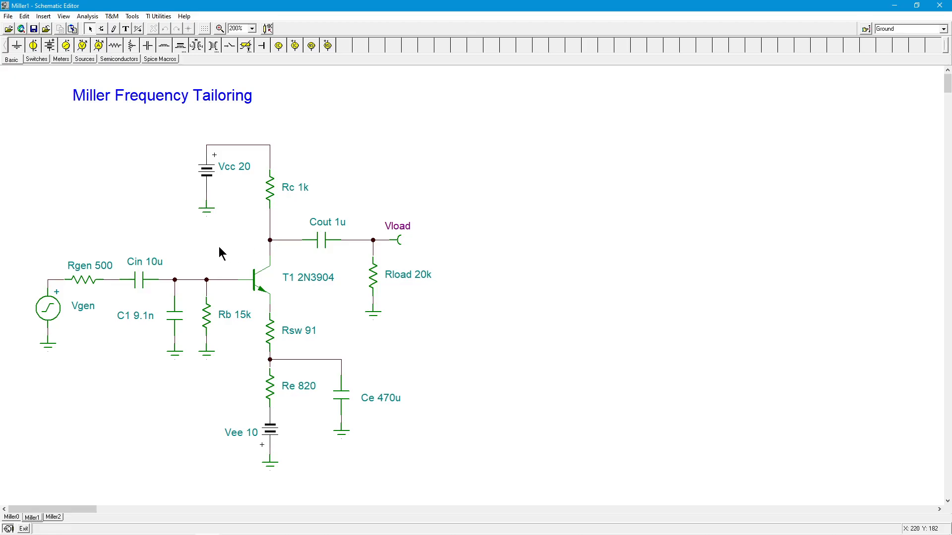
pyautogui.moveTo(150, 342)
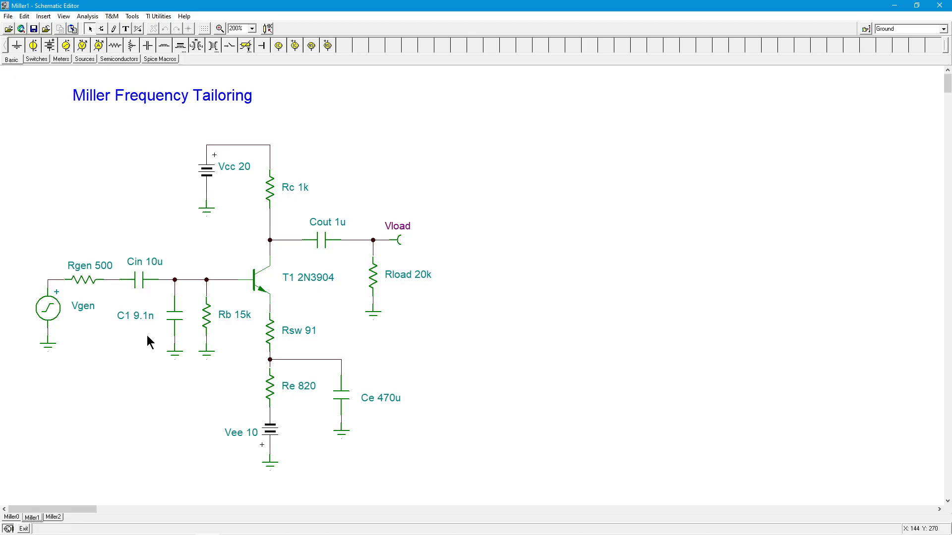
pyautogui.moveTo(485, 341)
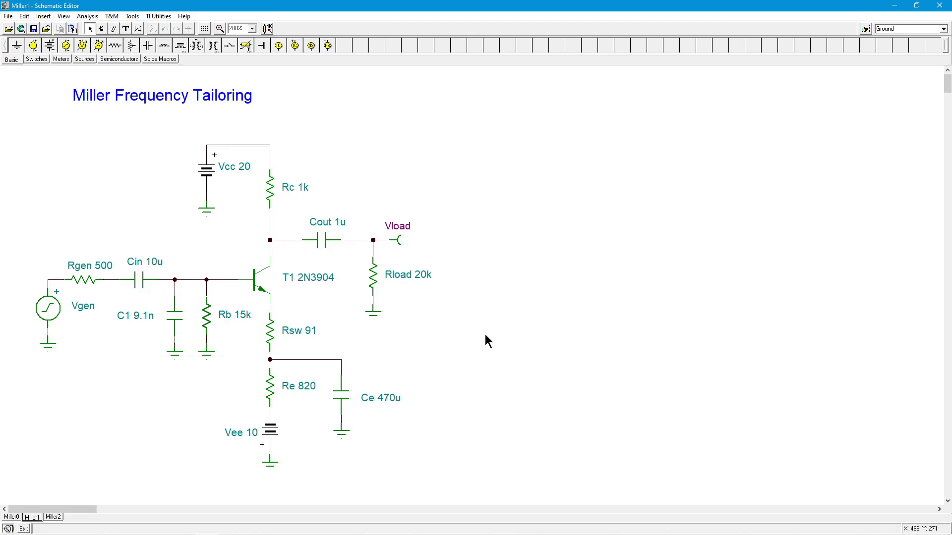
pyautogui.moveTo(117, 345)
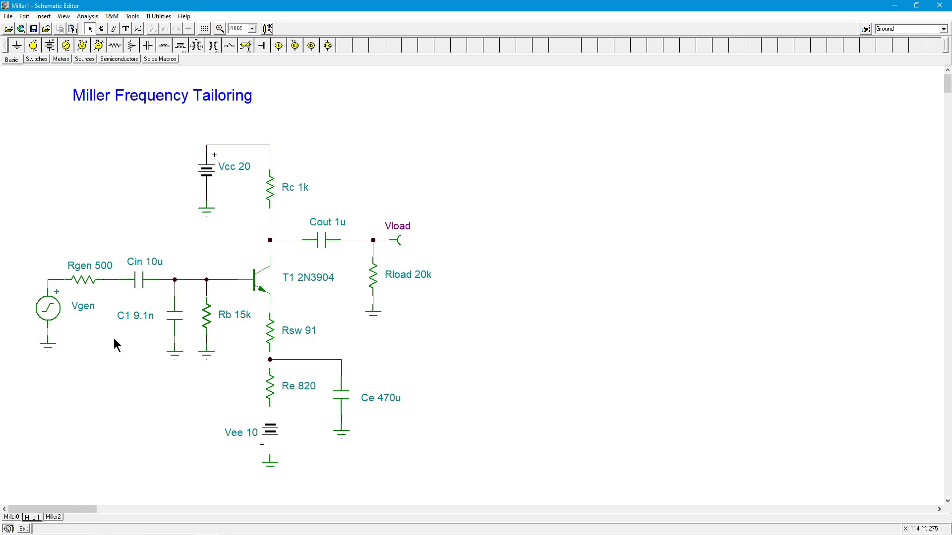
pyautogui.moveTo(188, 301)
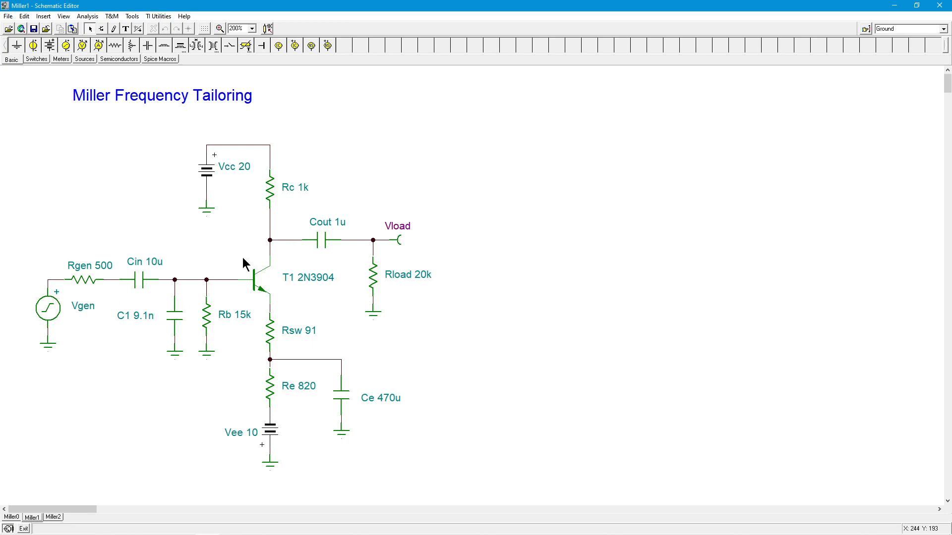
pyautogui.moveTo(394, 336)
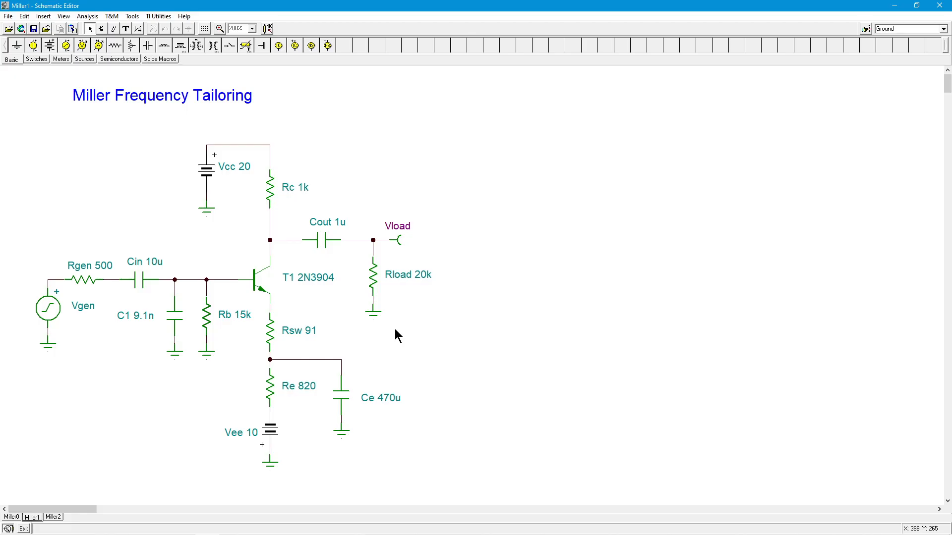
pyautogui.moveTo(175, 314)
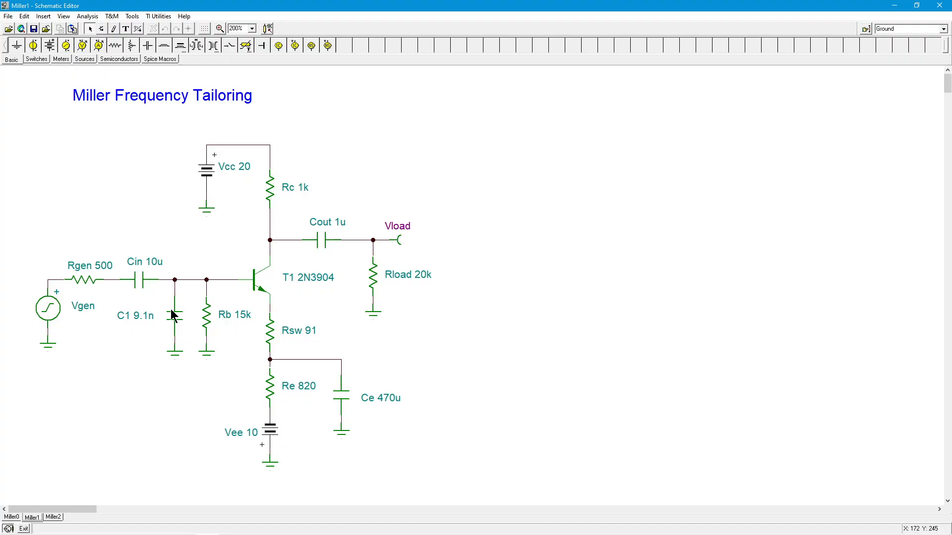
pyautogui.moveTo(229, 271)
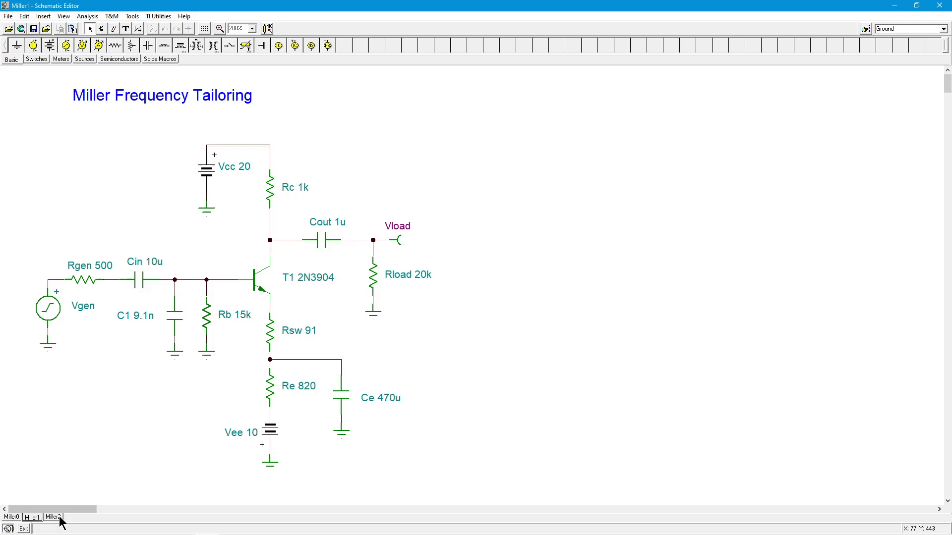
pyautogui.click(52, 518)
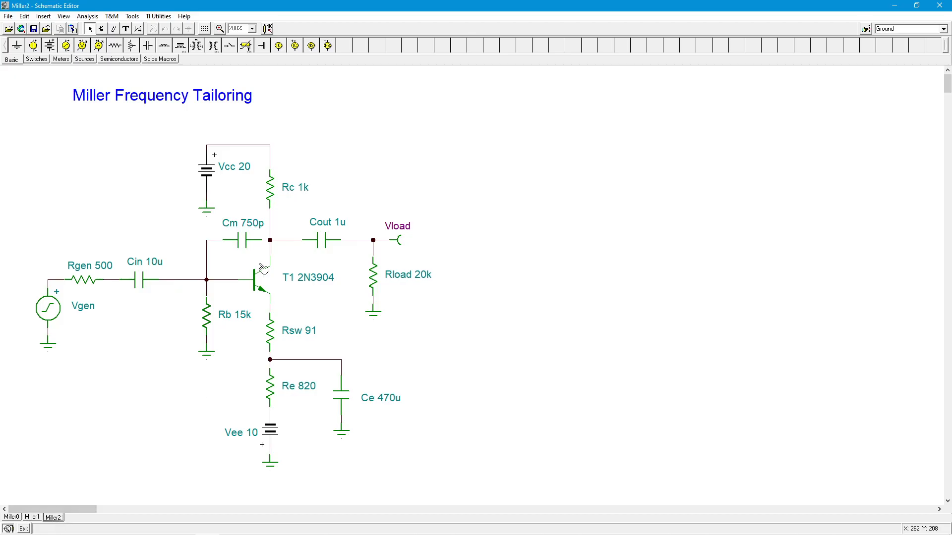
pyautogui.moveTo(353, 190)
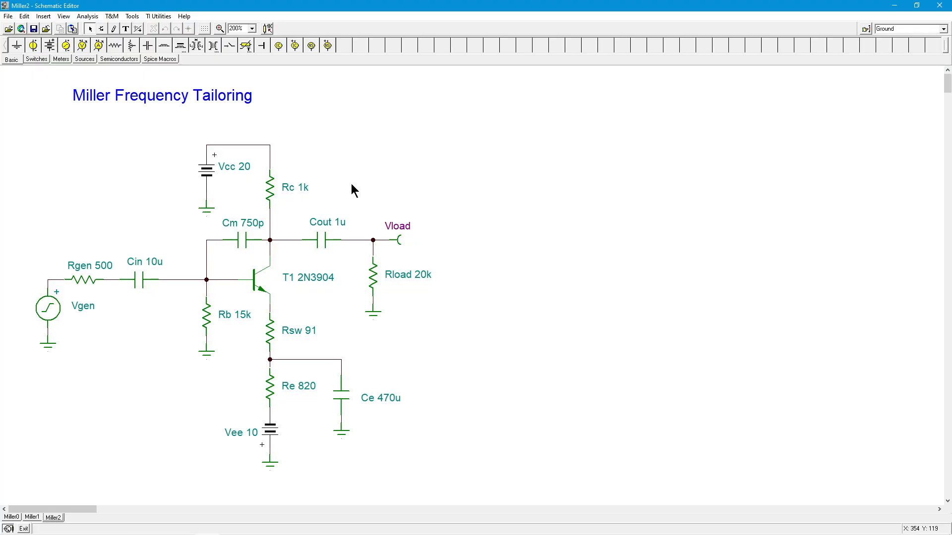
pyautogui.moveTo(218, 233)
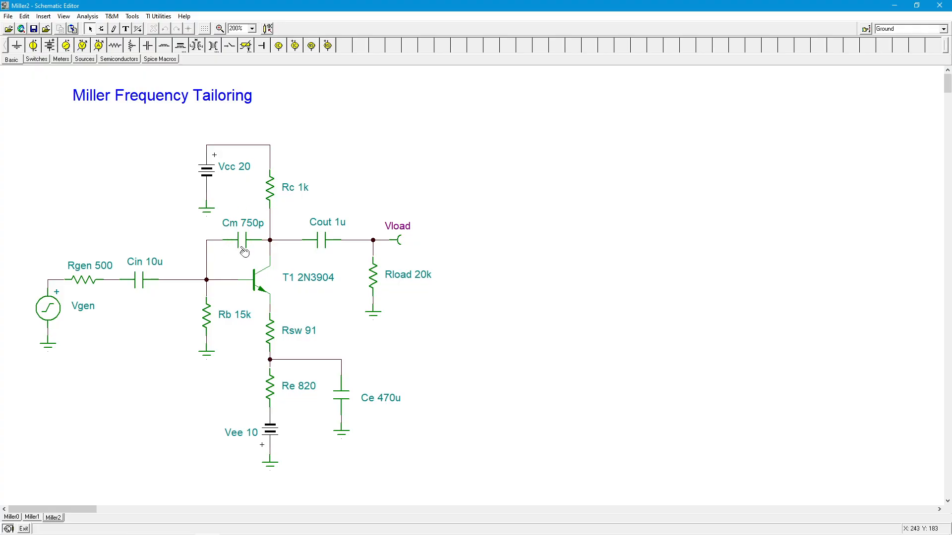
pyautogui.moveTo(212, 280)
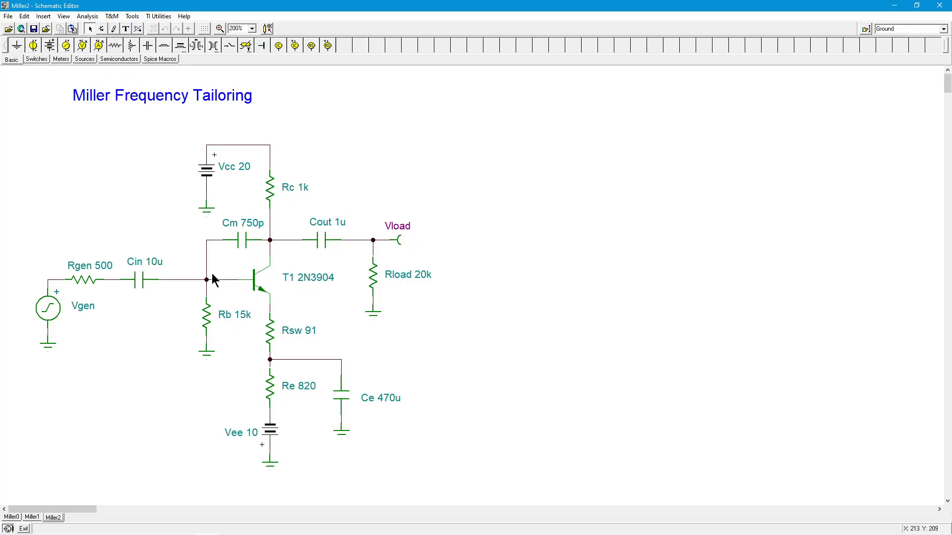
pyautogui.moveTo(268, 252)
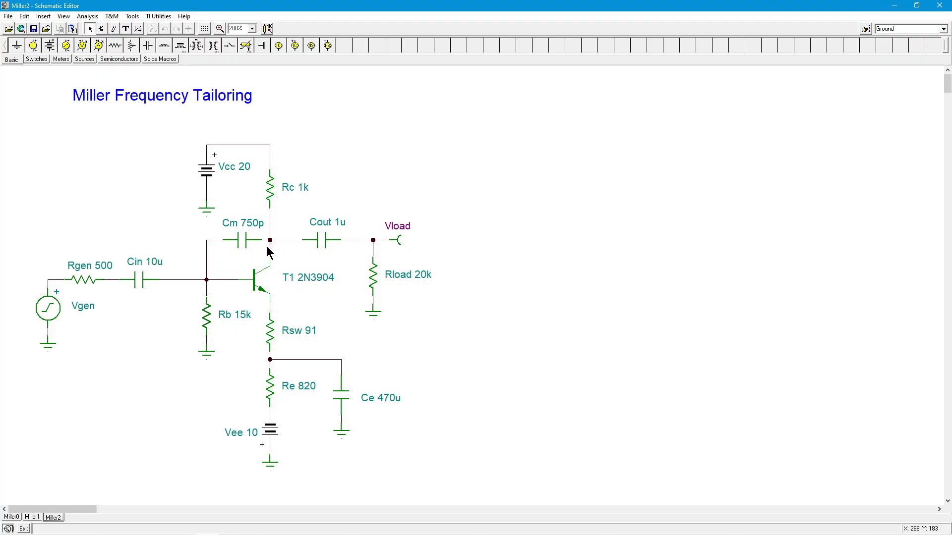
pyautogui.moveTo(218, 277)
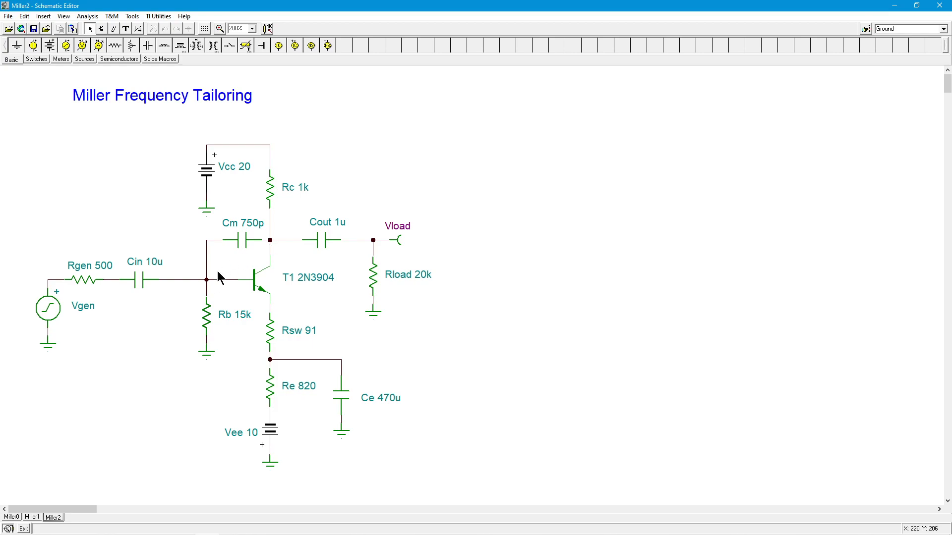
pyautogui.moveTo(254, 255)
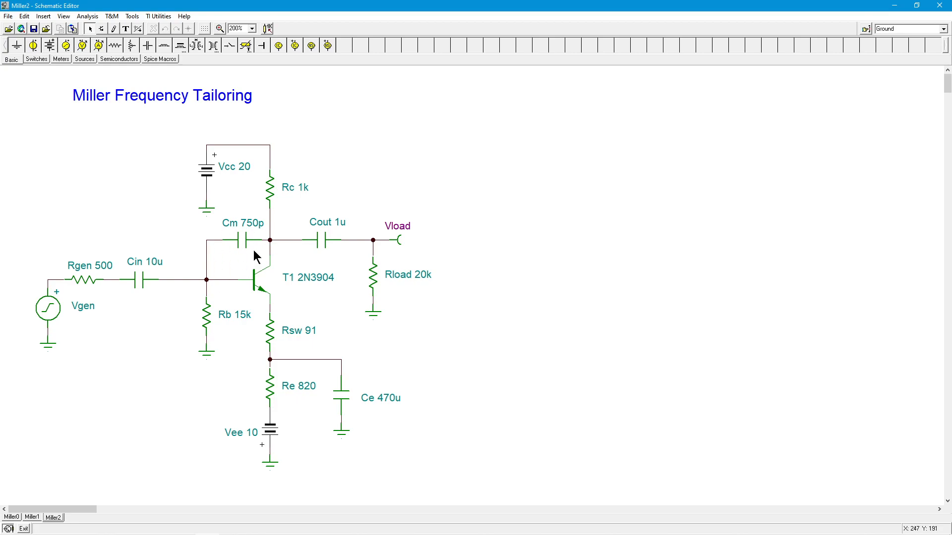
pyautogui.moveTo(360, 256)
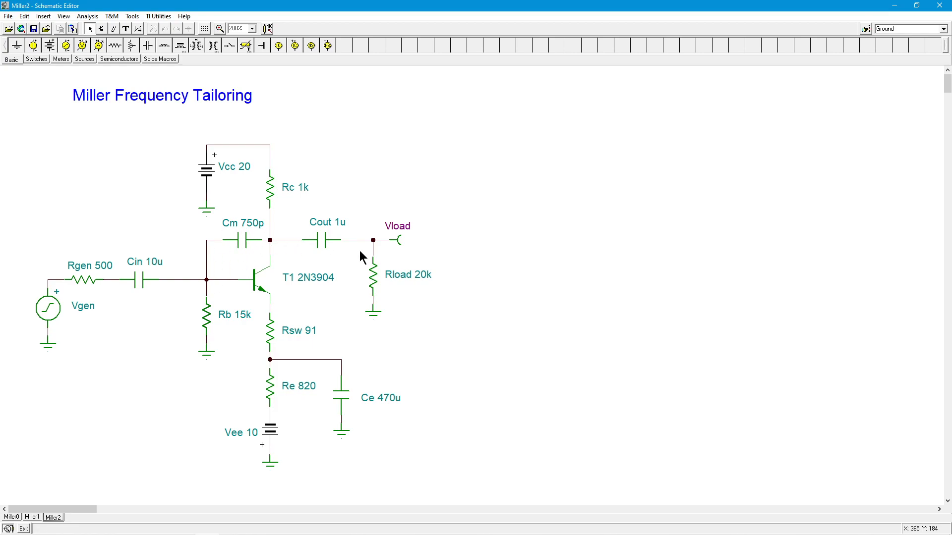
pyautogui.moveTo(349, 243)
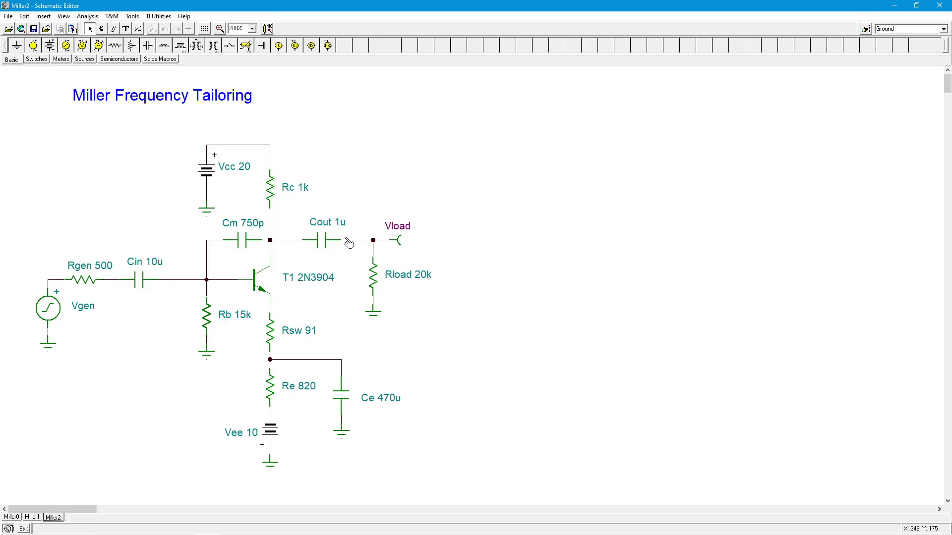
pyautogui.moveTo(353, 284)
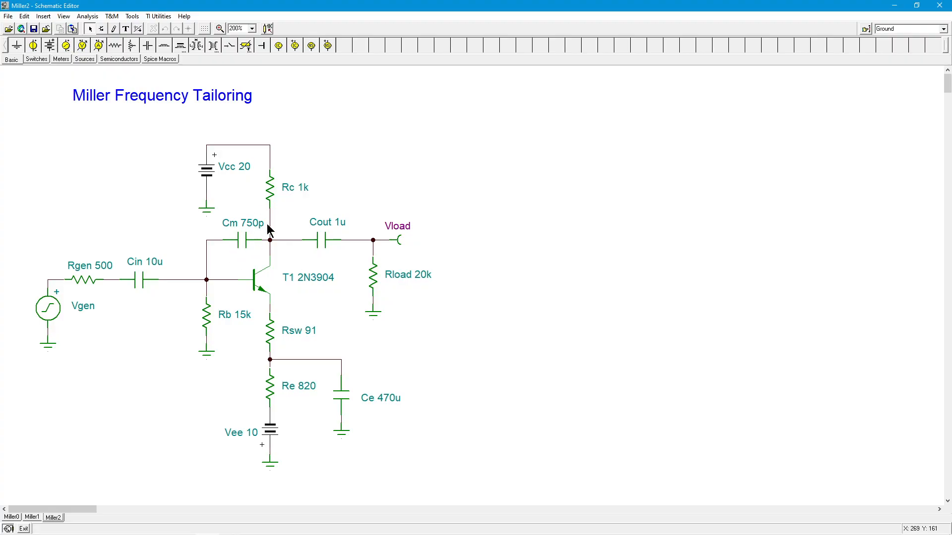
pyautogui.moveTo(237, 252)
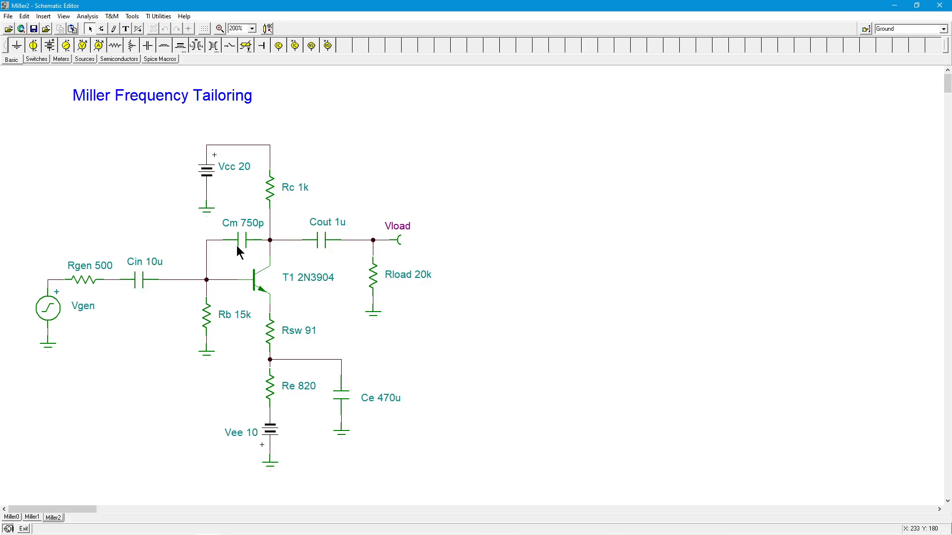
pyautogui.moveTo(245, 237)
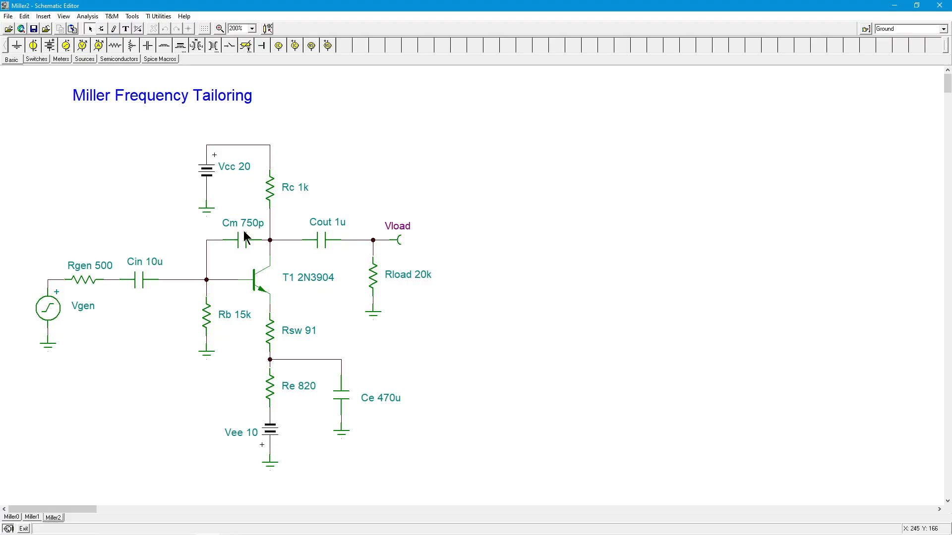
pyautogui.moveTo(185, 300)
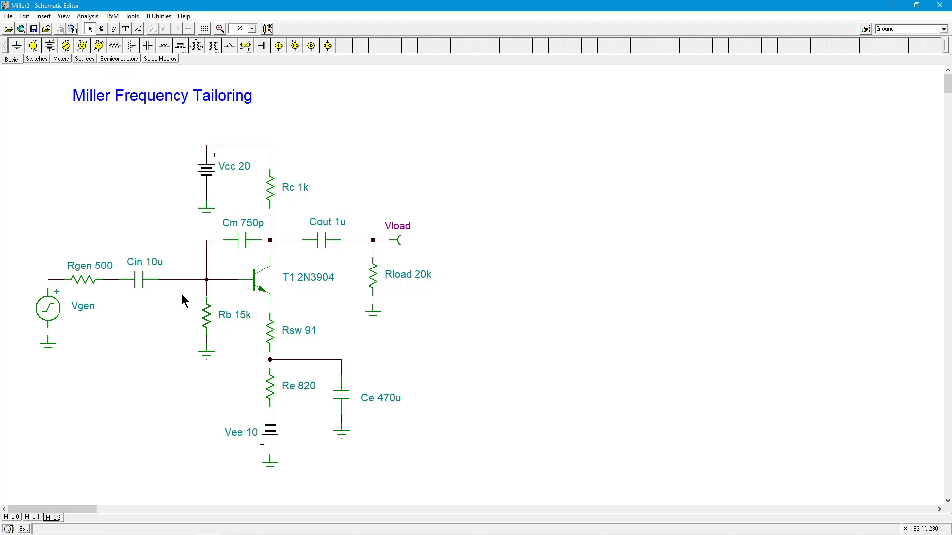
# - Run an AC Transfer Characteristic from 1 Hz to 1MEG for Miller2, cursor reading 16.24 dB at 34.94k Hz
pyautogui.click(87, 16)
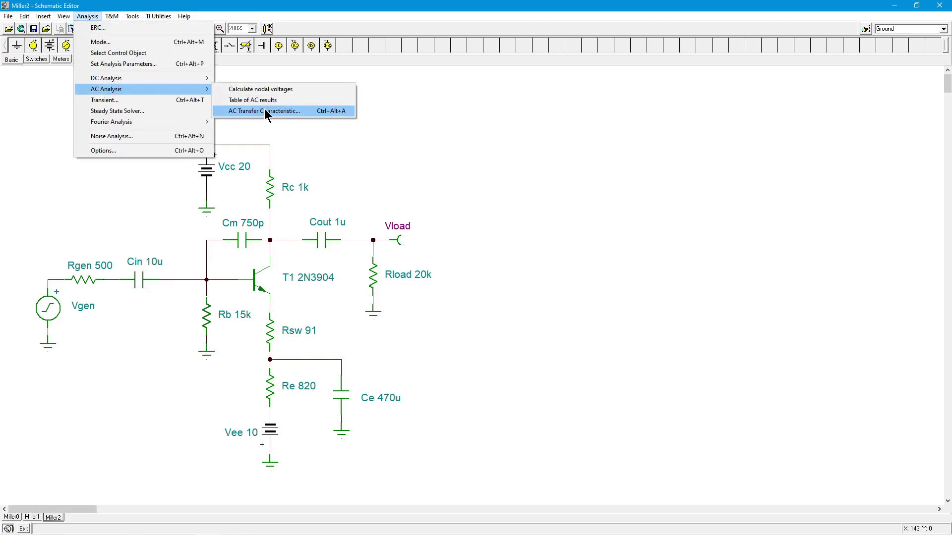
pyautogui.click(263, 111)
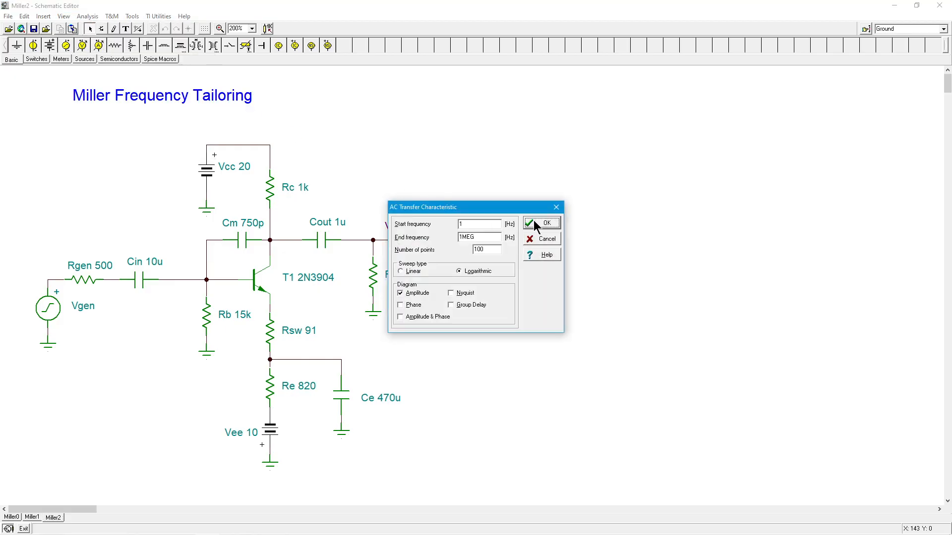
pyautogui.click(539, 223)
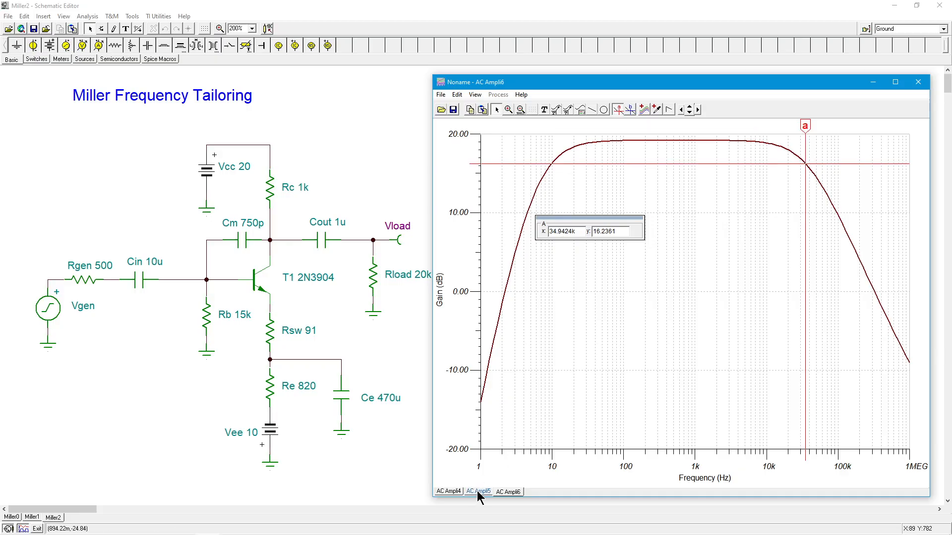
pyautogui.click(477, 491)
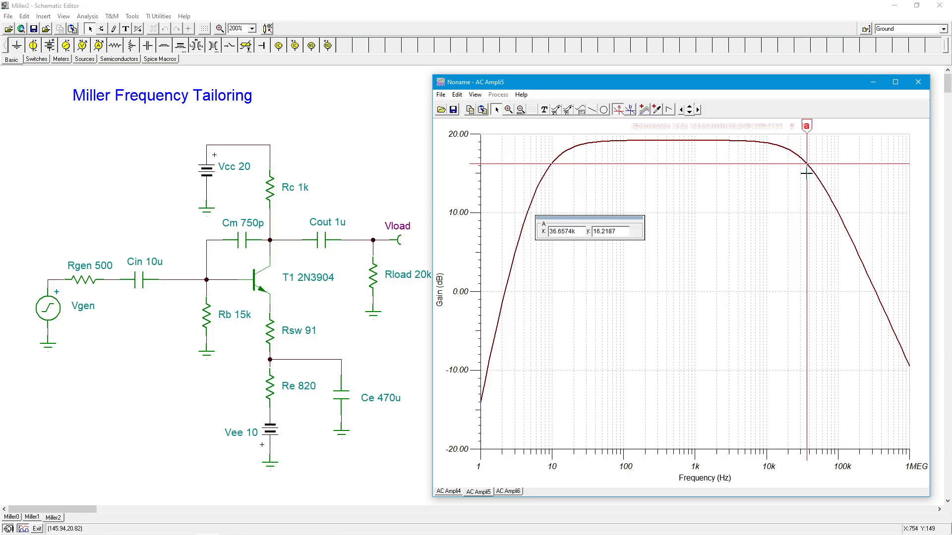
pyautogui.moveTo(492, 492)
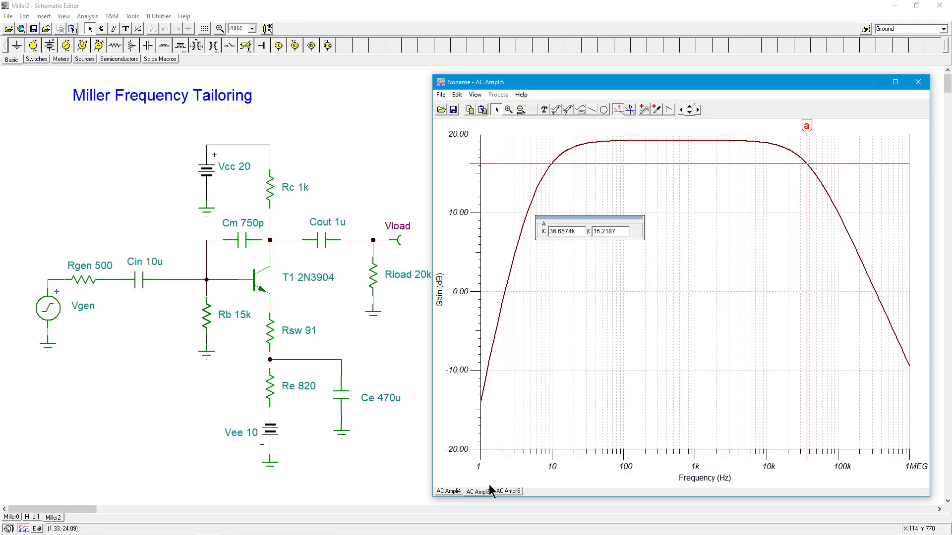
pyautogui.click(508, 491)
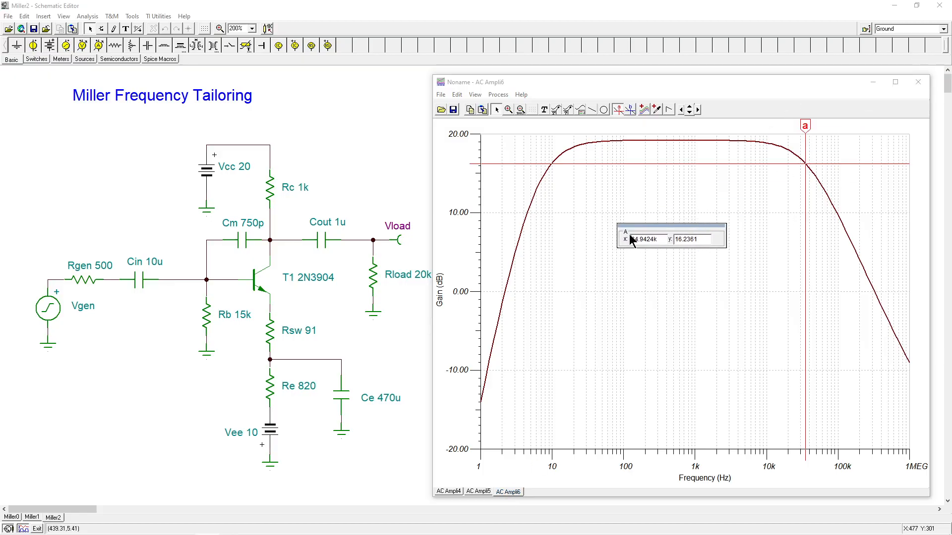
pyautogui.moveTo(723, 206)
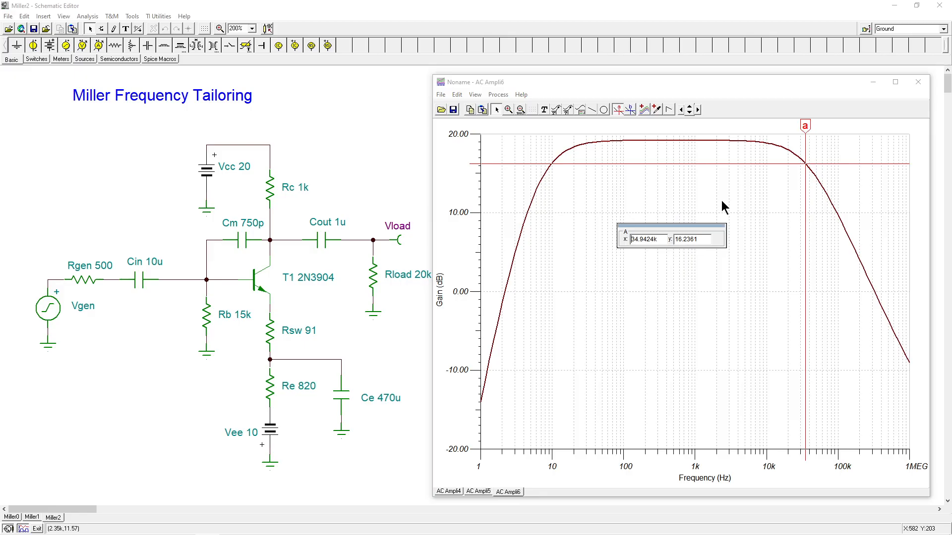
pyautogui.moveTo(645, 225)
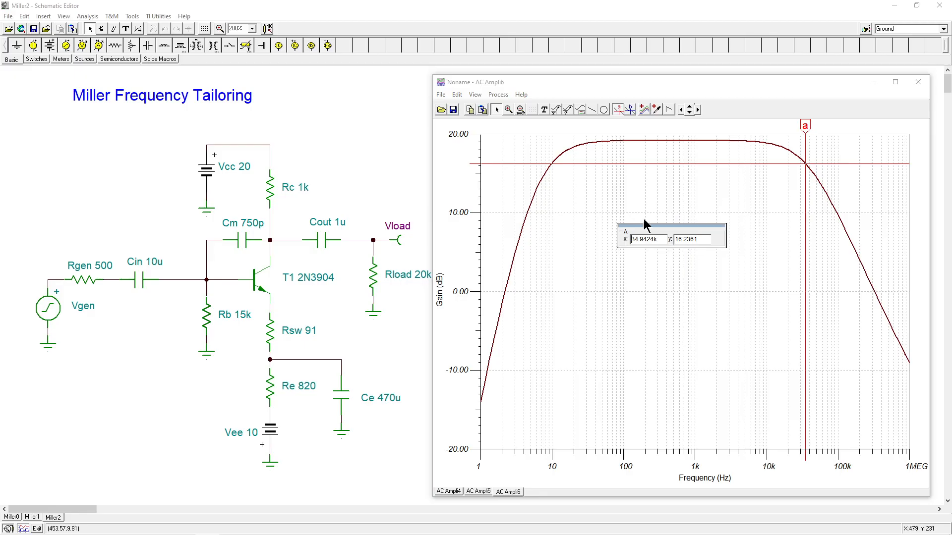
pyautogui.moveTo(271, 236)
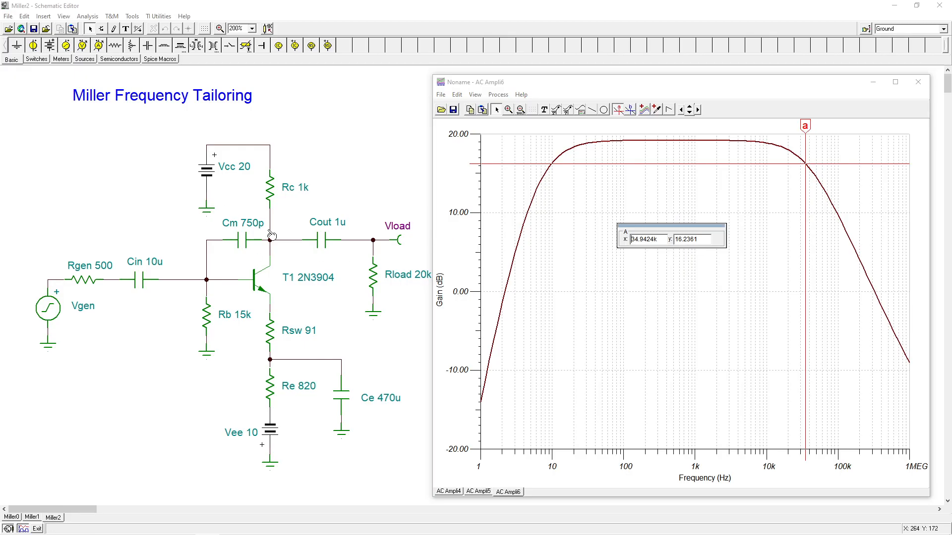
pyautogui.moveTo(254, 239)
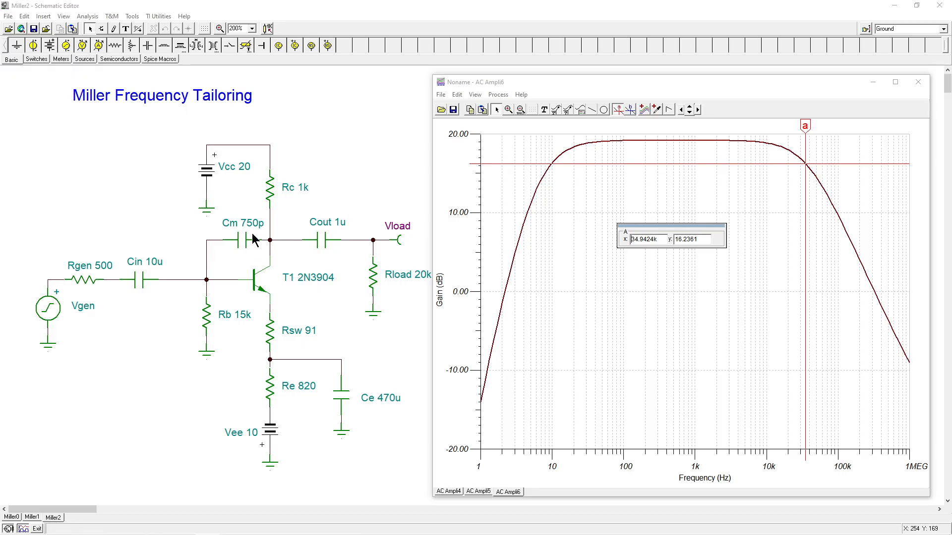
pyautogui.moveTo(181, 350)
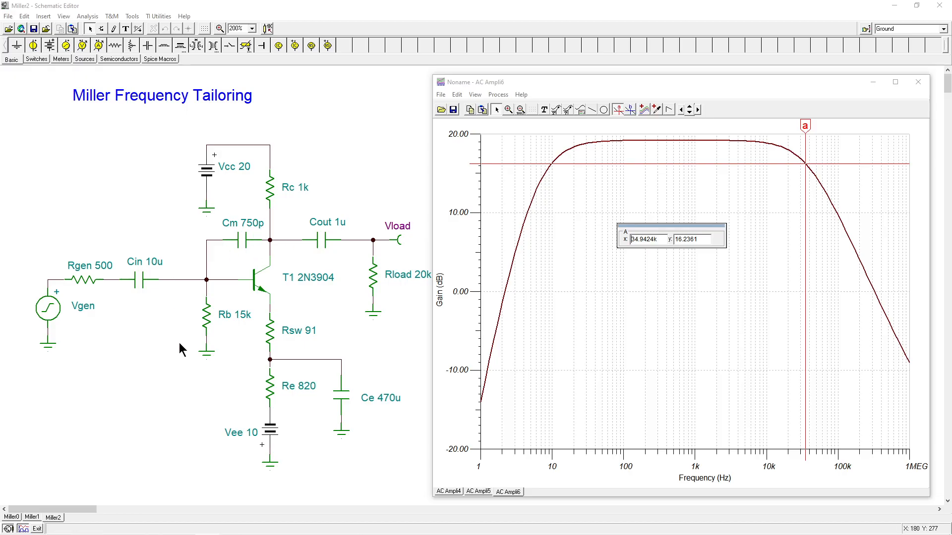
pyautogui.moveTo(189, 277)
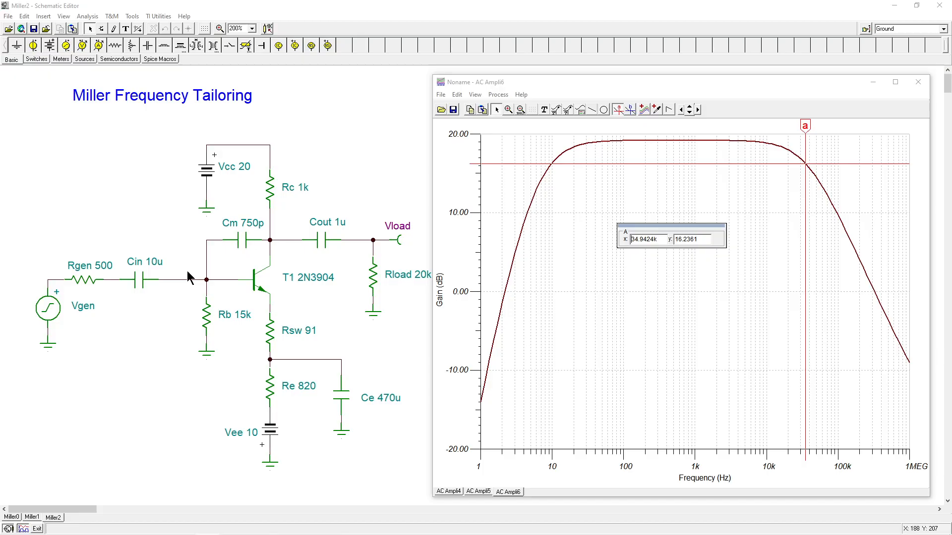
pyautogui.moveTo(255, 229)
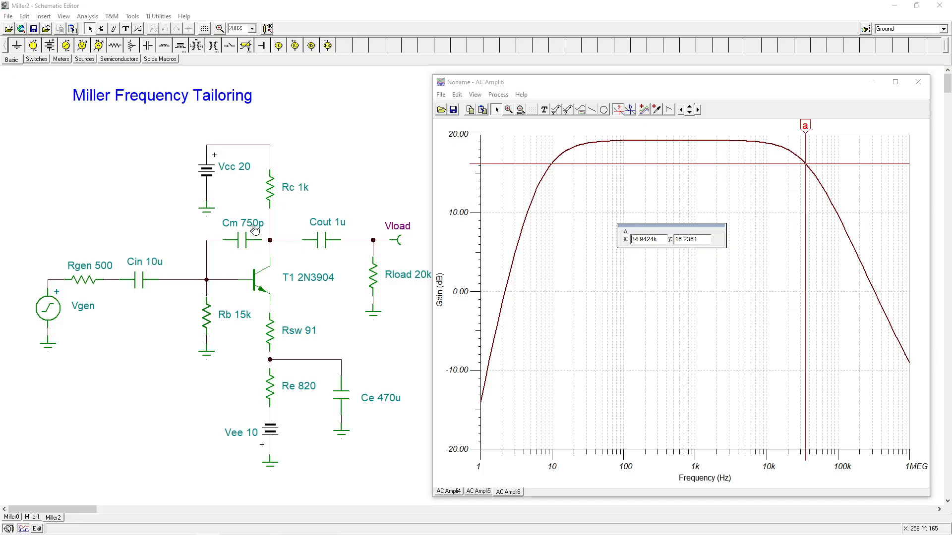
pyautogui.moveTo(355, 241)
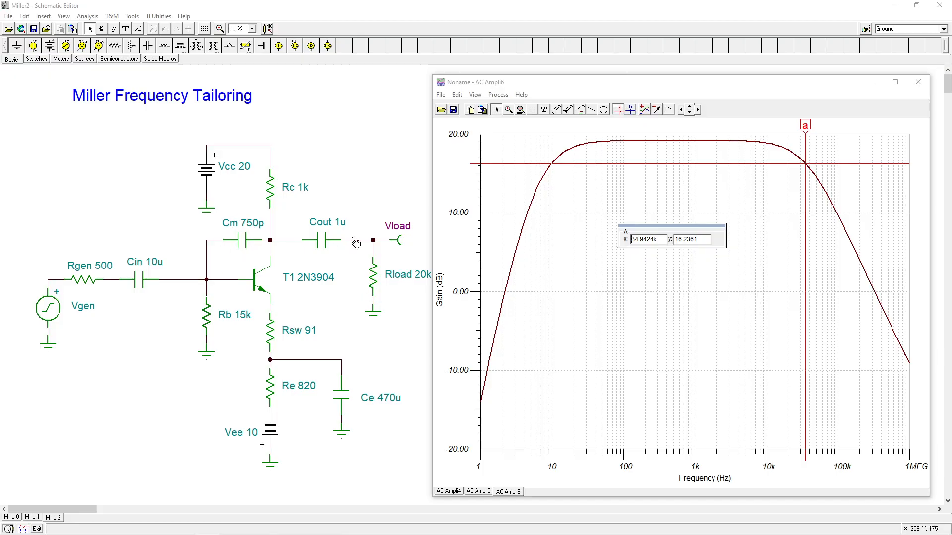
pyautogui.moveTo(319, 252)
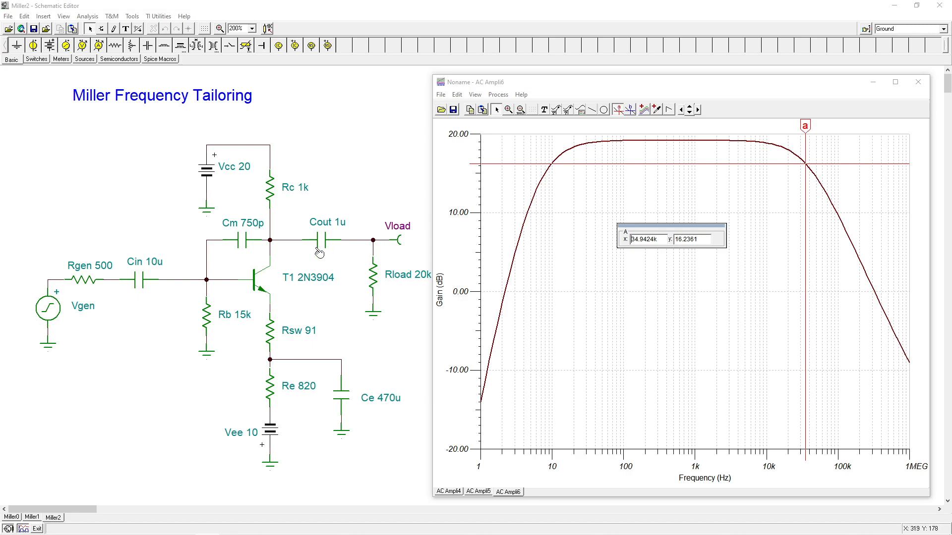
pyautogui.moveTo(382, 331)
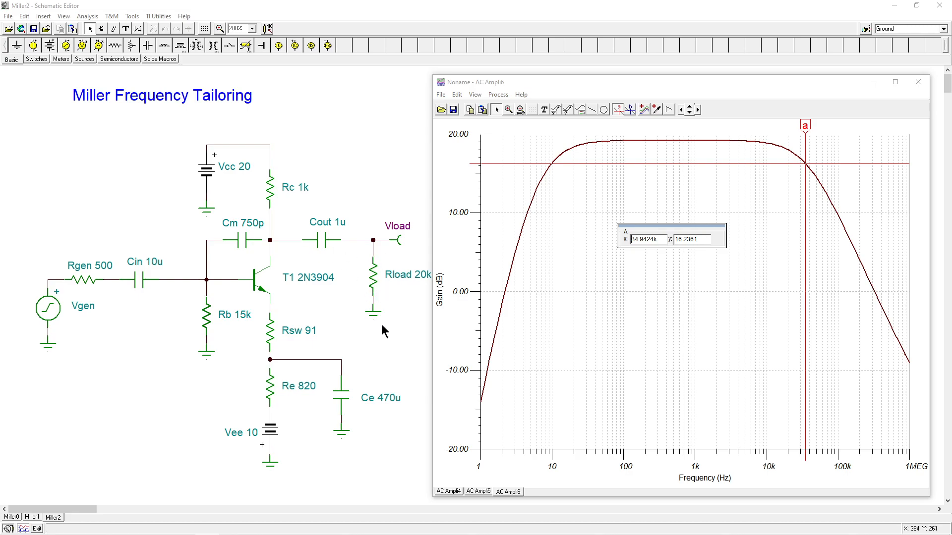
pyautogui.moveTo(368, 138)
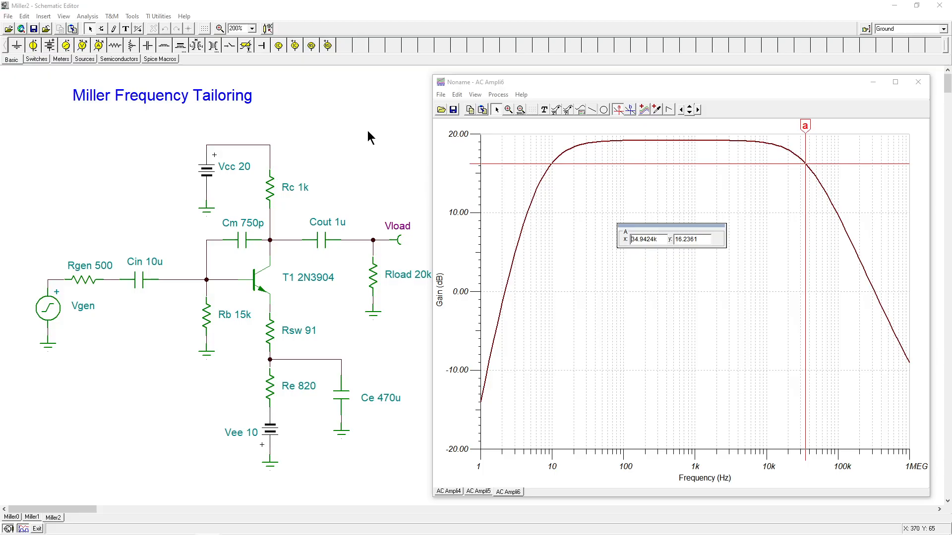
pyautogui.moveTo(302, 293)
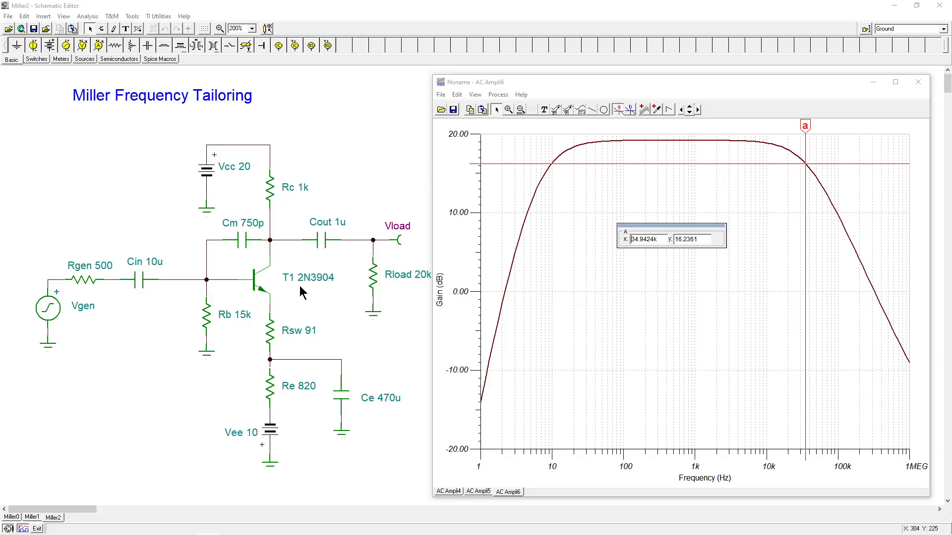
pyautogui.moveTo(395, 183)
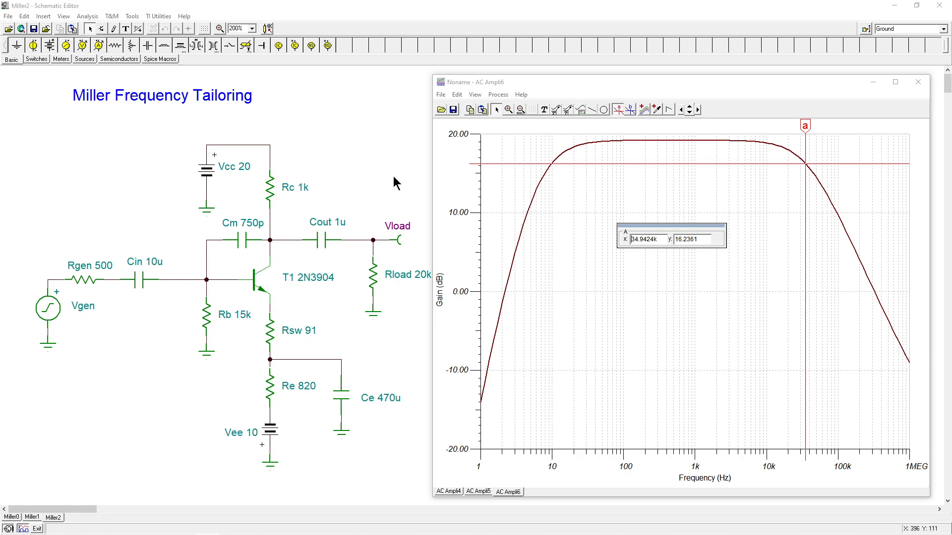
pyautogui.moveTo(277, 254)
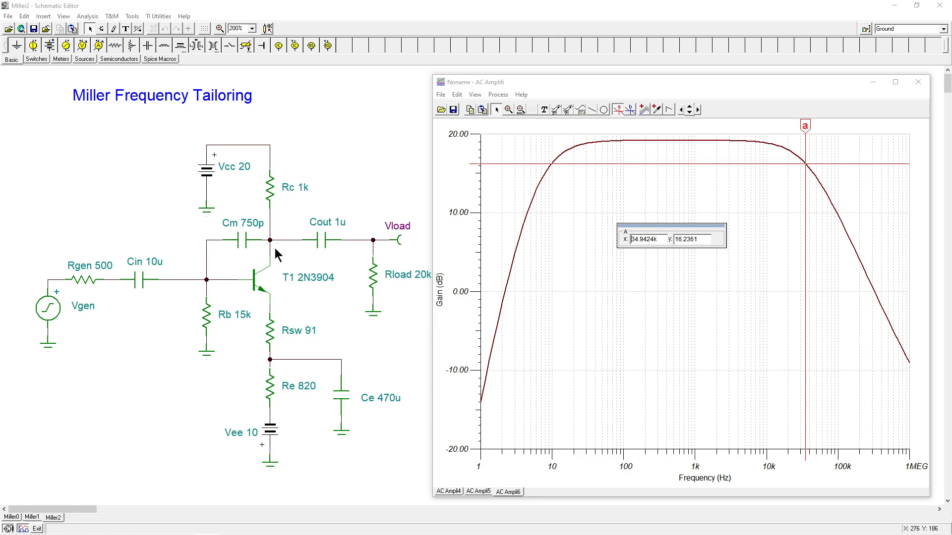
pyautogui.moveTo(260, 267)
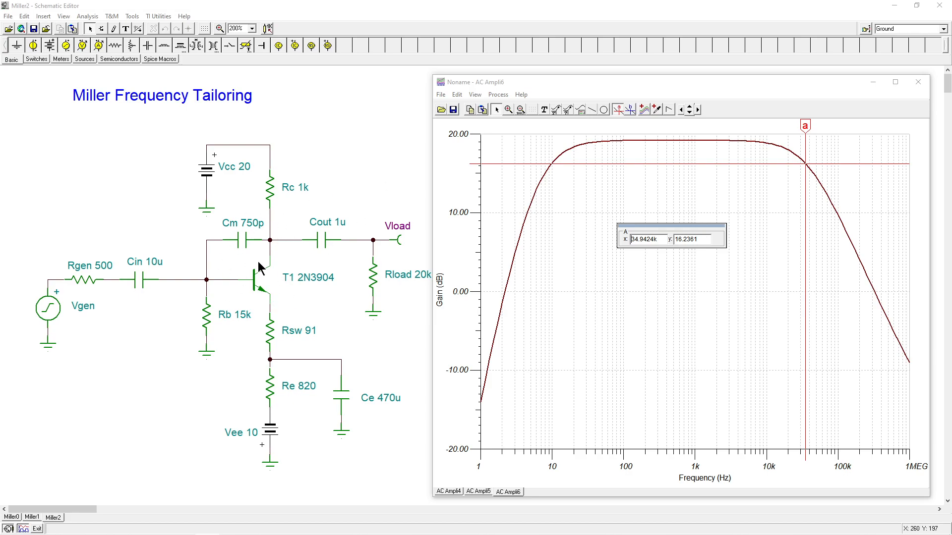
pyautogui.moveTo(307, 296)
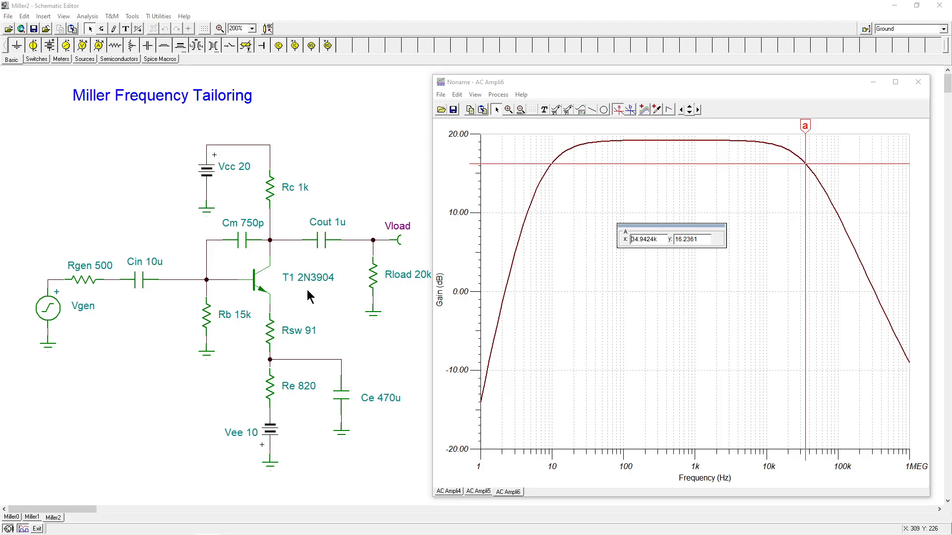
pyautogui.moveTo(848, 249)
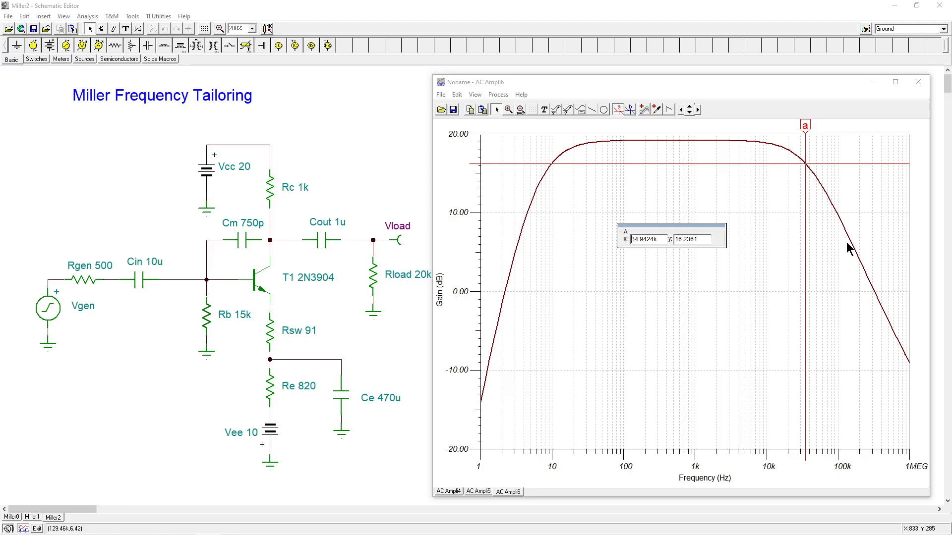
pyautogui.moveTo(779, 218)
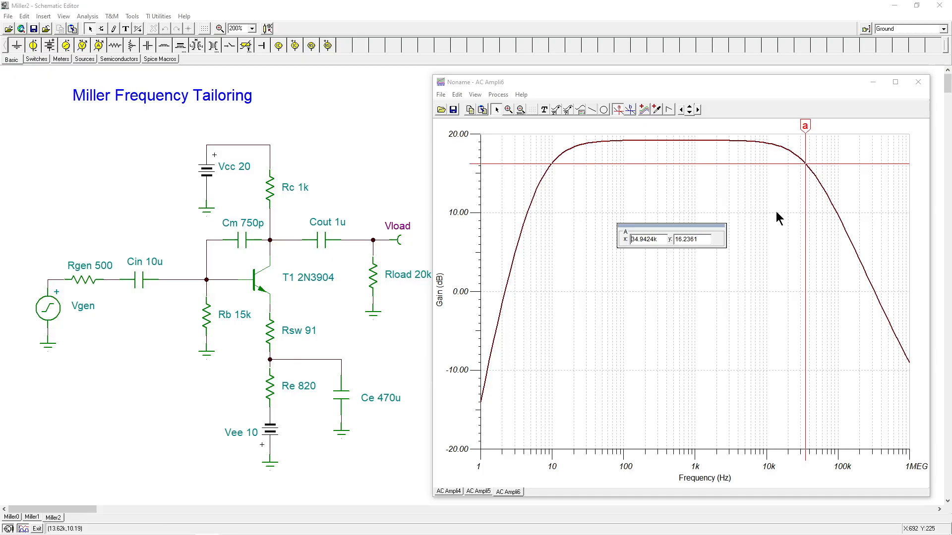
pyautogui.moveTo(229, 232)
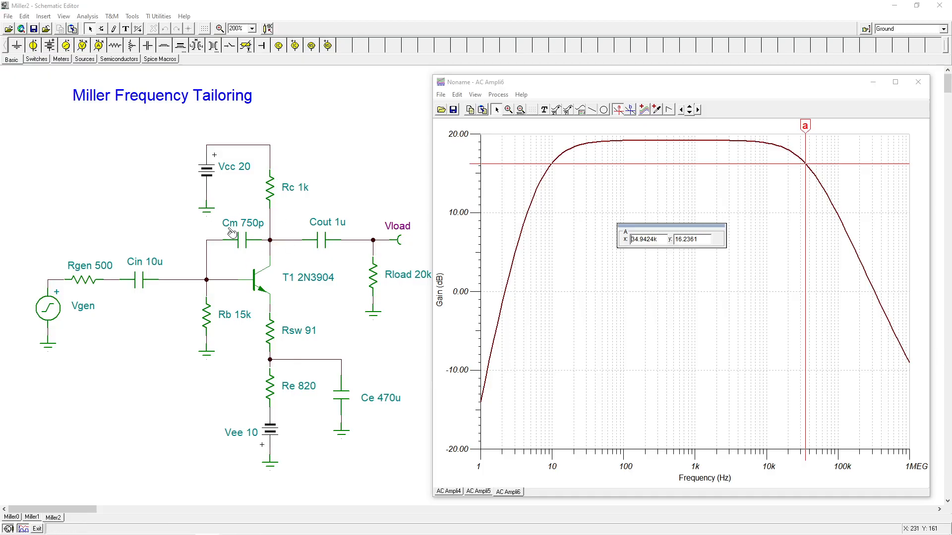
pyautogui.moveTo(675, 299)
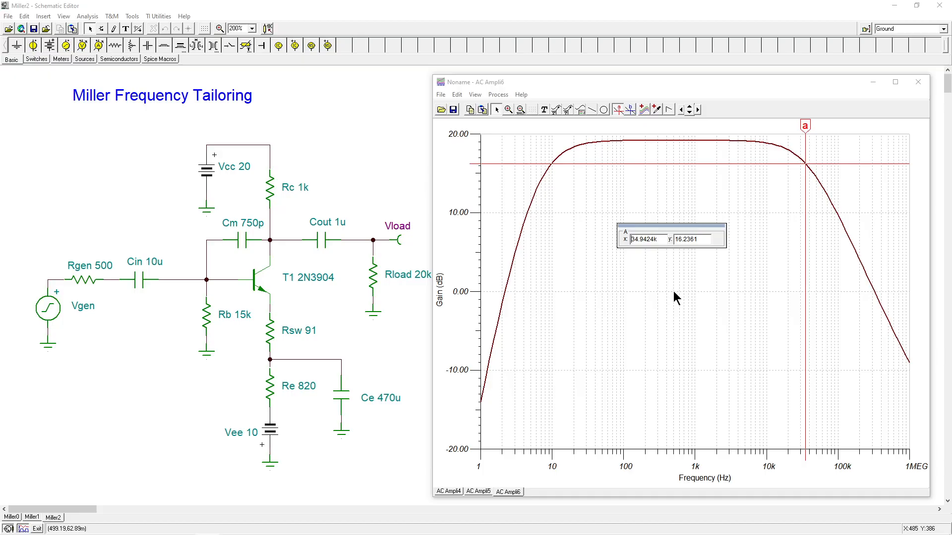
pyautogui.moveTo(370, 305)
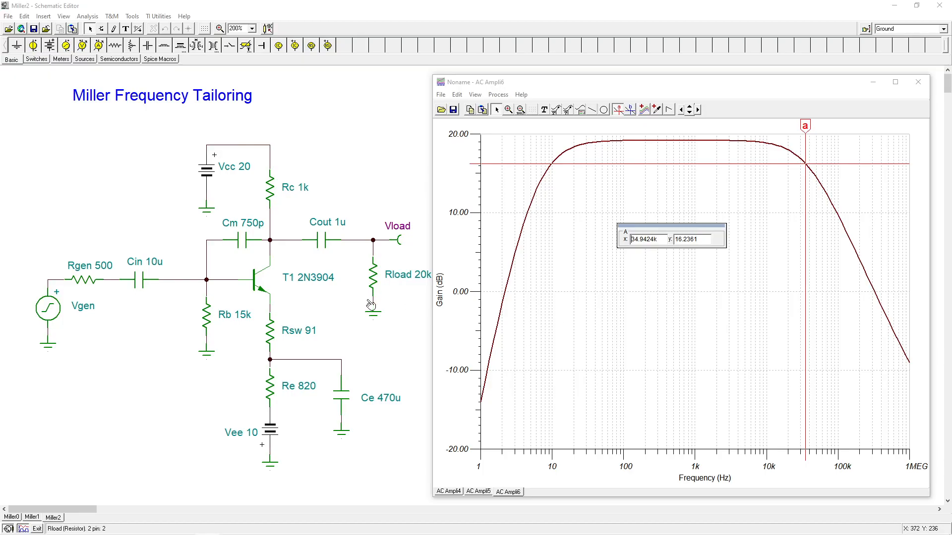
pyautogui.moveTo(312, 310)
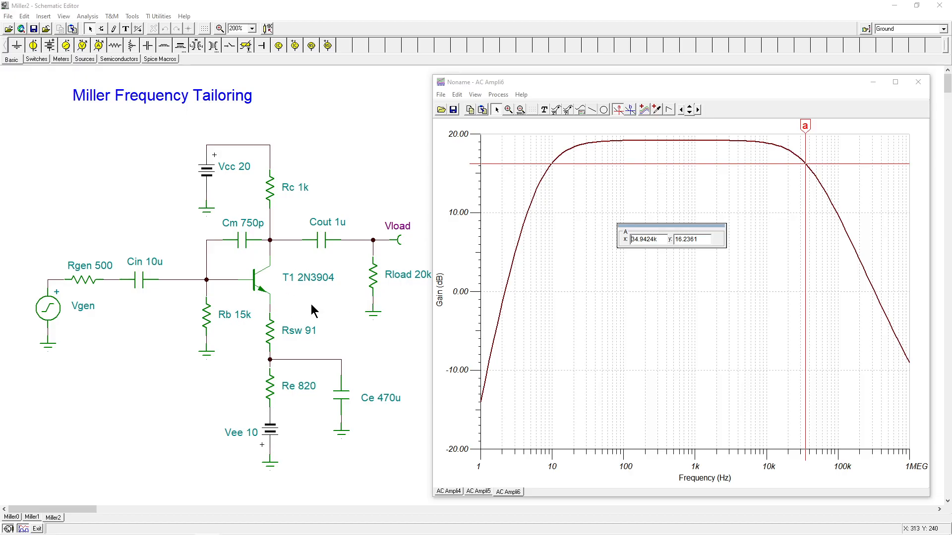
pyautogui.moveTo(260, 255)
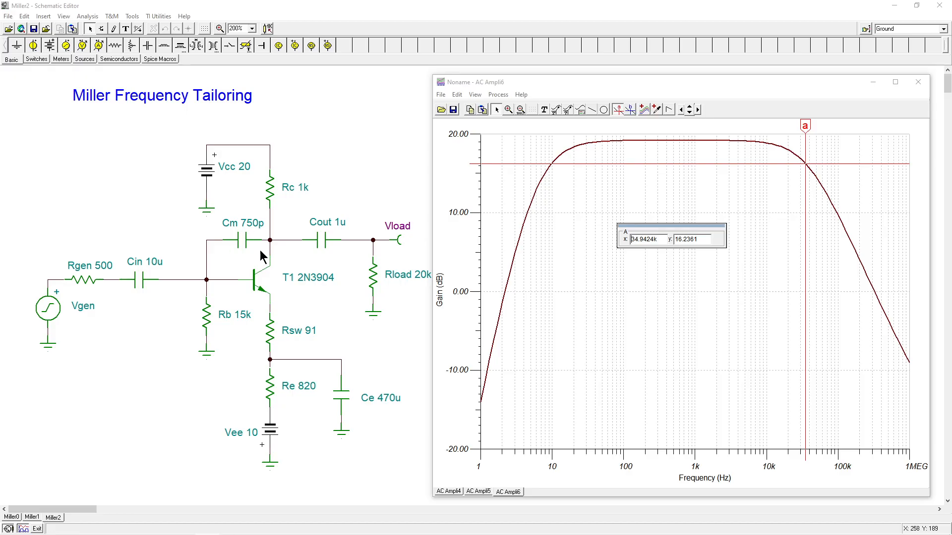
pyautogui.moveTo(349, 314)
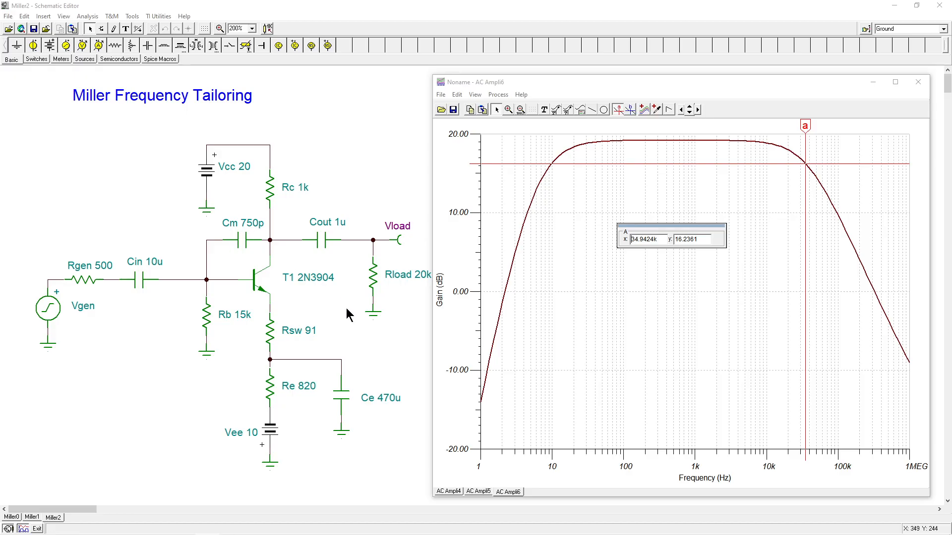
pyautogui.moveTo(246, 242)
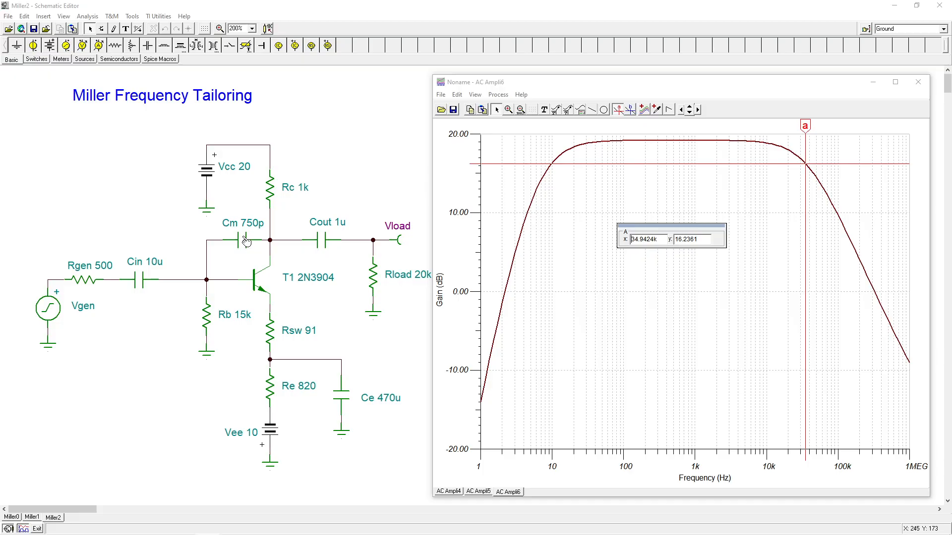
pyautogui.moveTo(659, 320)
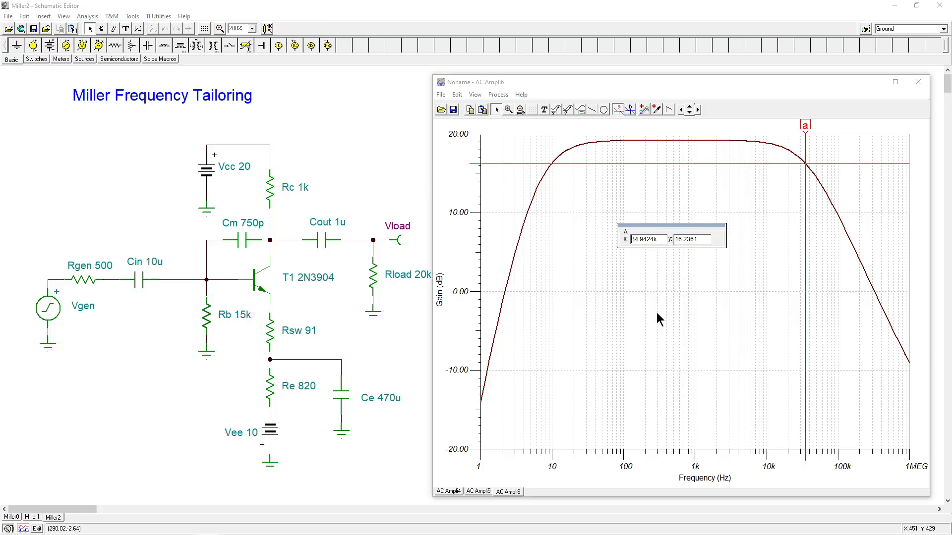
pyautogui.moveTo(658, 310)
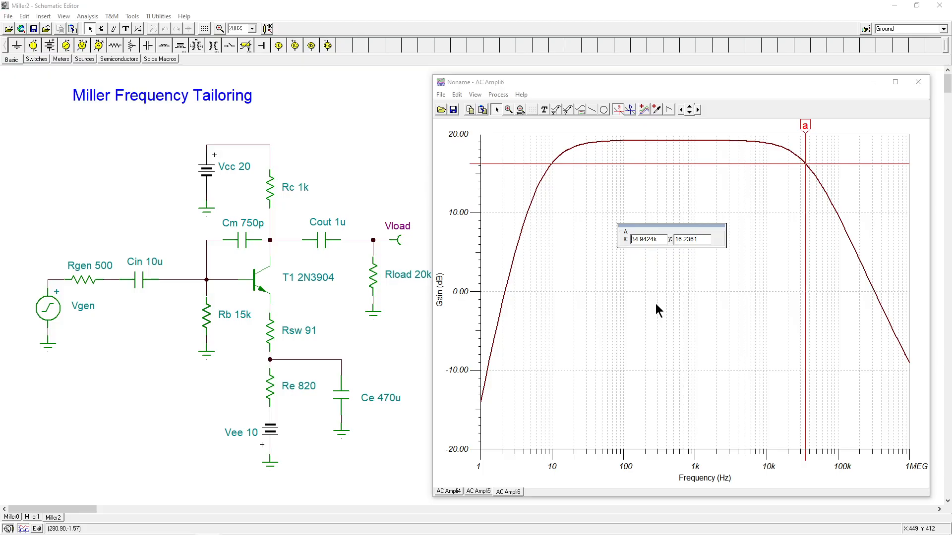
pyautogui.moveTo(236, 244)
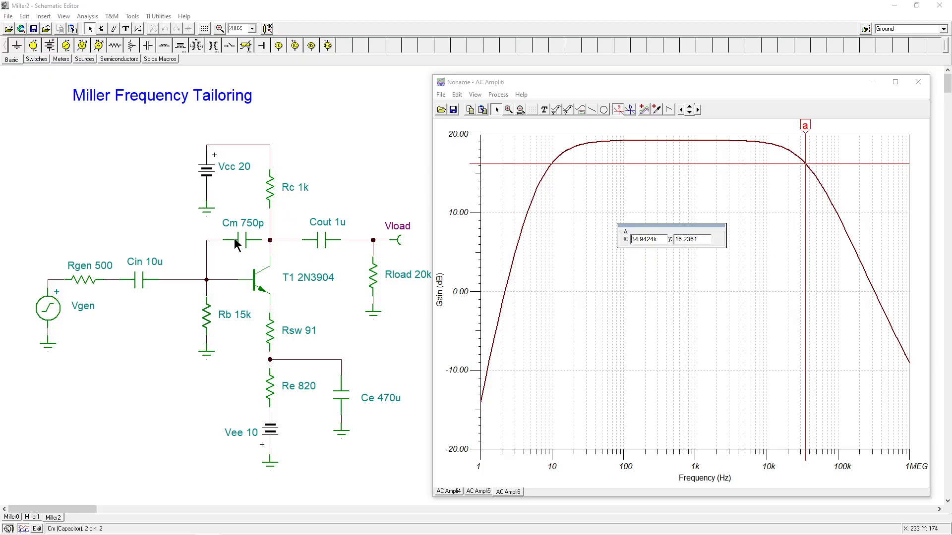
pyautogui.moveTo(787, 191)
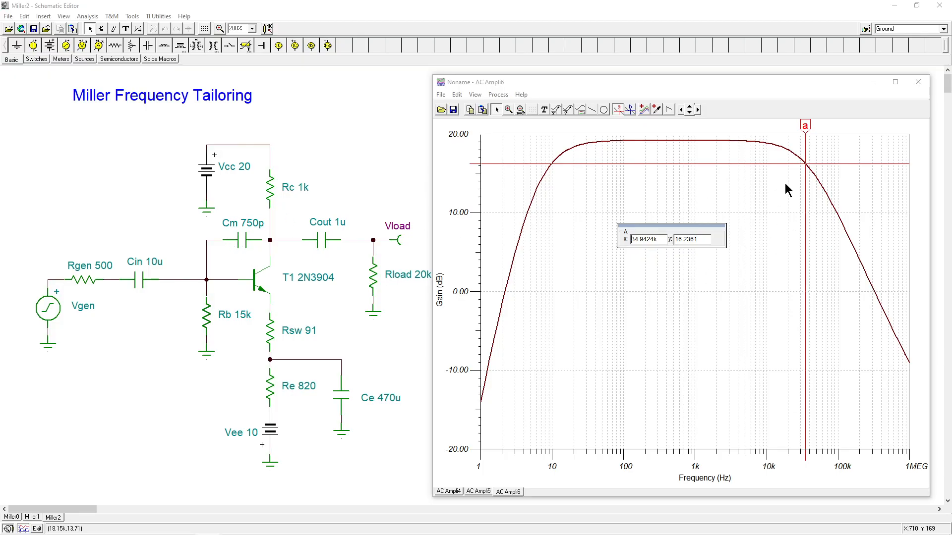
pyautogui.moveTo(402, 151)
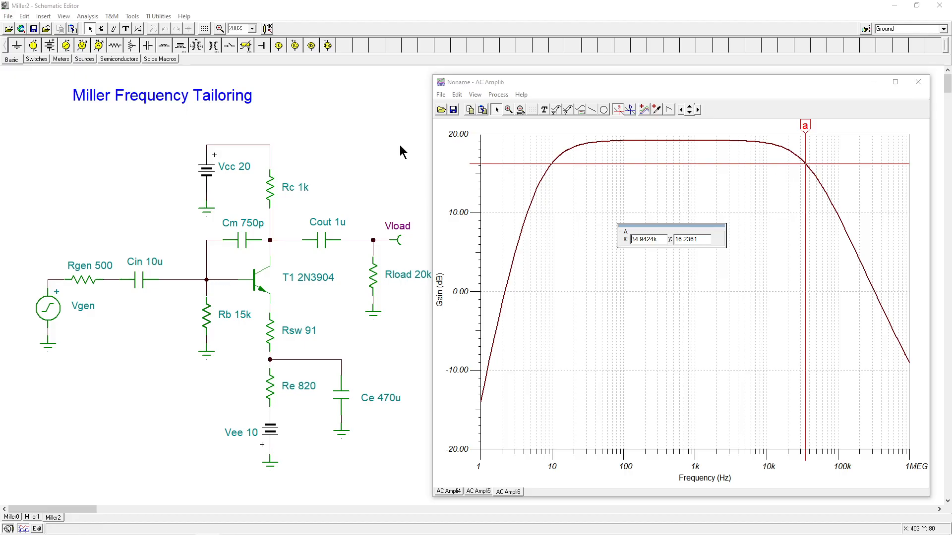
pyautogui.moveTo(361, 171)
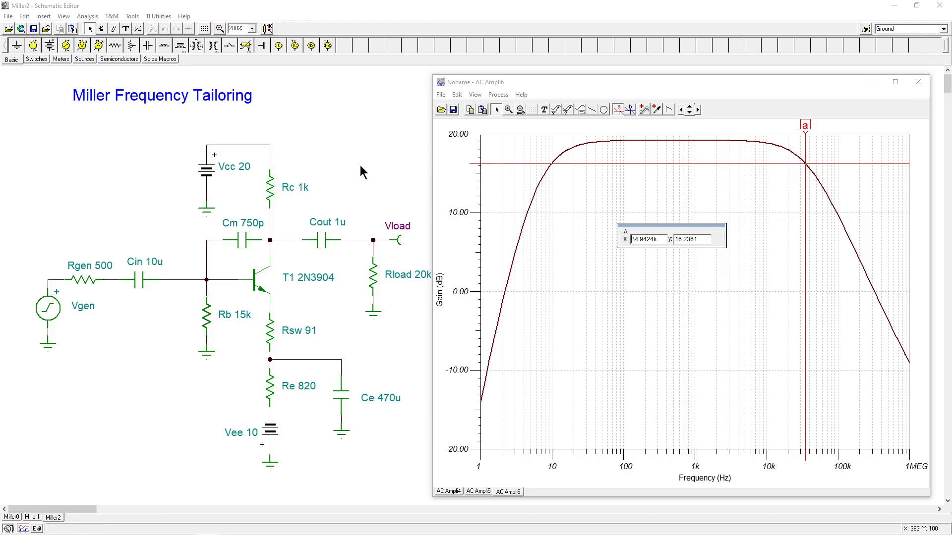